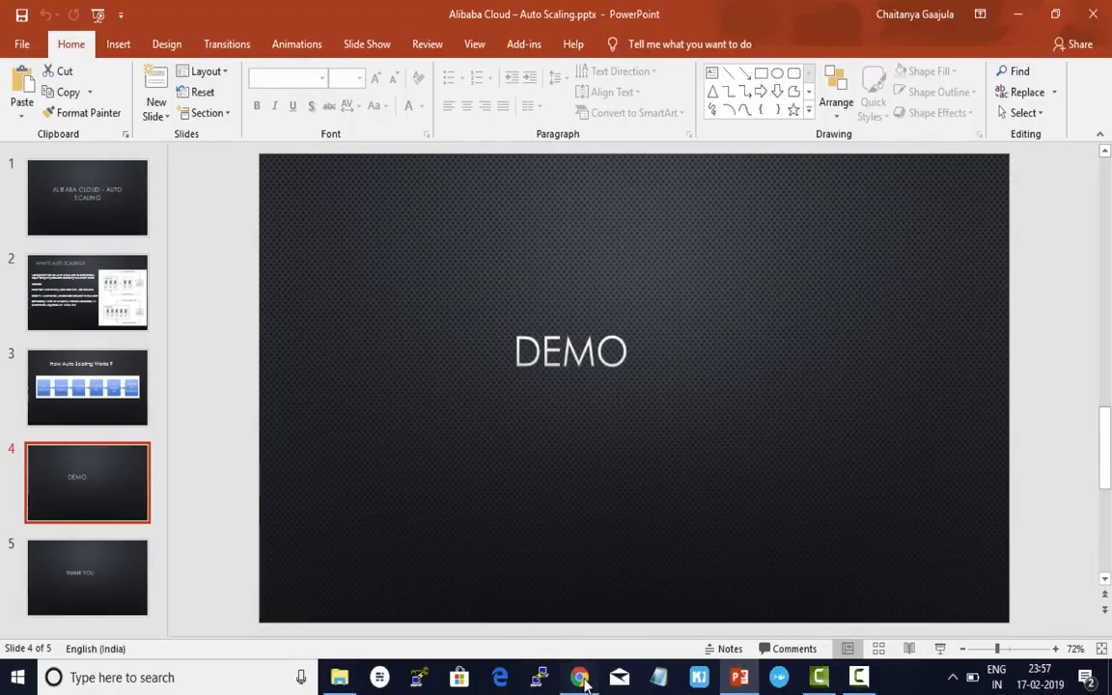
Step: Switch from the PowerPoint DEMO slide to the Alibaba Cloud console in Chrome
left_click(579, 677)
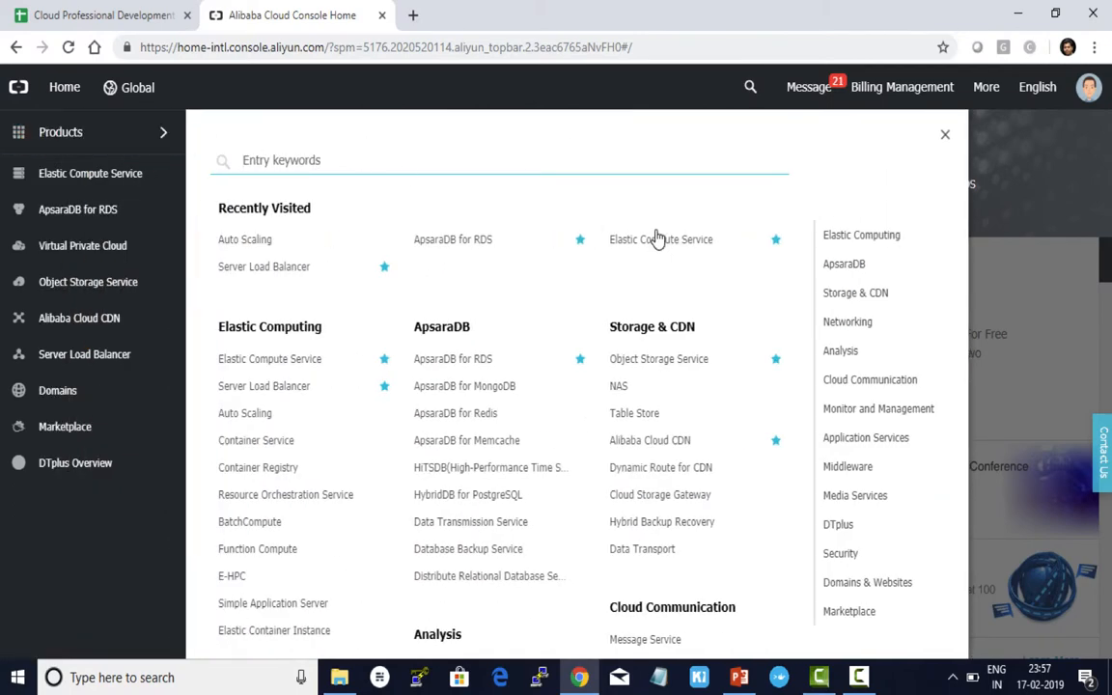
Step: Open Elastic Compute Service and view its Instances list with the running Silicon Valley instance
left_click(660, 239)
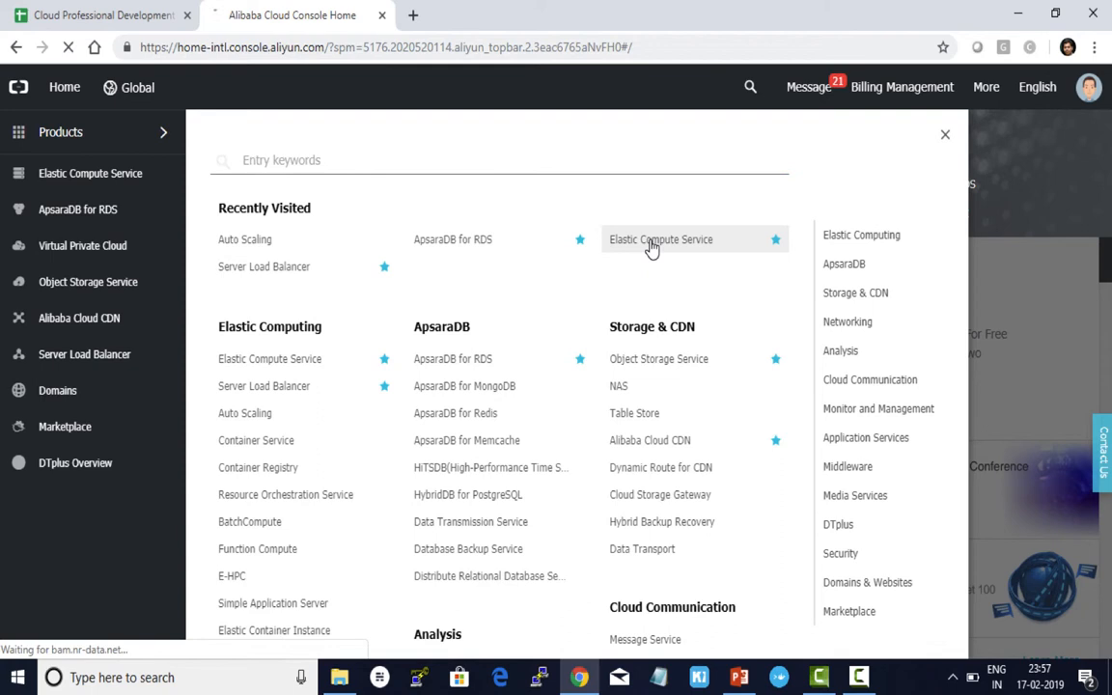
left_click(660, 240)
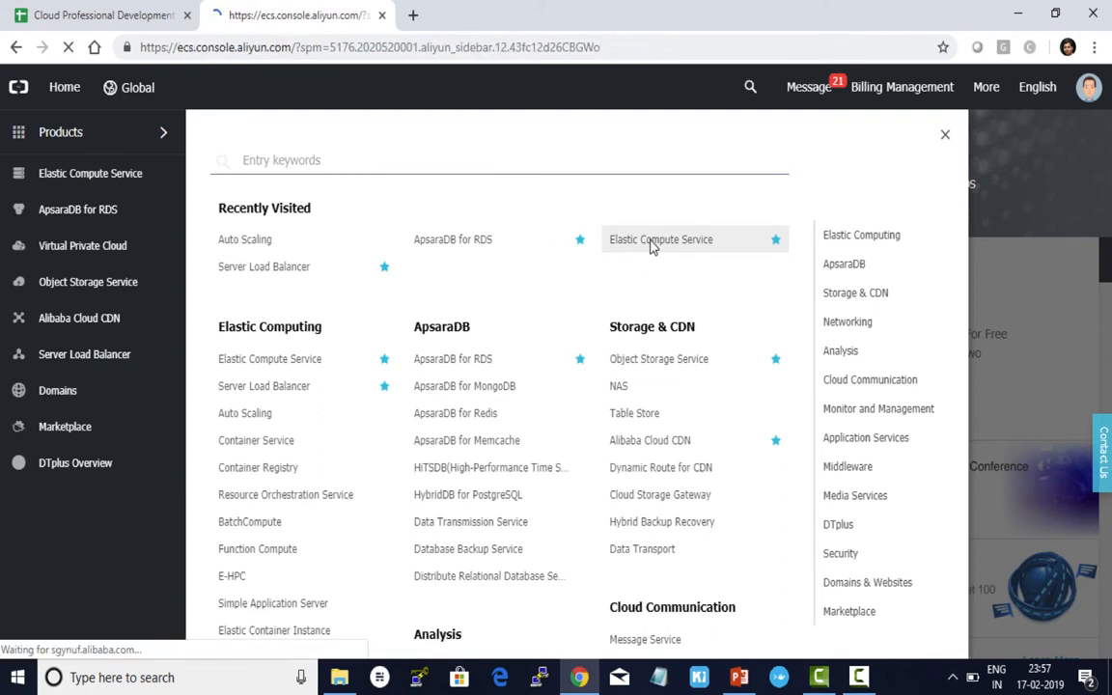
left_click(660, 239)
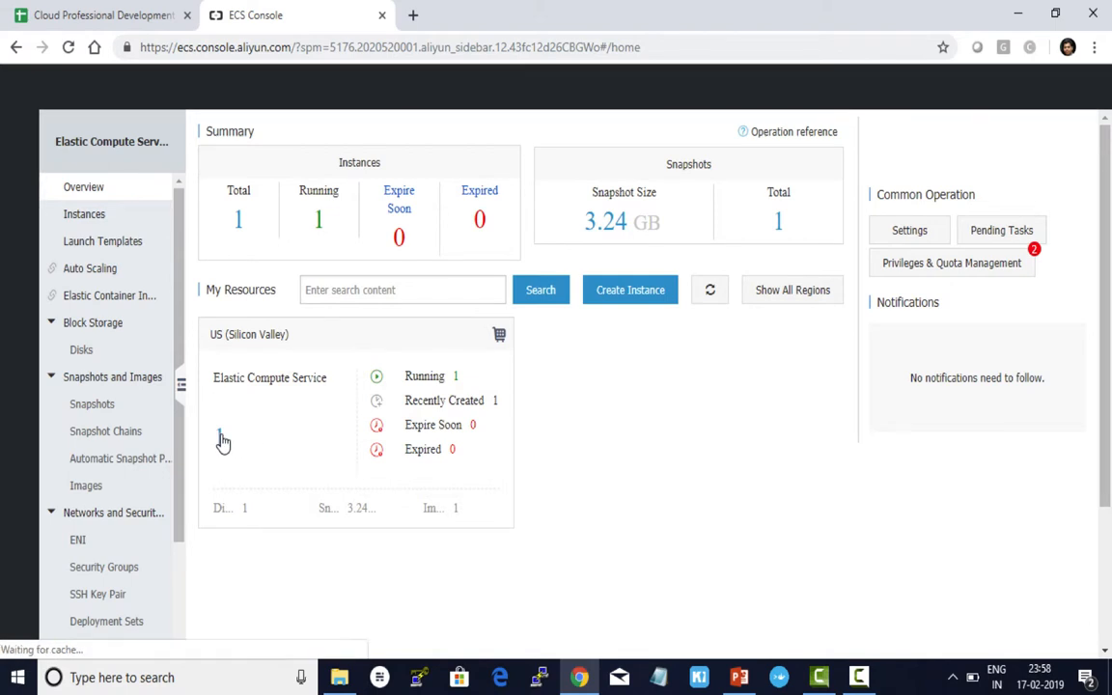
left_click(84, 213)
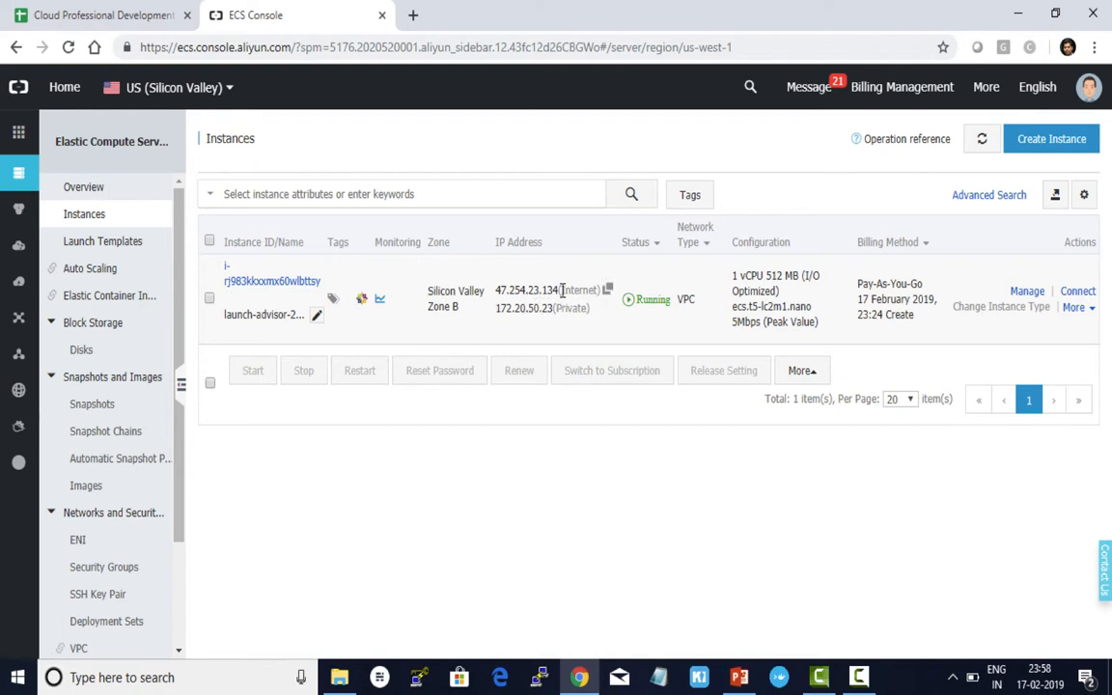
mouse_move(873, 296)
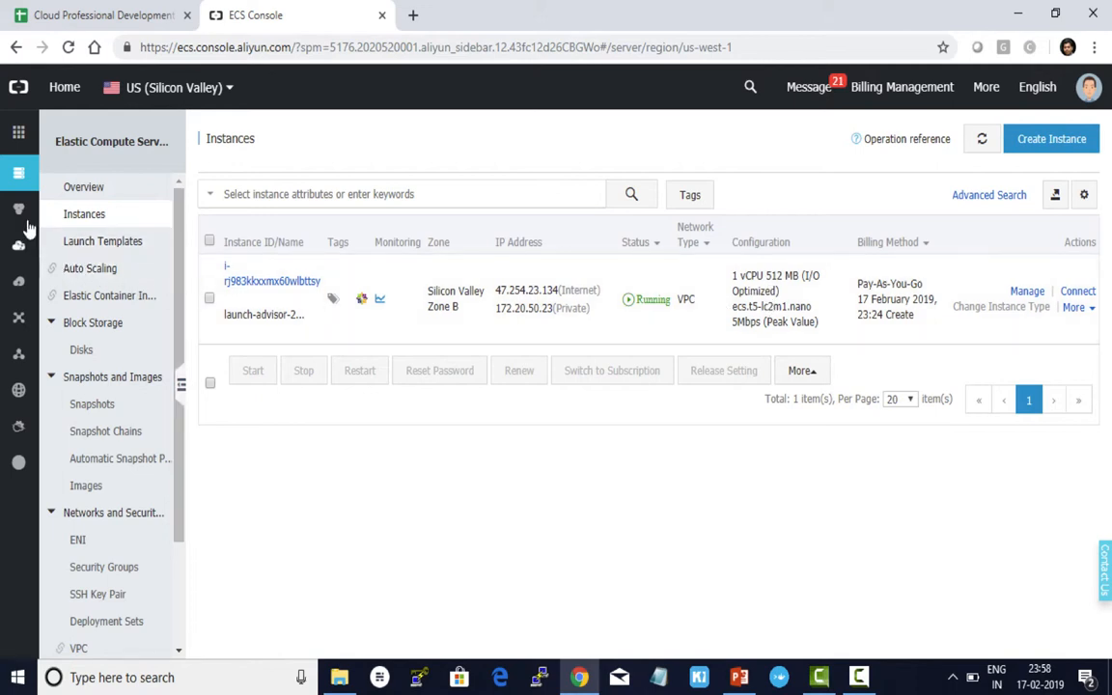
Step: Go to Server Load Balancer from the Products menu to view the testelb load balancer
left_click(19, 132)
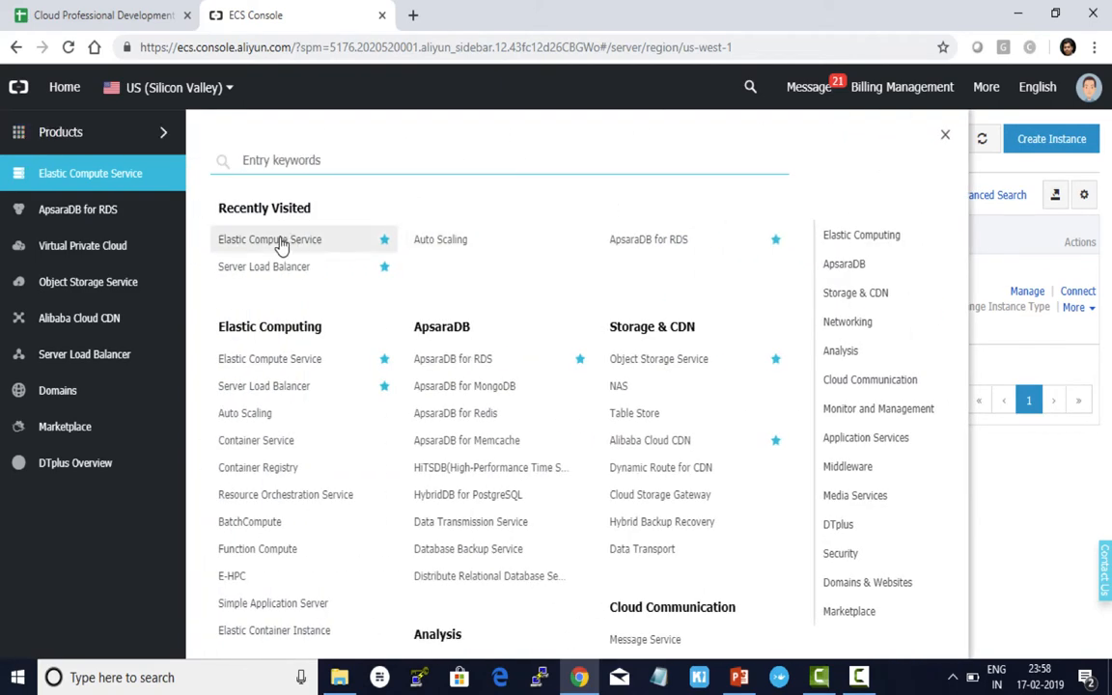
left_click(264, 266)
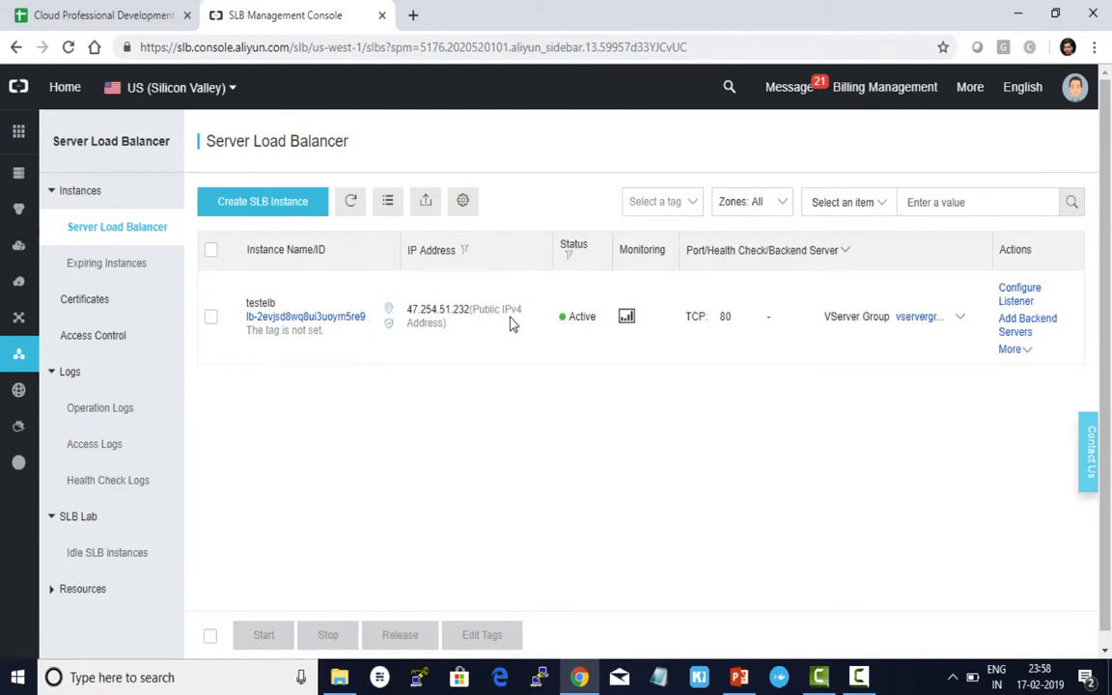
mouse_move(896, 336)
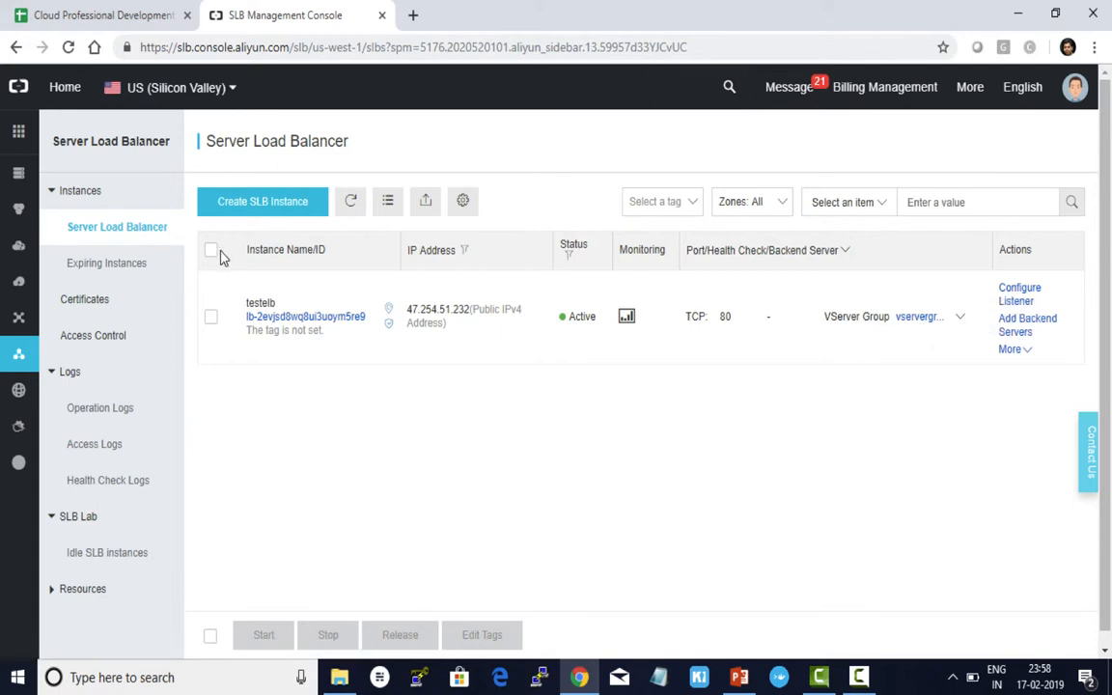
left_click(18, 131)
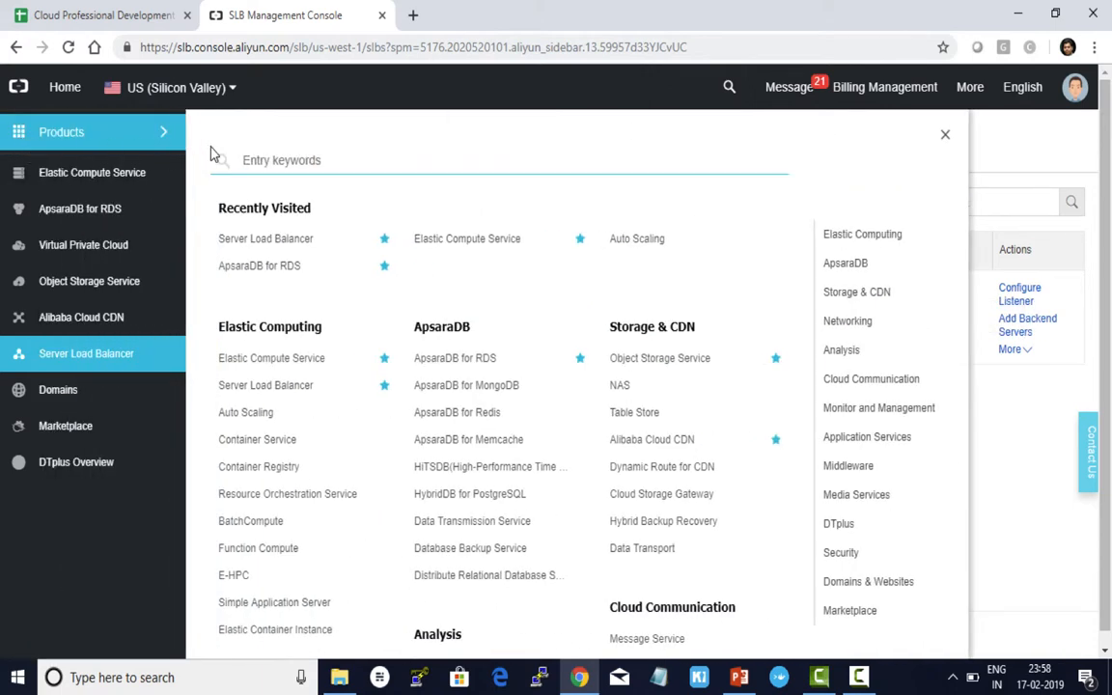
Step: Open ApsaraDB for RDS to view the running MySQL 5.5 instance
left_click(259, 265)
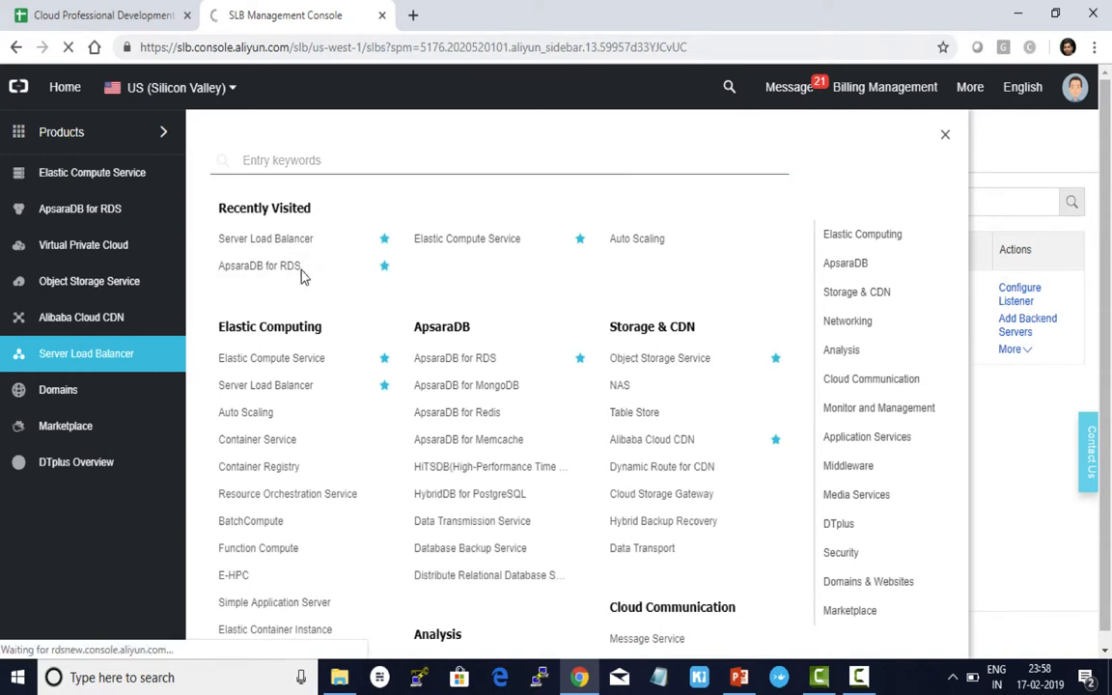
left_click(260, 265)
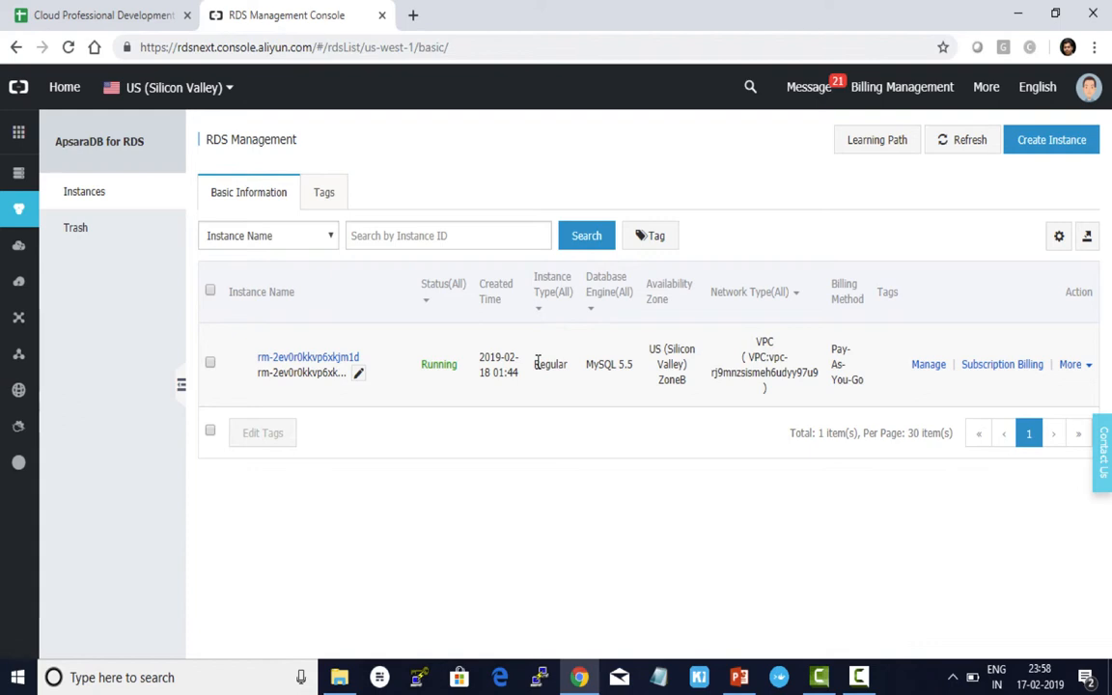
mouse_move(126, 251)
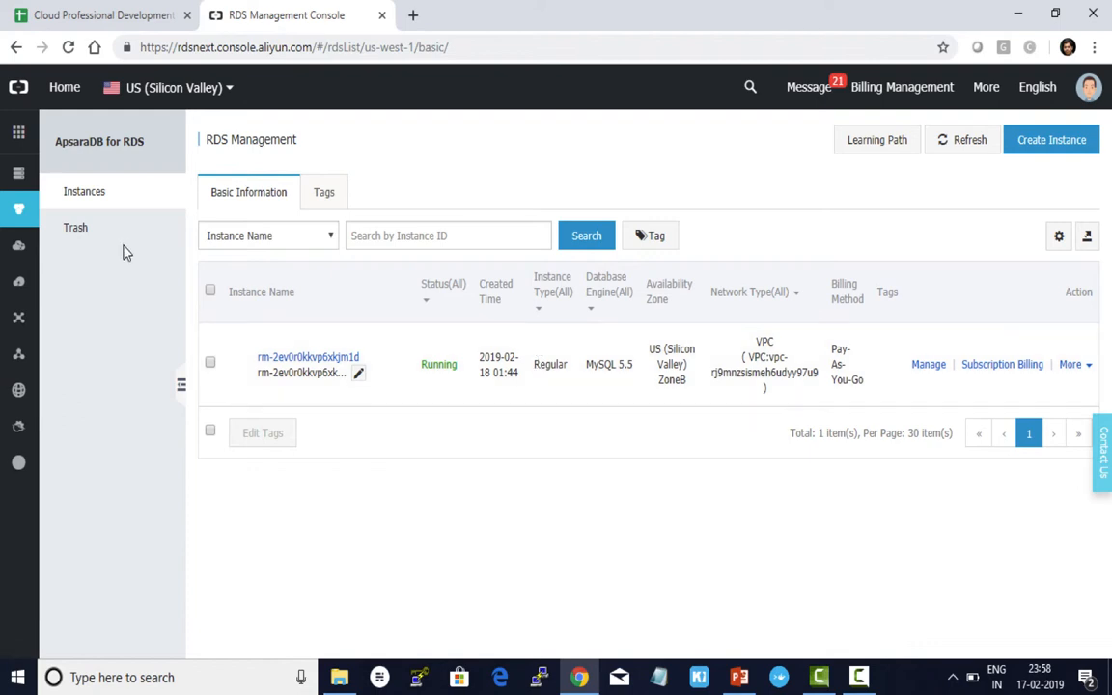
left_click(18, 131)
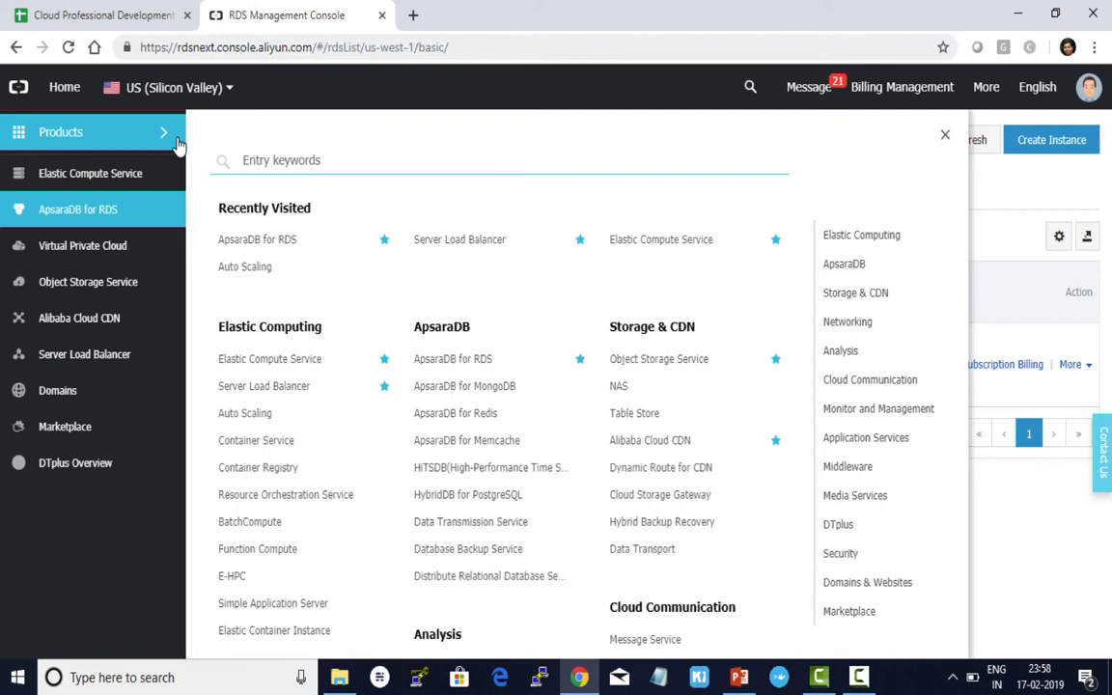
mouse_move(125, 142)
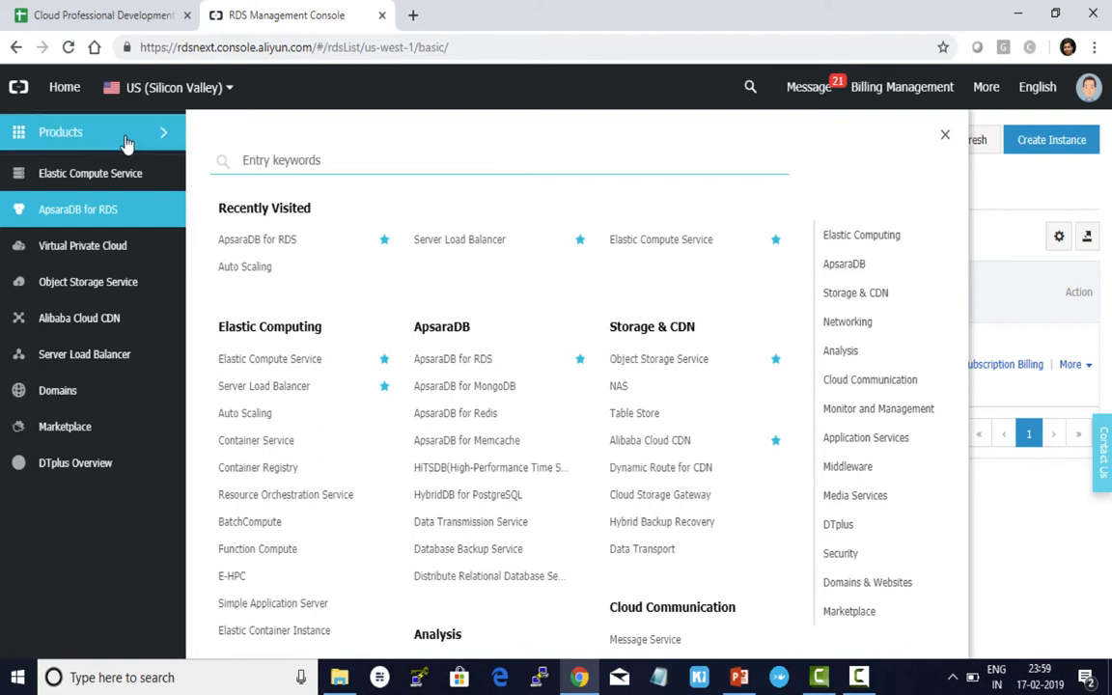
Step: Open Auto Scaling from Recently Visited and start a new scaling group
left_click(244, 266)
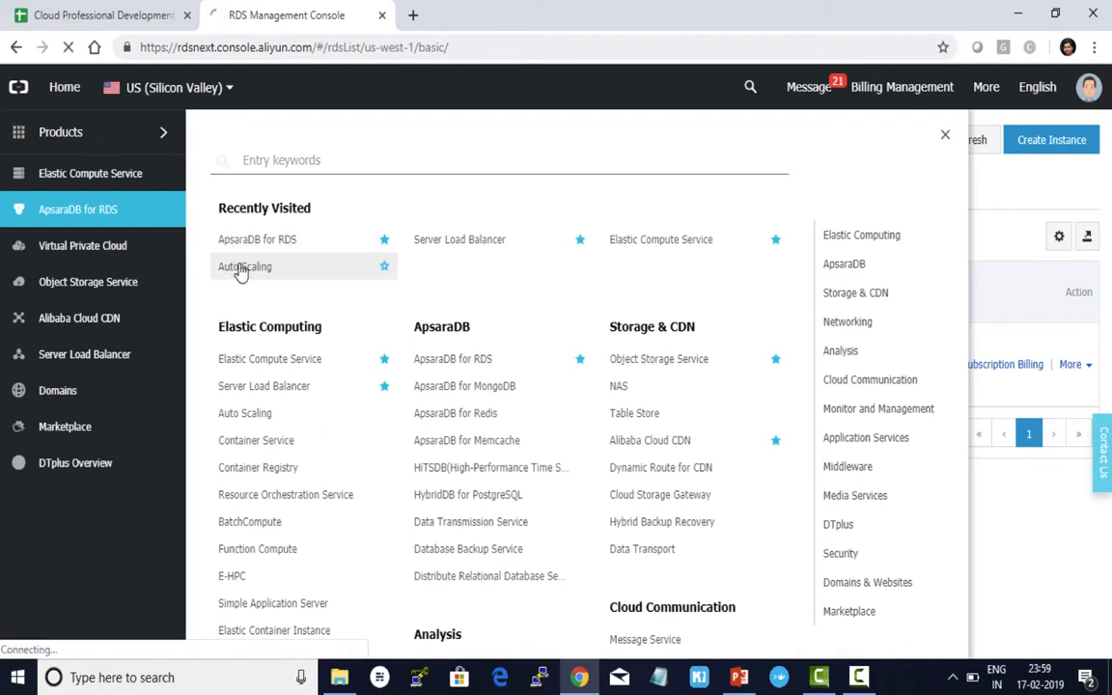
left_click(244, 267)
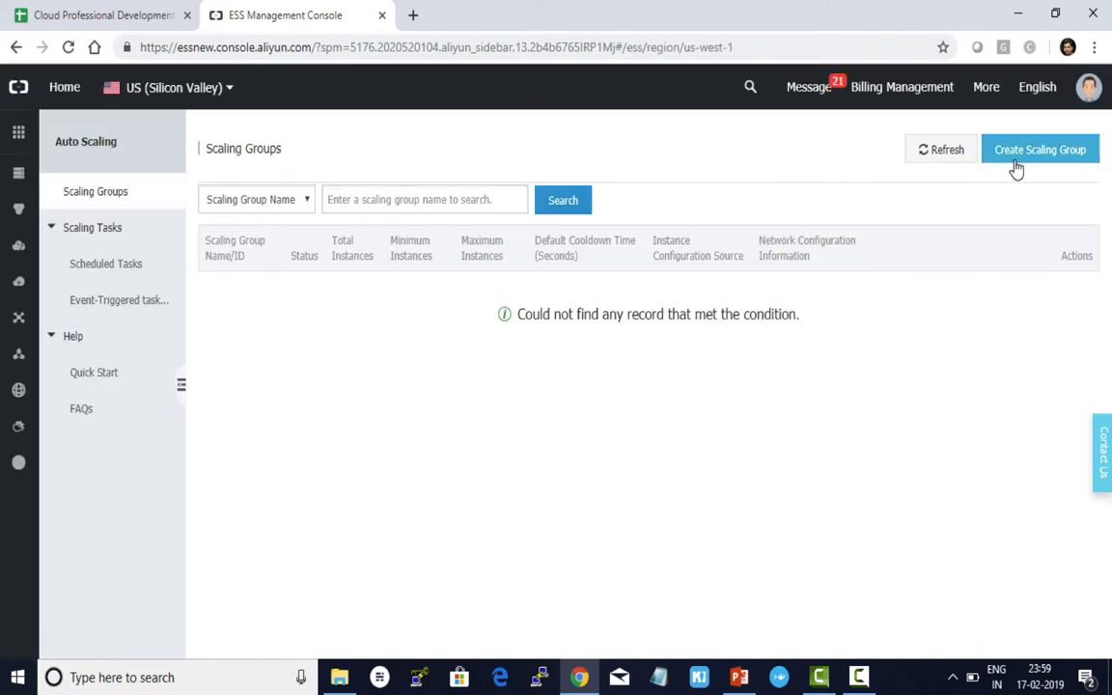
left_click(1039, 150)
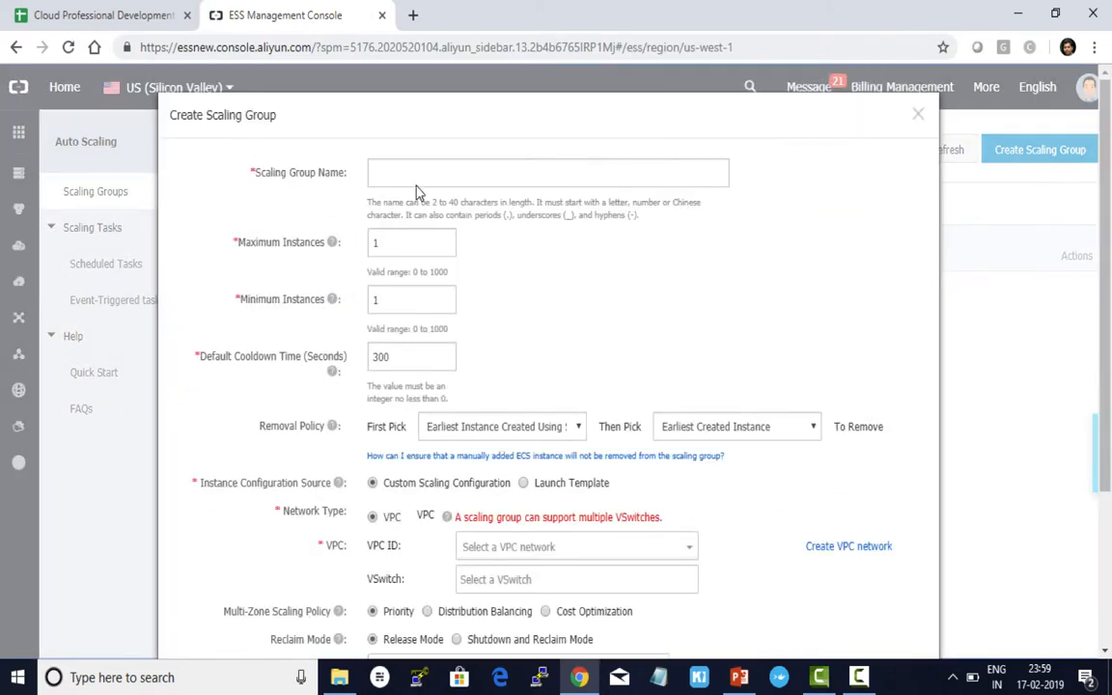
Step: Name the group 'scalegroup1', set maximum instances to 2, and keep minimum at 1
type("scalegroup1")
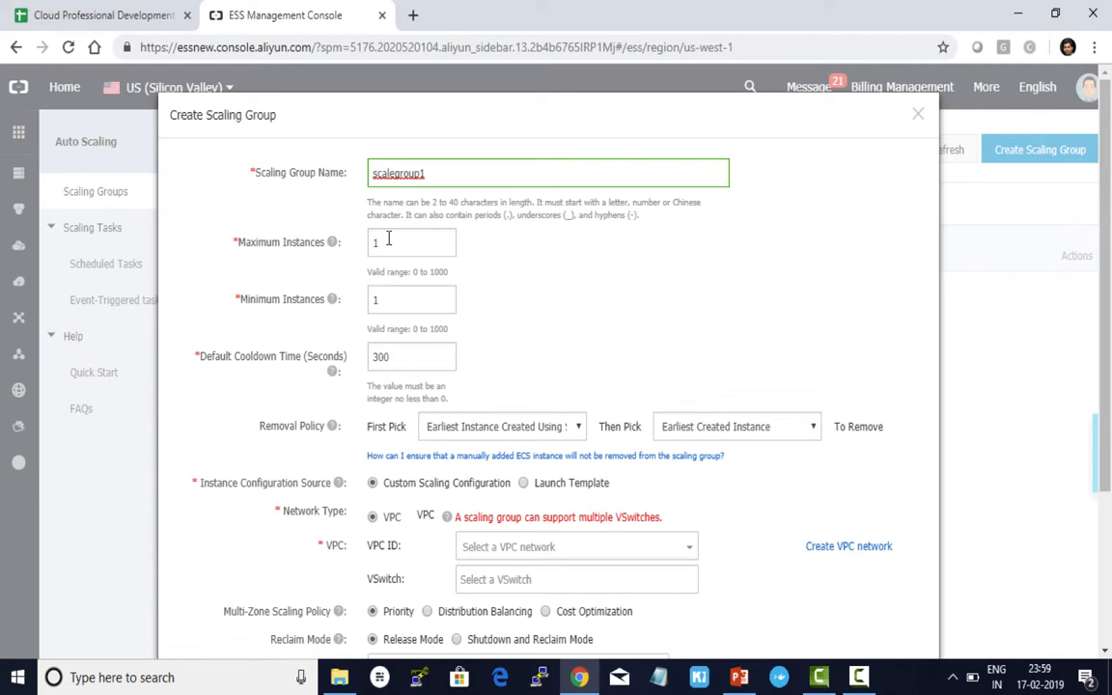
left_click(411, 241)
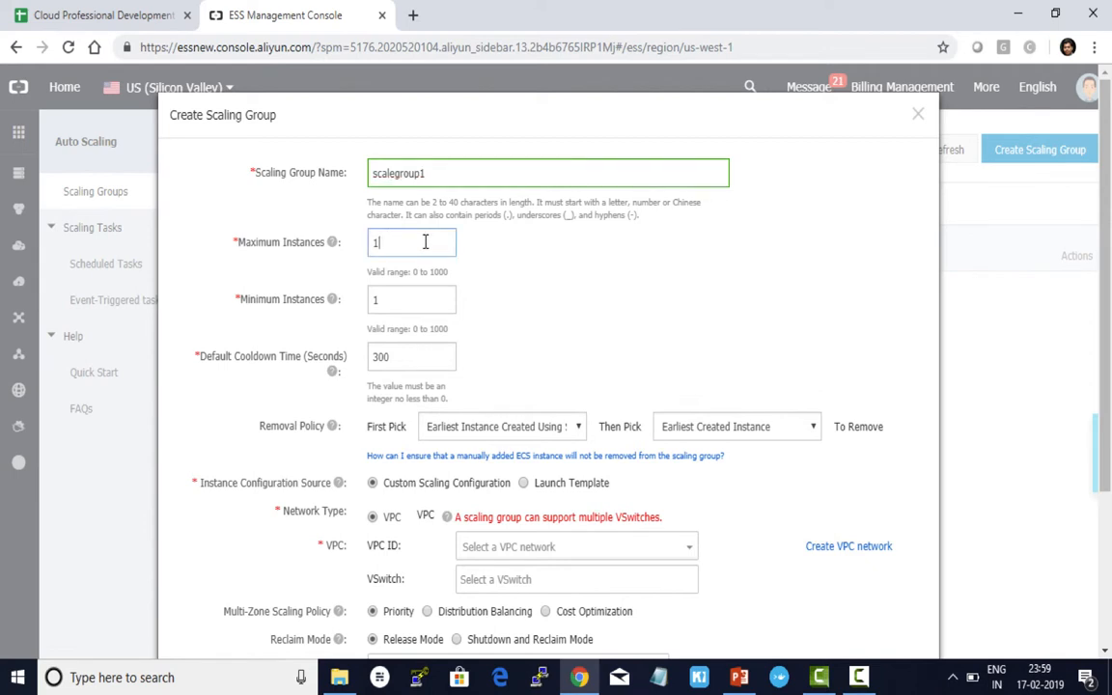
type("2")
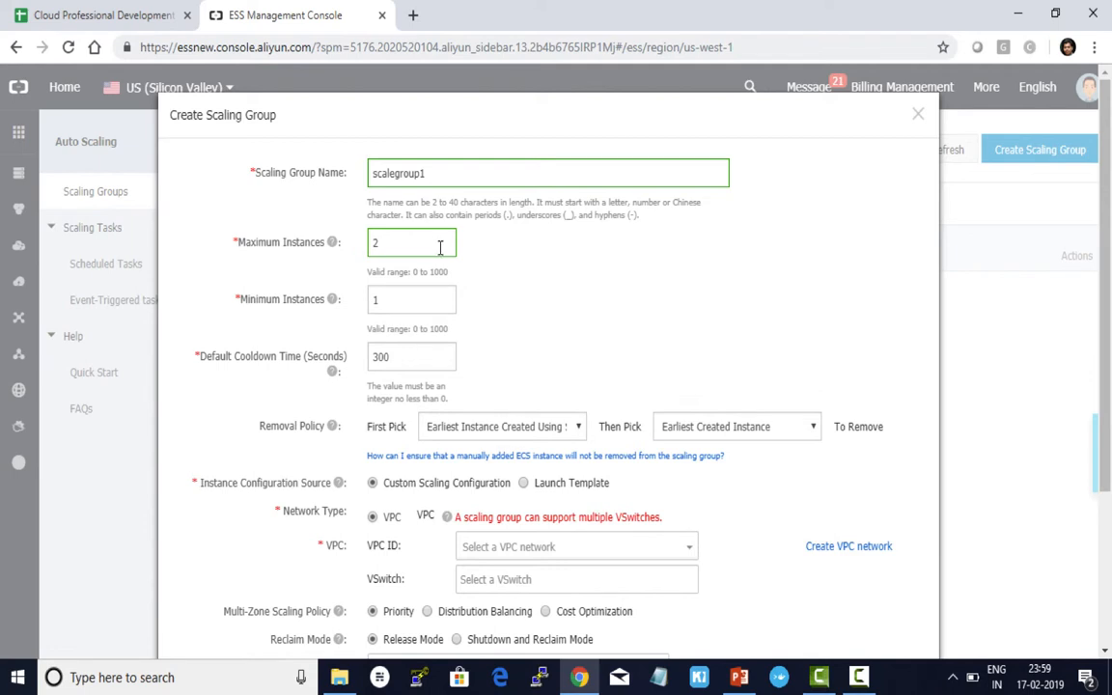
left_click(411, 299)
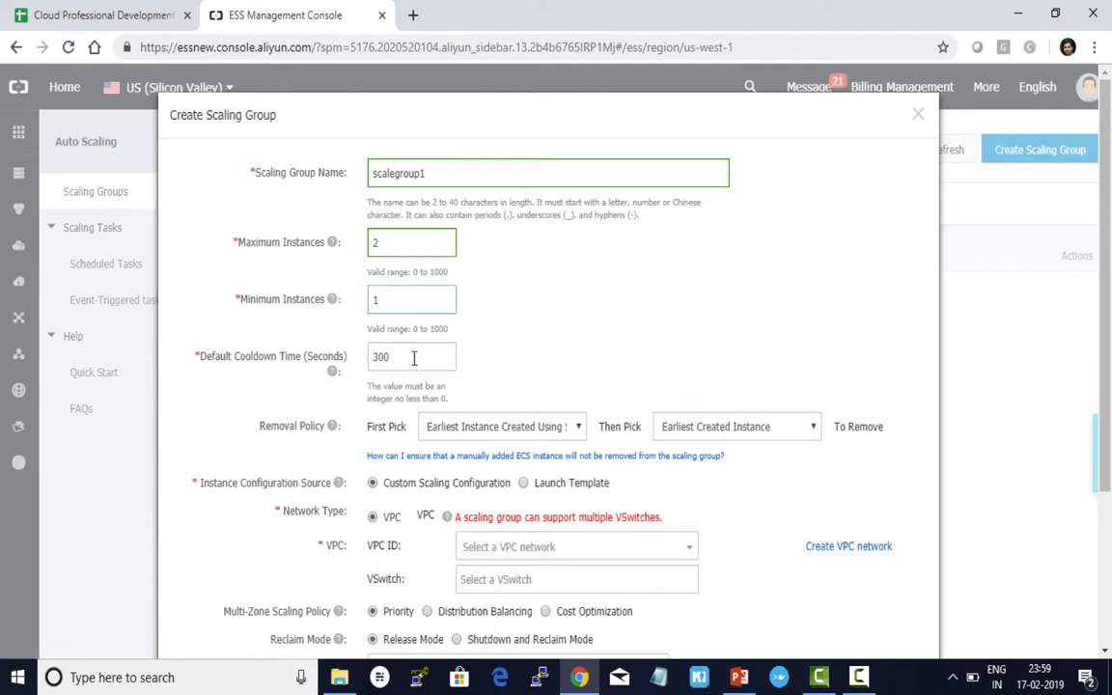
mouse_move(342, 372)
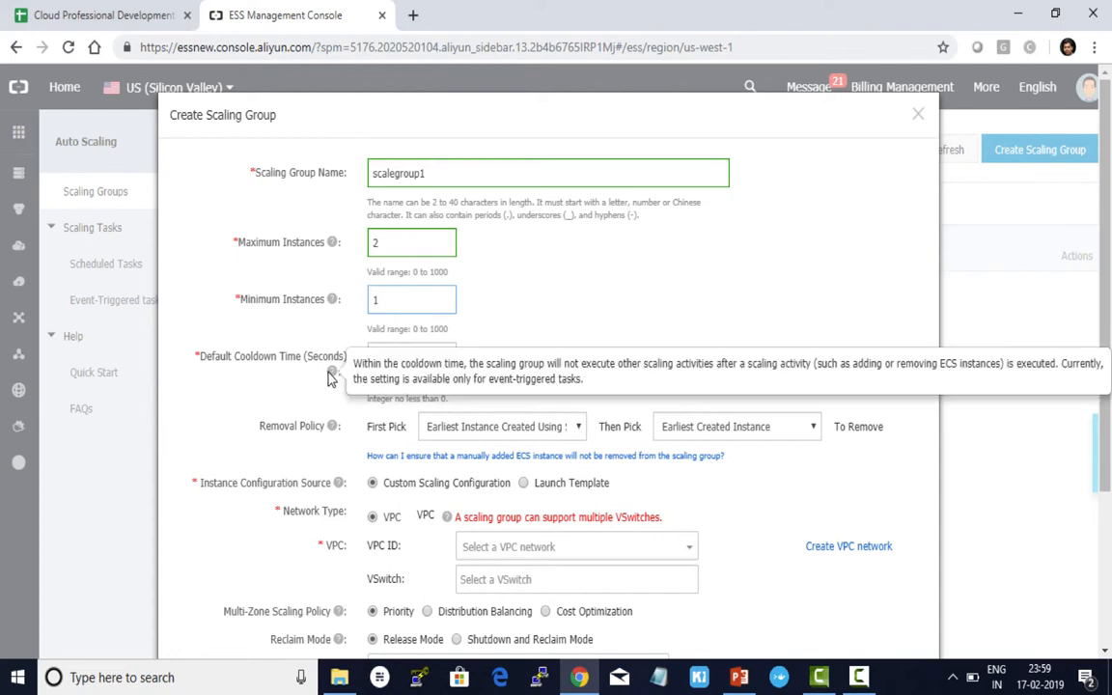
mouse_move(332, 377)
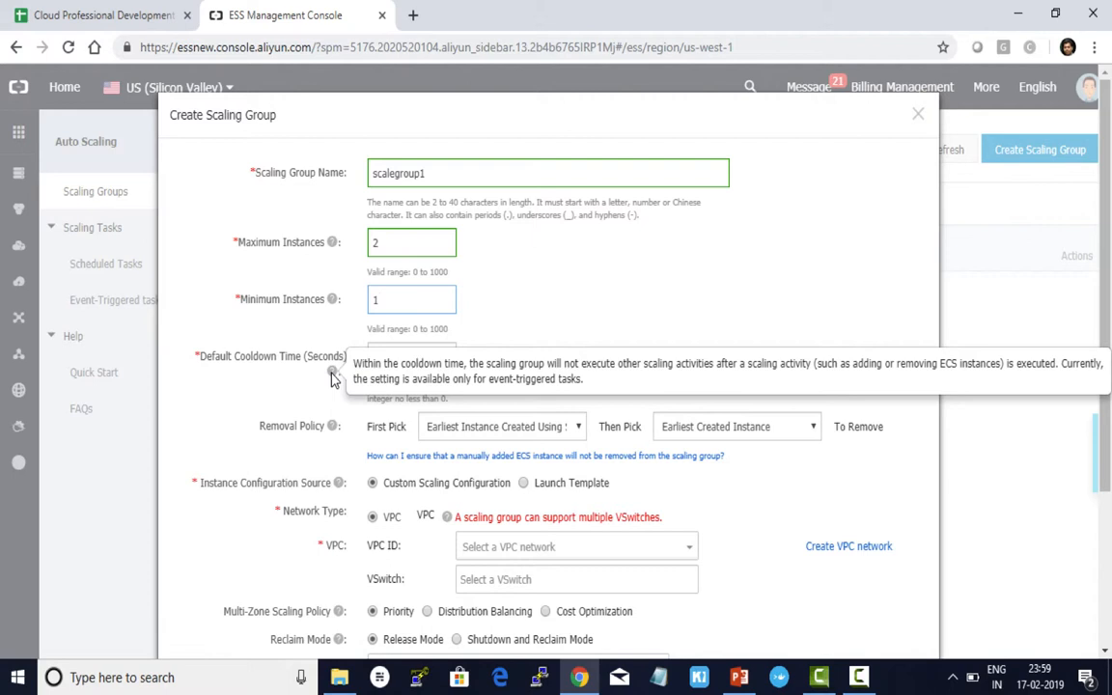
left_click(411, 299)
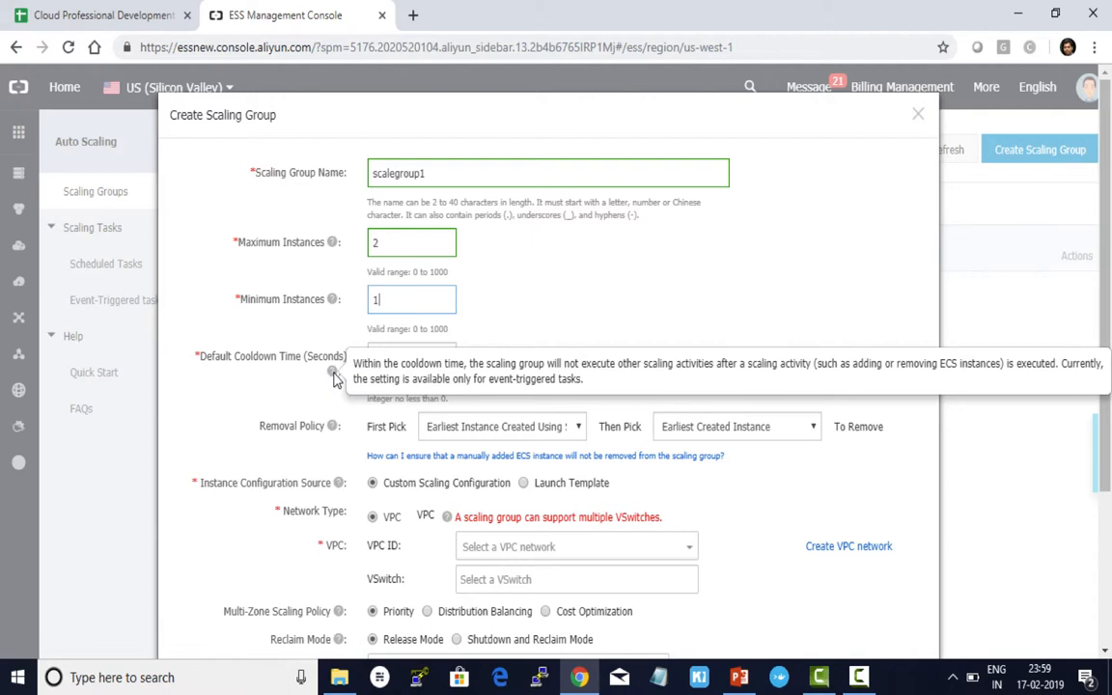
mouse_move(464, 449)
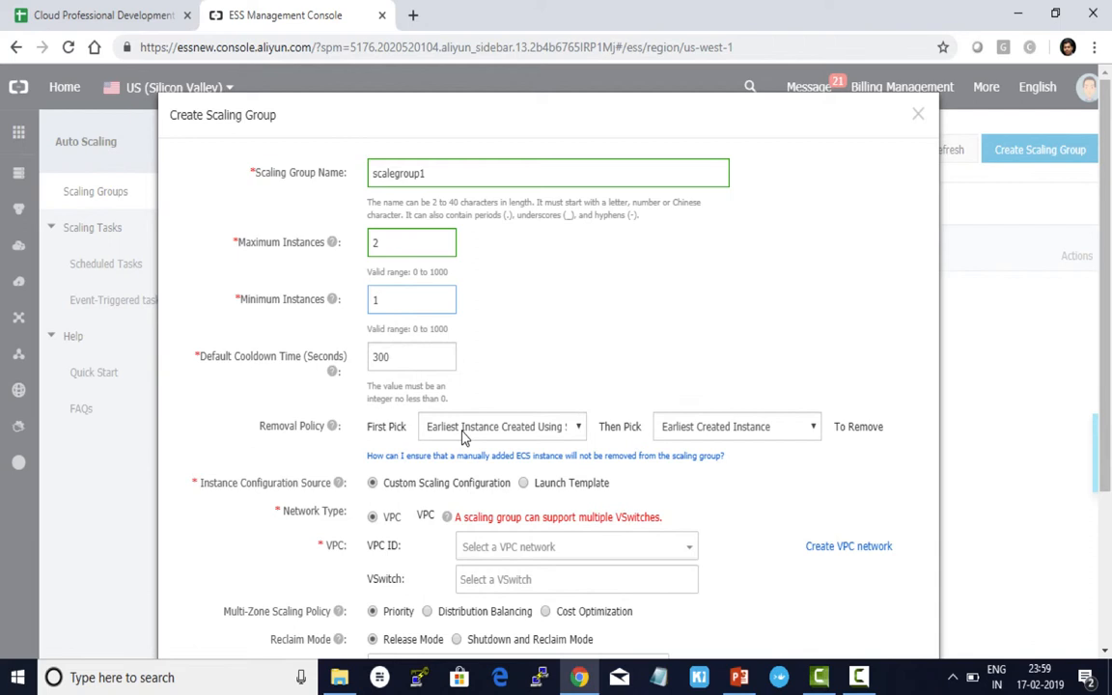
left_click(500, 425)
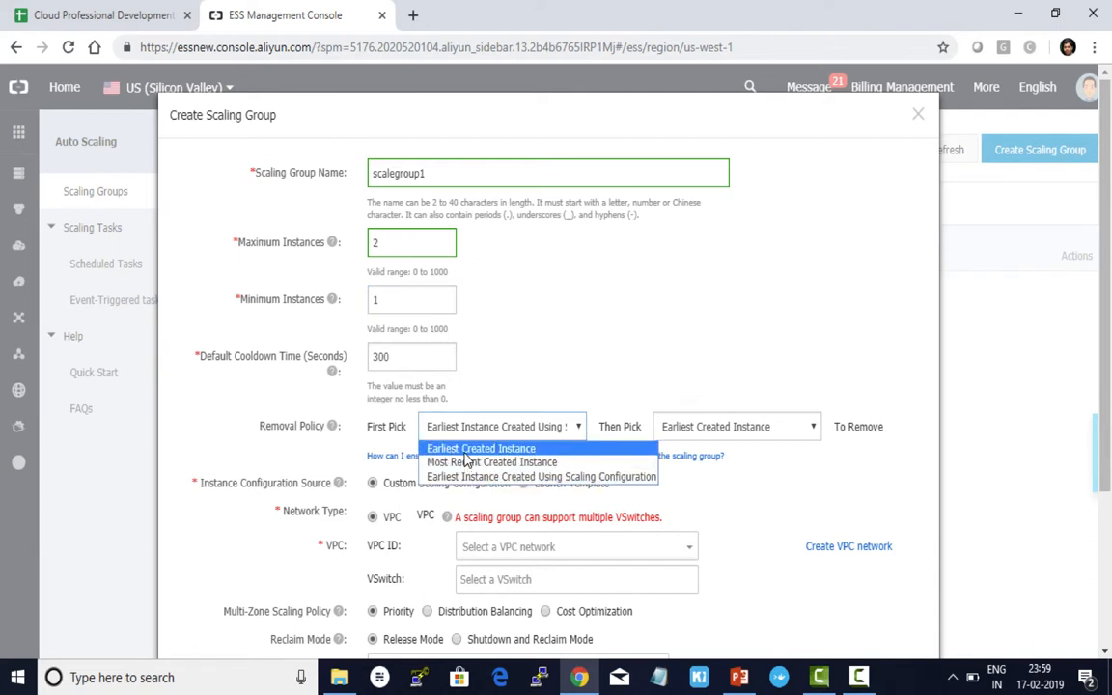
mouse_move(492, 461)
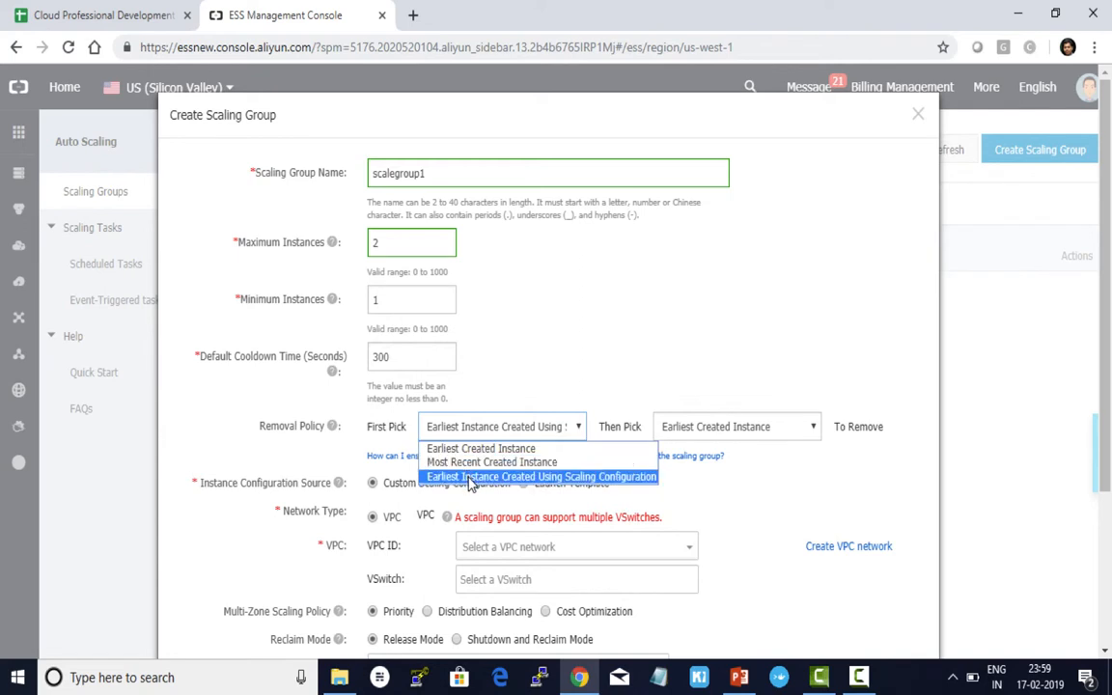
left_click(540, 476)
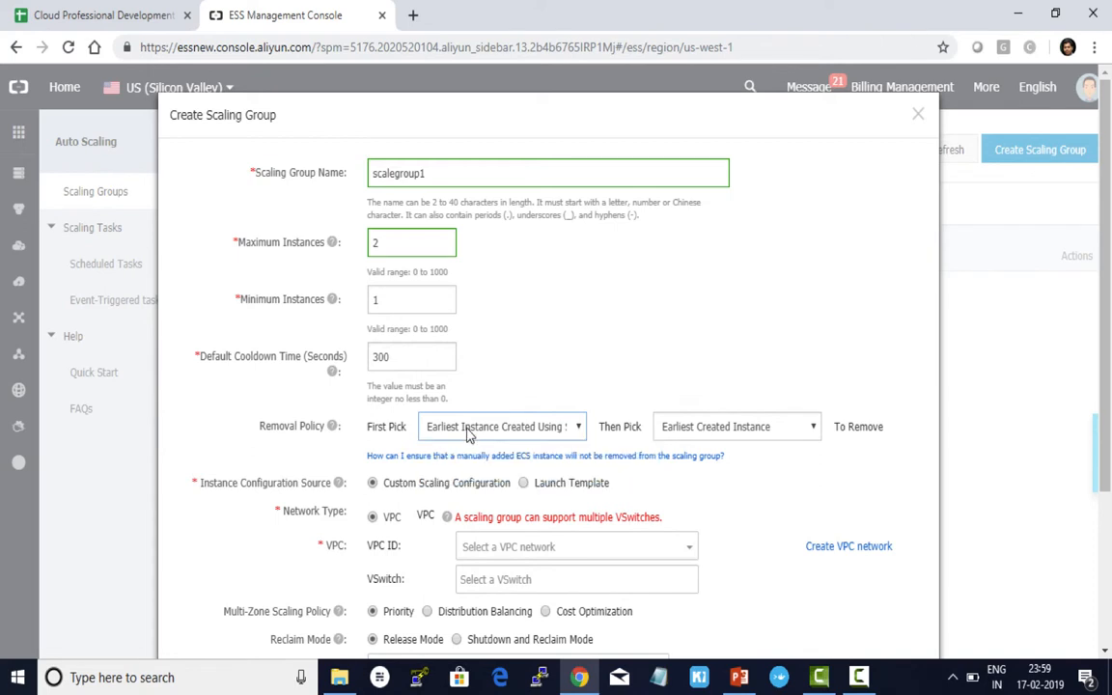
mouse_move(772, 452)
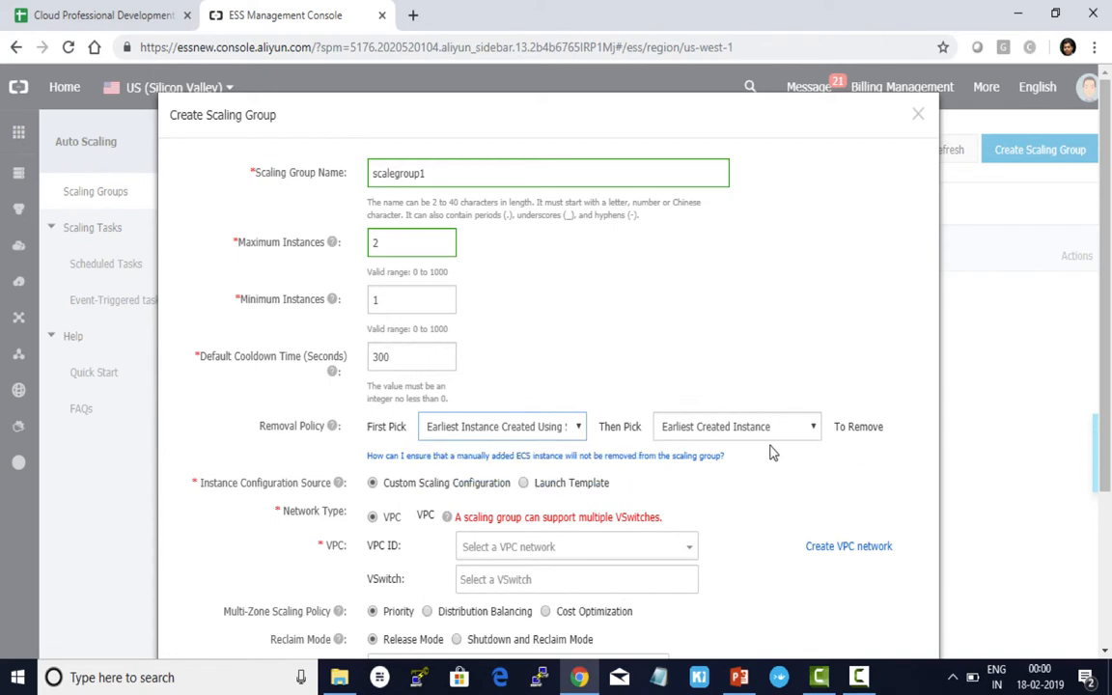
Step: Select the VPC and add the US West 1 Zone B VSwitch for the group
scroll("down", 3)
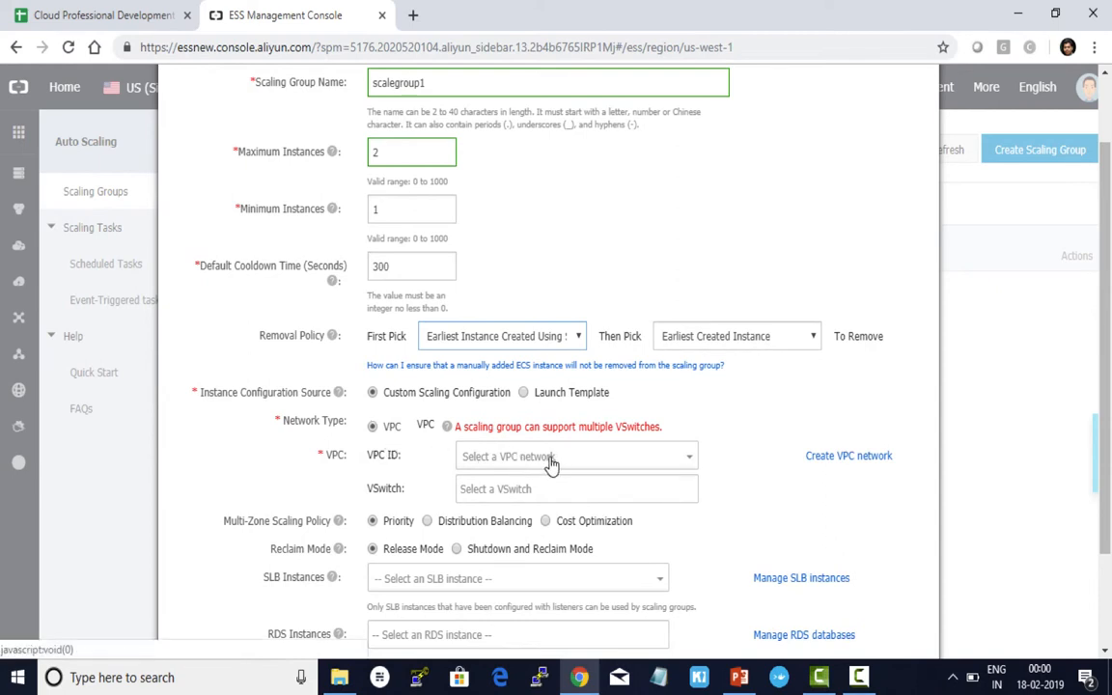
scroll("down", 3)
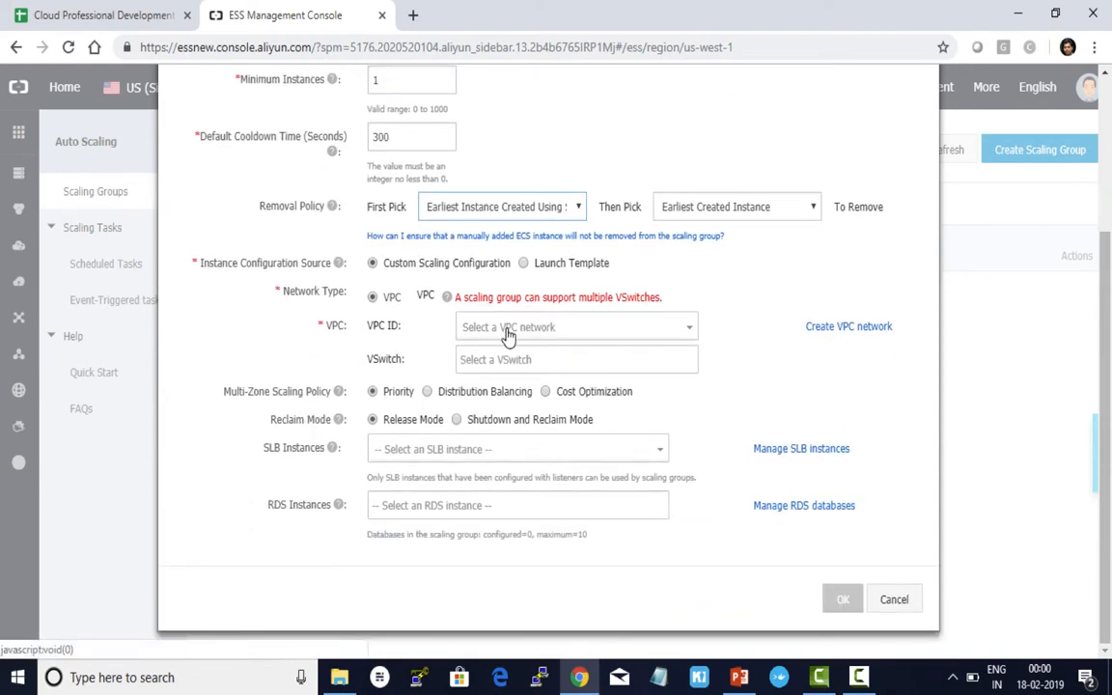
left_click(574, 326)
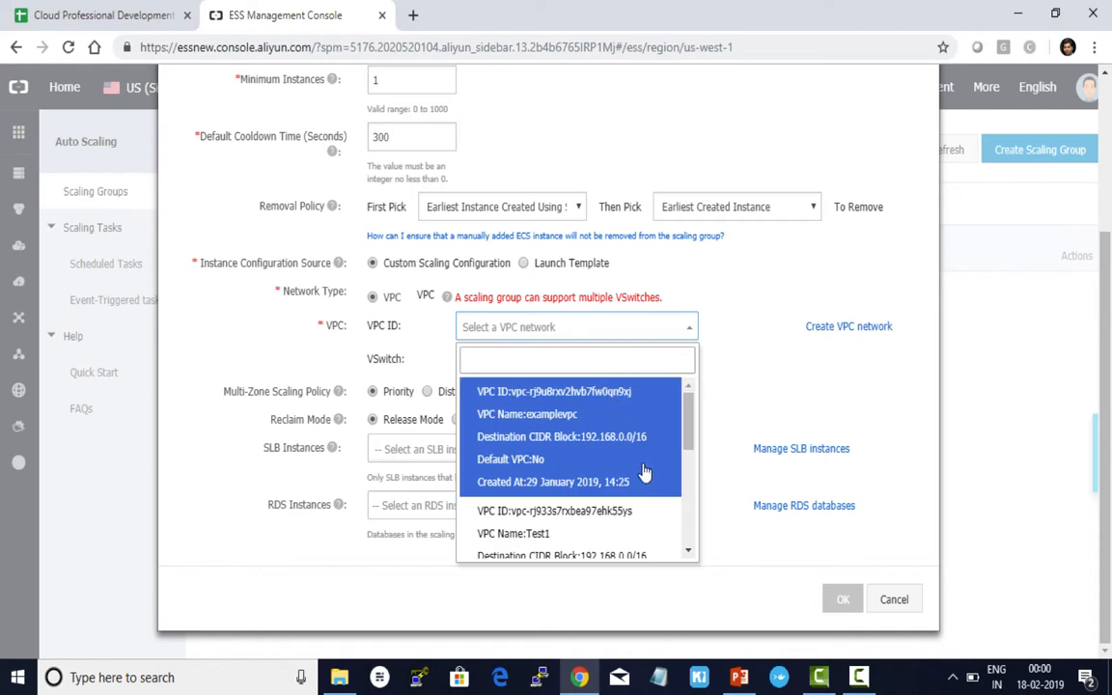
left_click(554, 391)
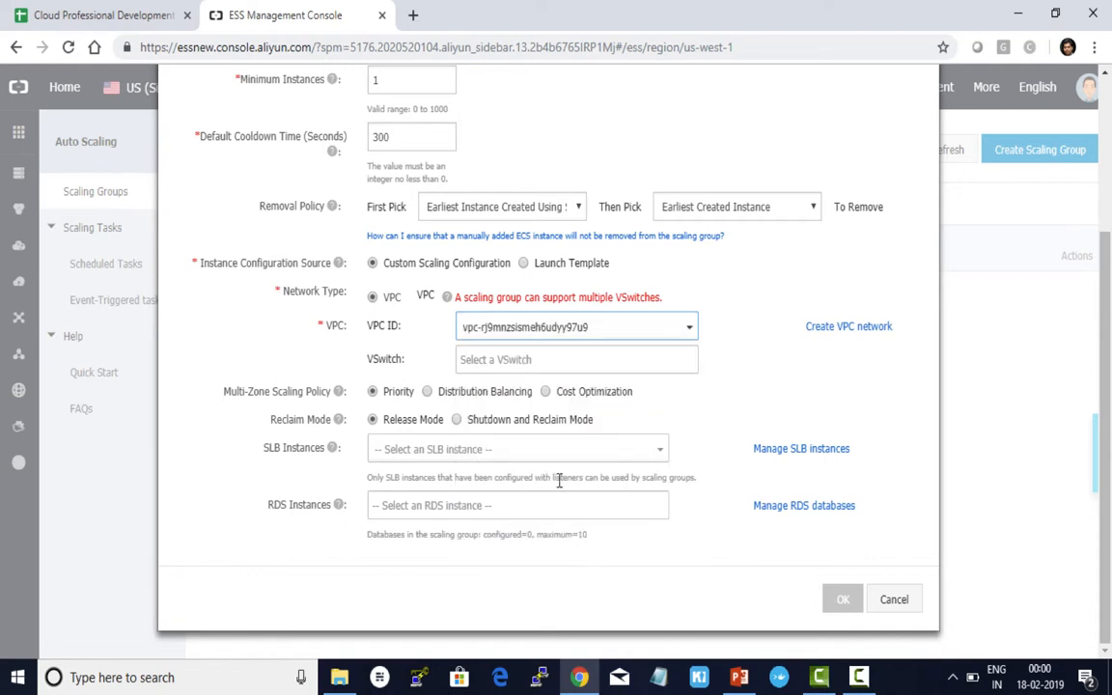
left_click(576, 359)
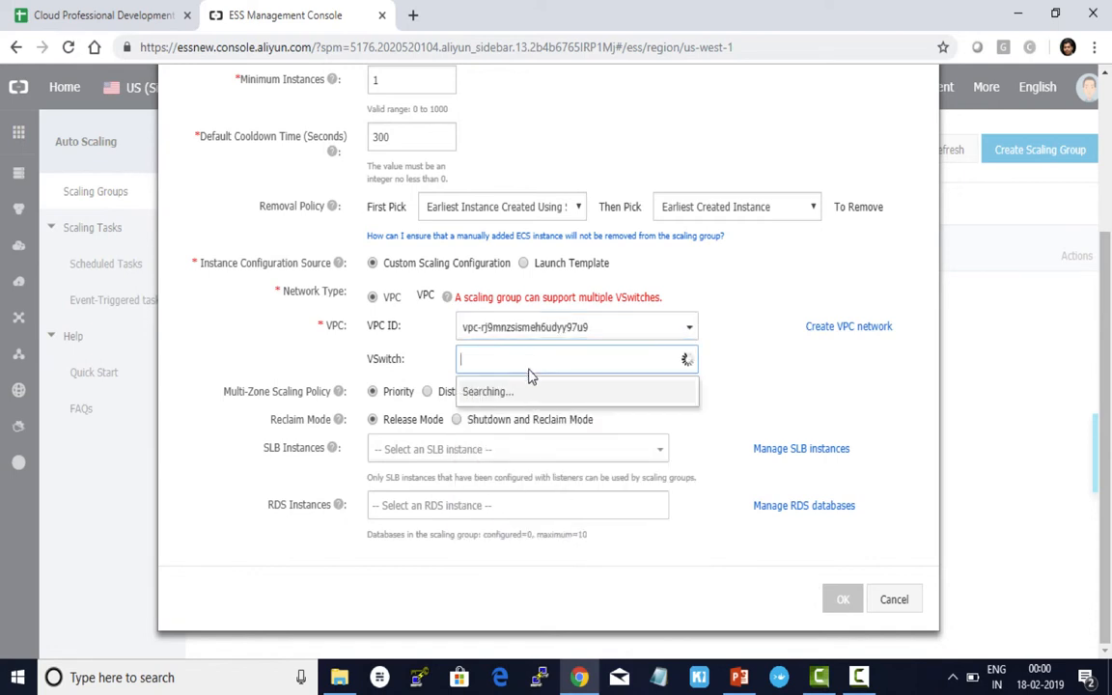
left_click(569, 358)
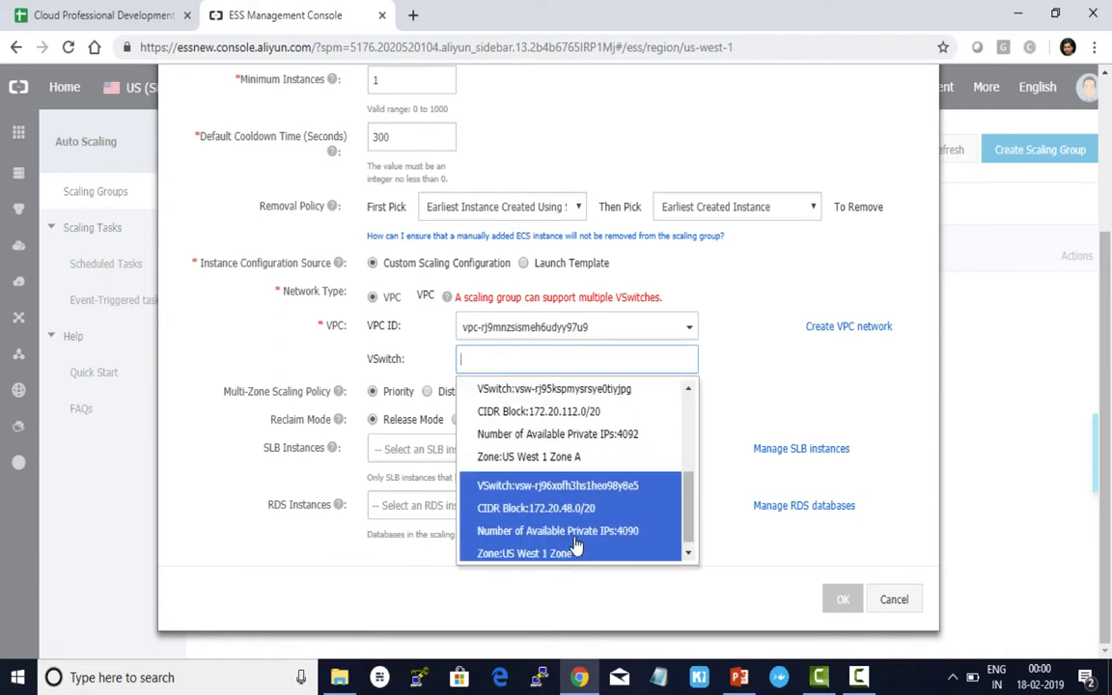
left_click(557, 485)
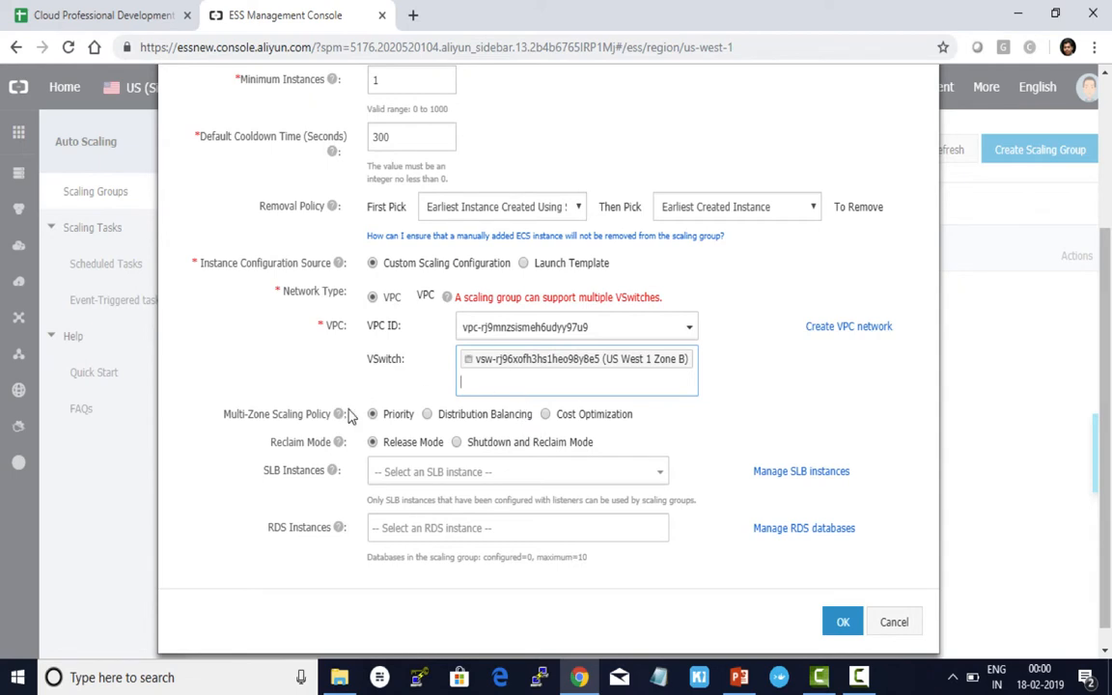
mouse_move(338, 413)
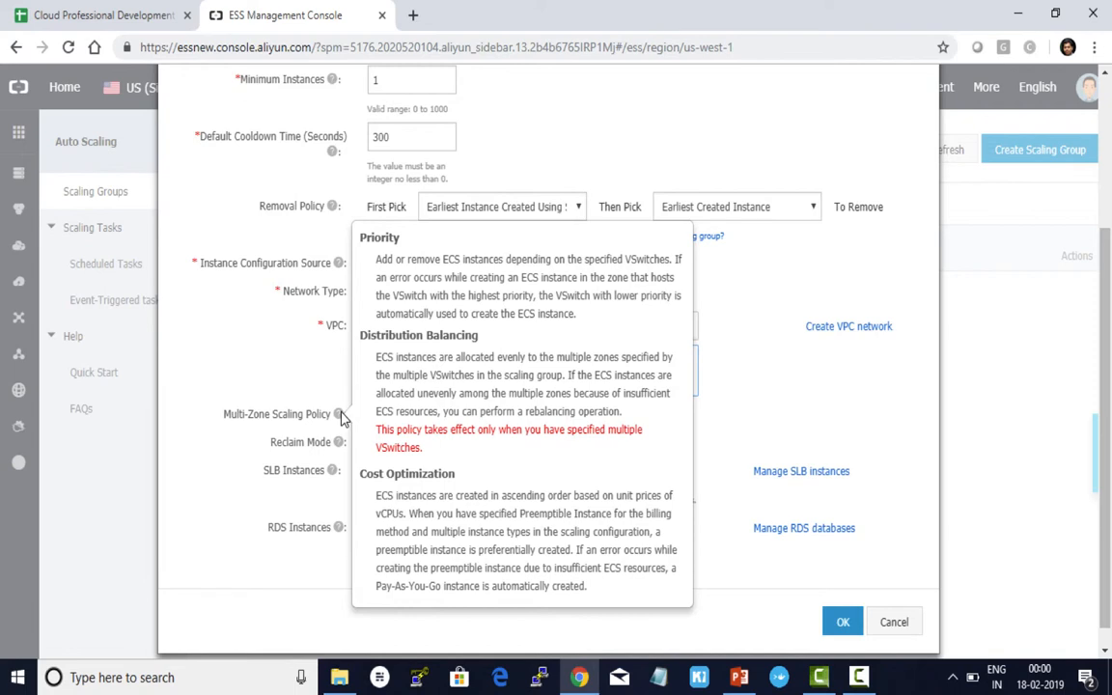
mouse_move(344, 417)
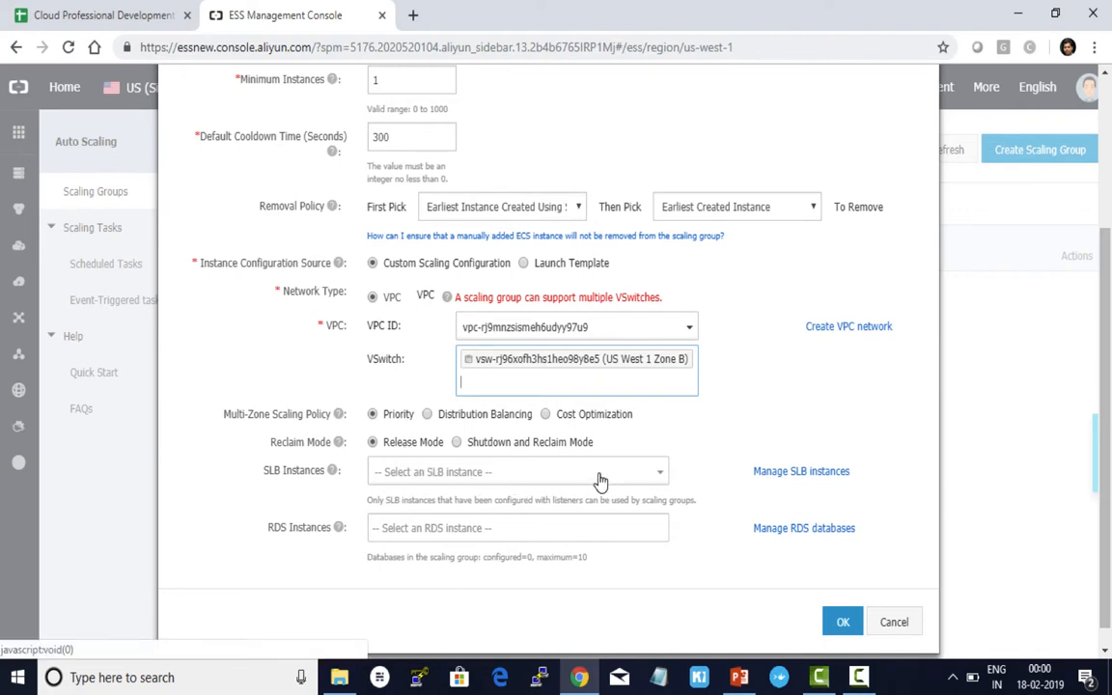
Step: Attach the testelb load balancer and the RDS database, then create scalegroup1
left_click(517, 472)
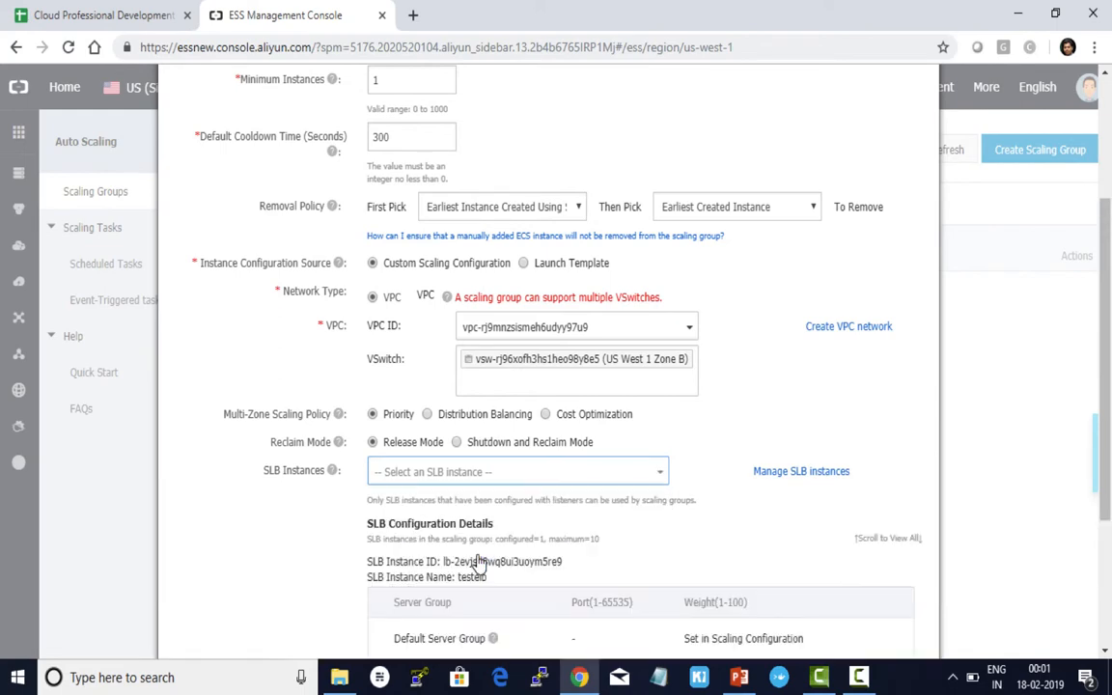
scroll("down", 3)
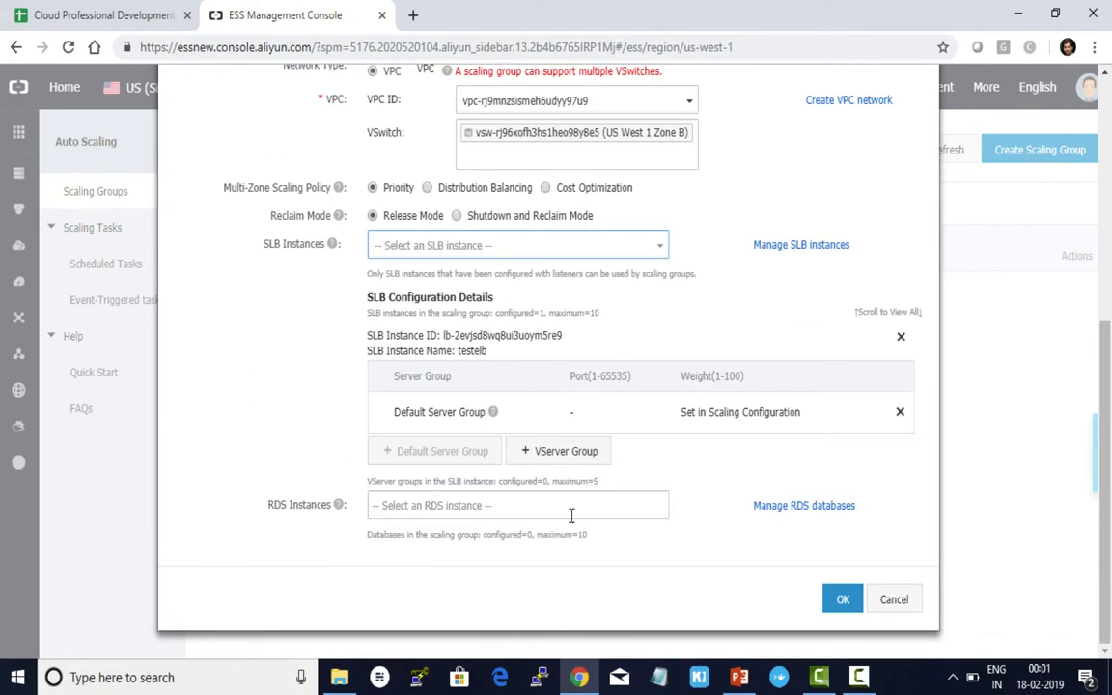
left_click(518, 505)
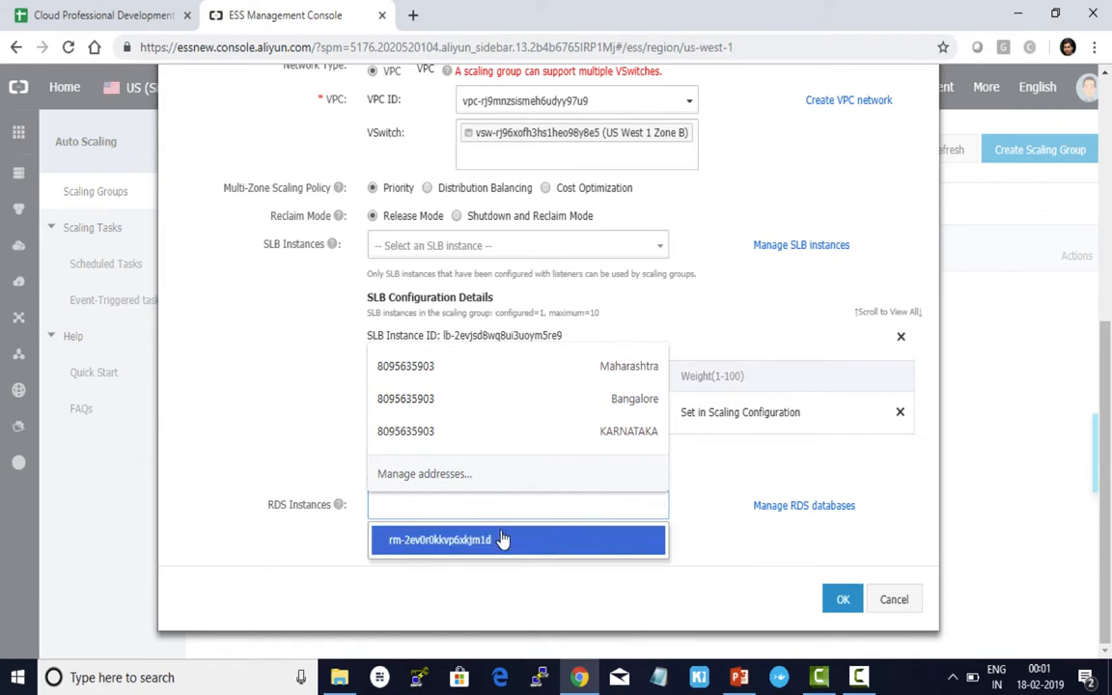
left_click(440, 539)
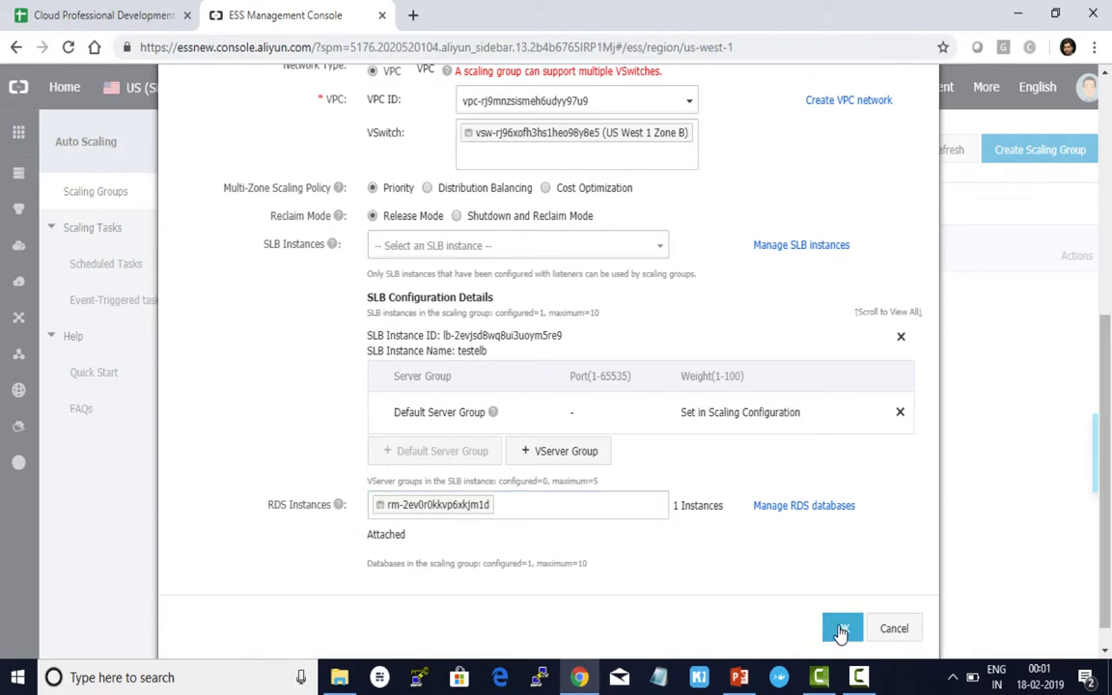
mouse_move(803, 505)
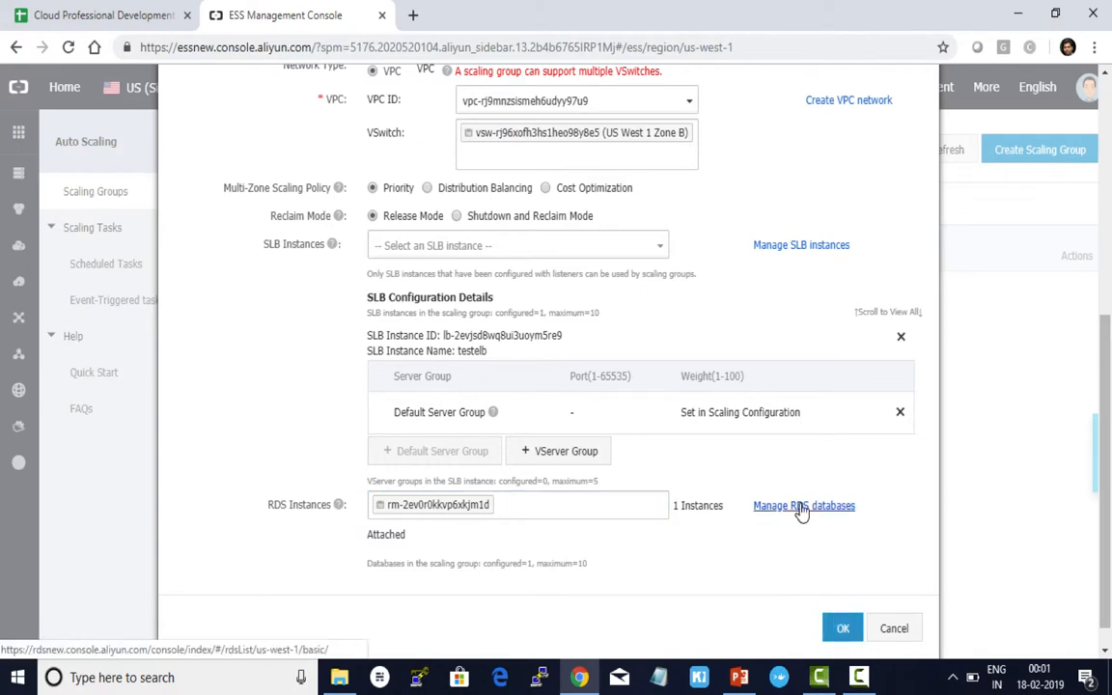
left_click(842, 628)
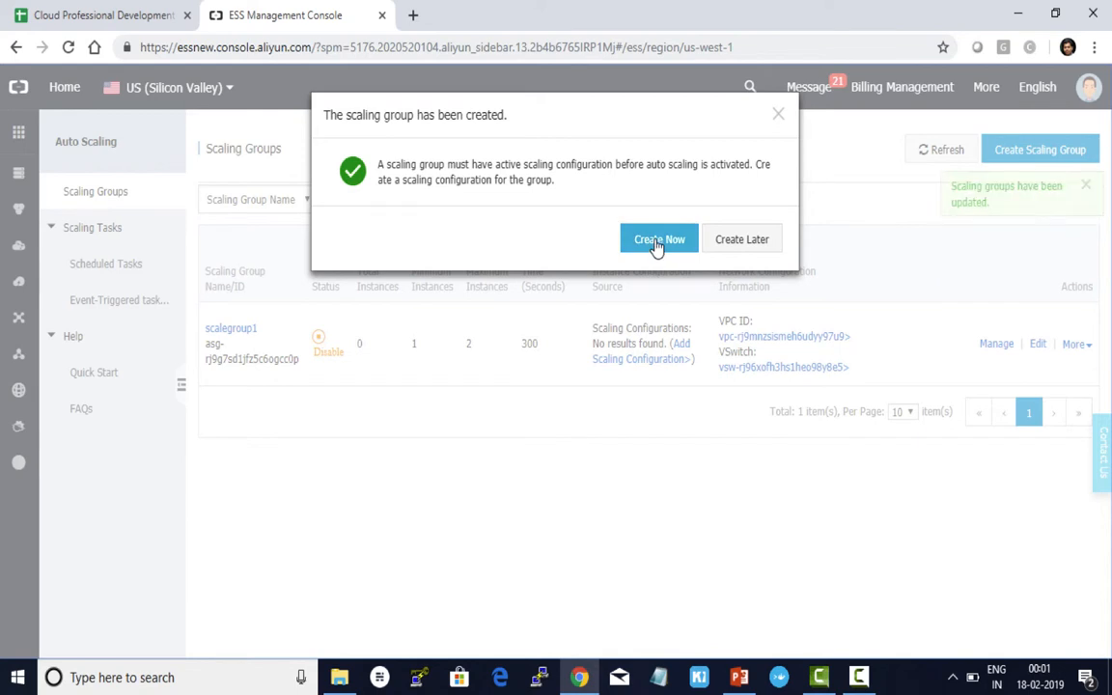
Step: Start a scaling configuration and choose the entry-level shared ecs.t5-lc2m1.nano instance type
left_click(659, 238)
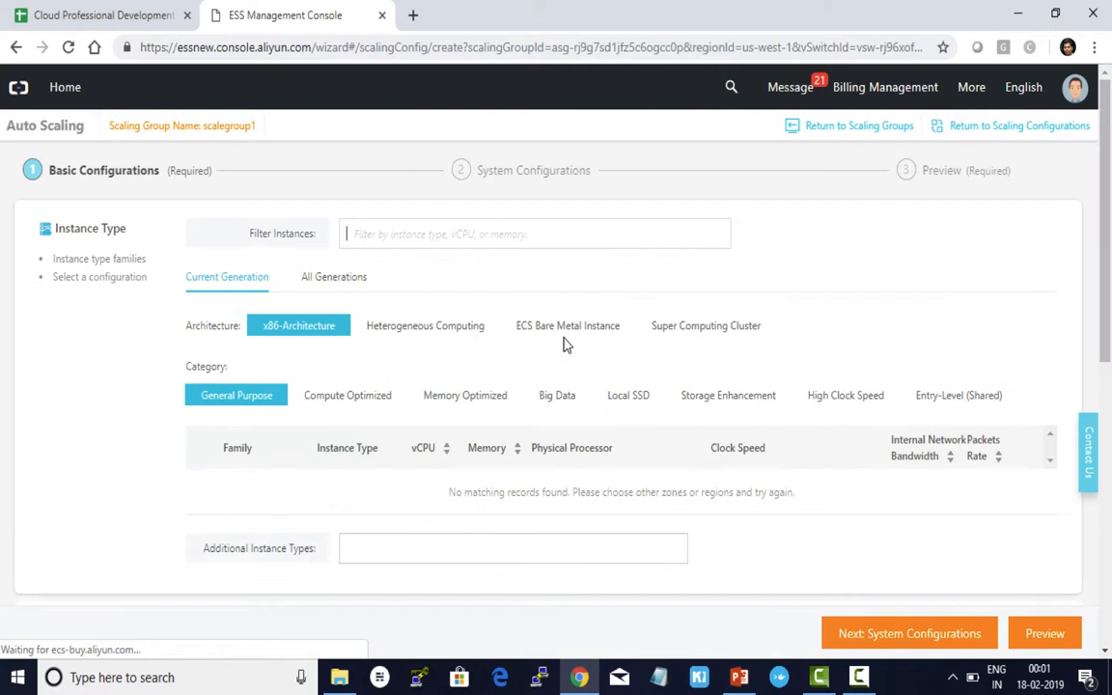
left_click(334, 277)
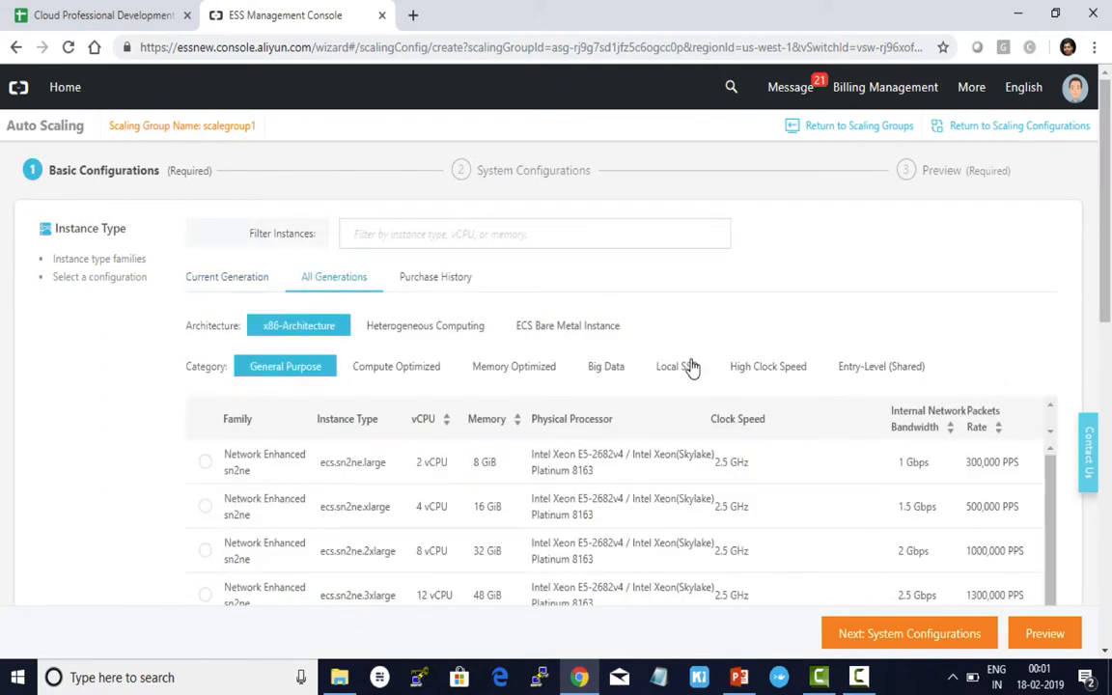
mouse_move(757, 404)
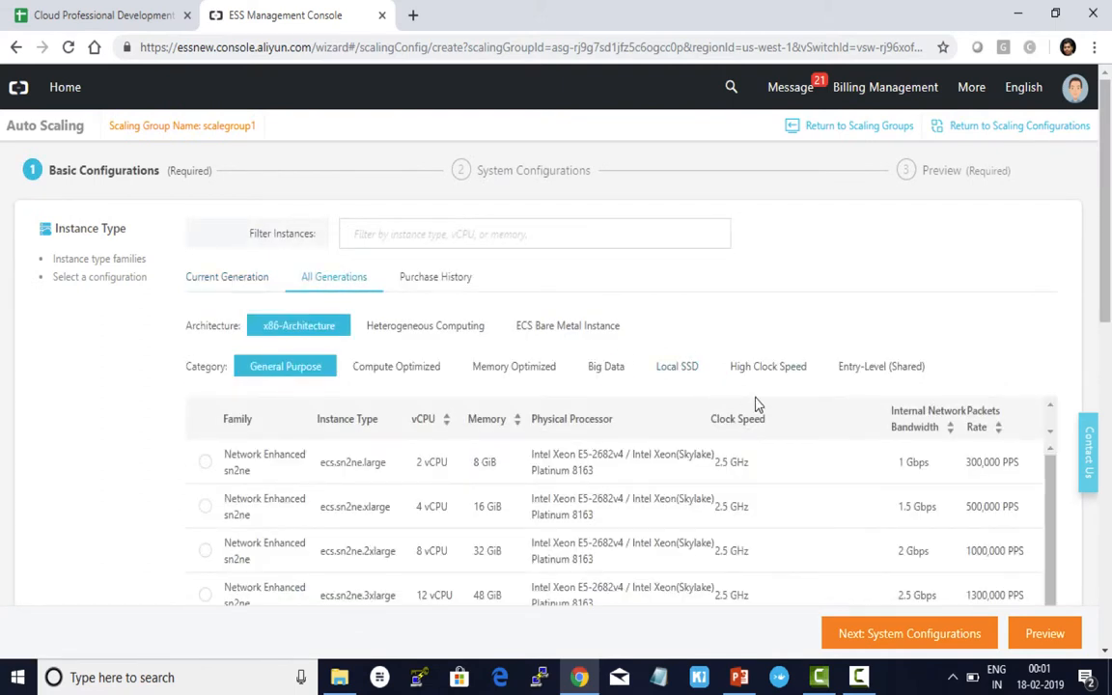
mouse_move(820, 365)
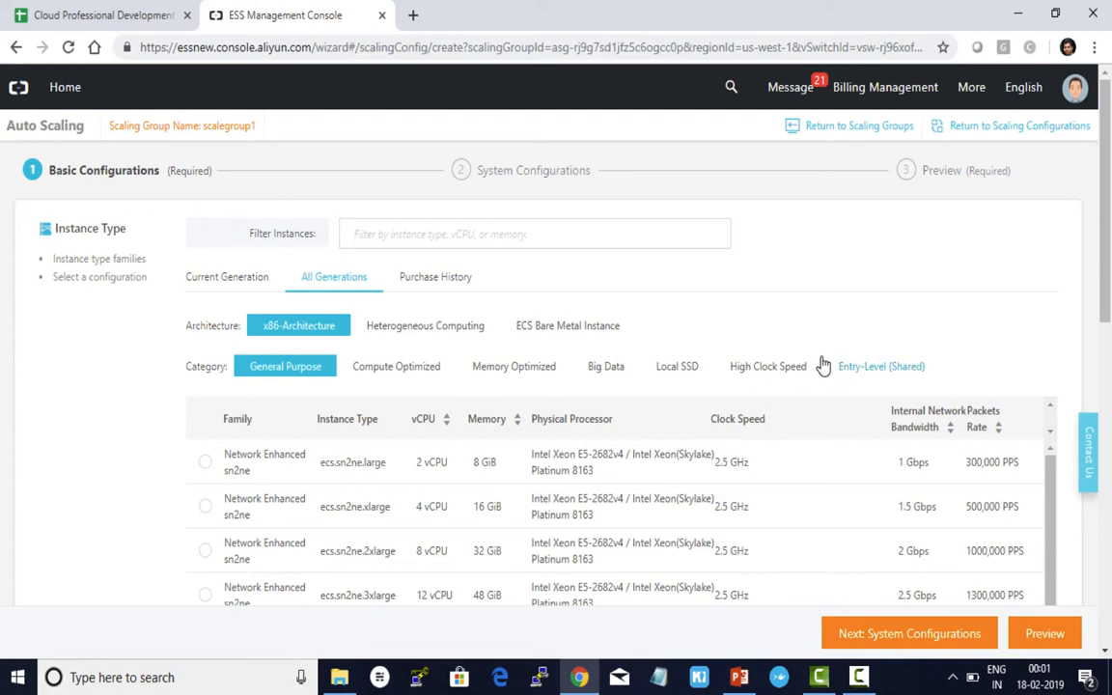
left_click(879, 366)
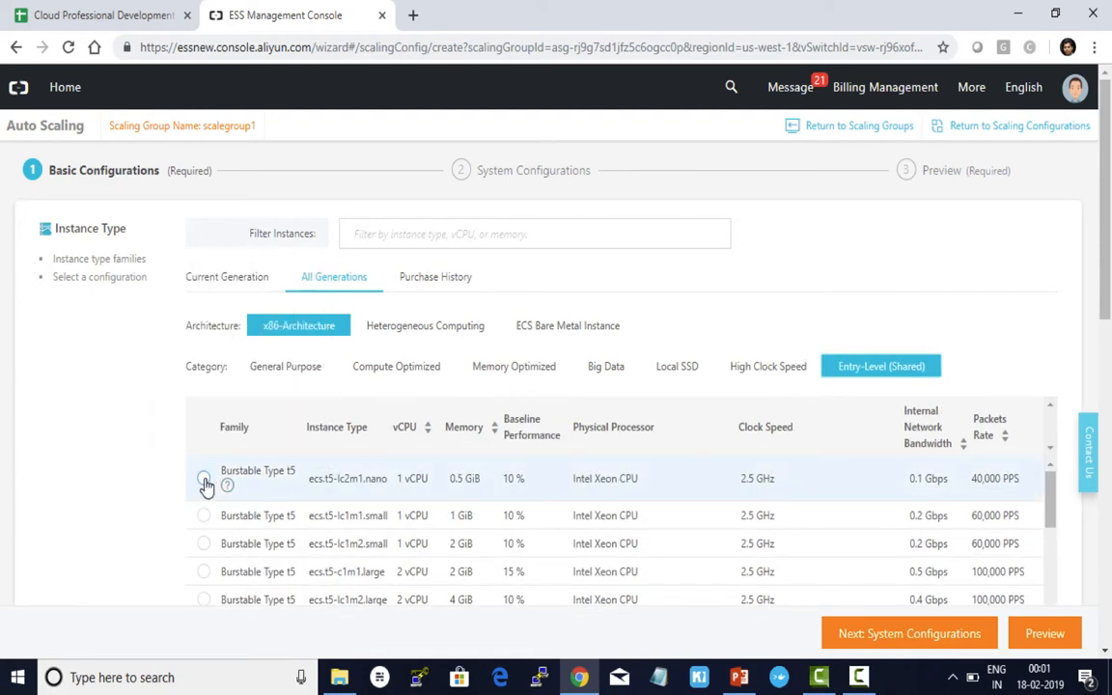
left_click(203, 478)
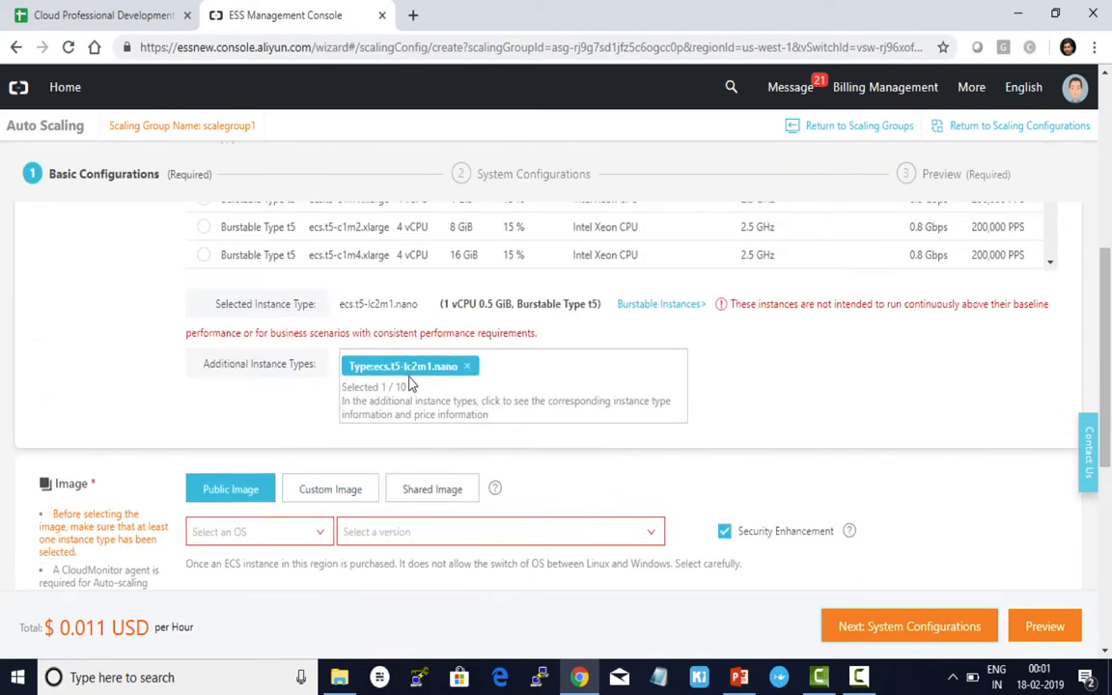
Step: Use the custom image 'autoscaledemo' for the scaling configuration
left_click(330, 489)
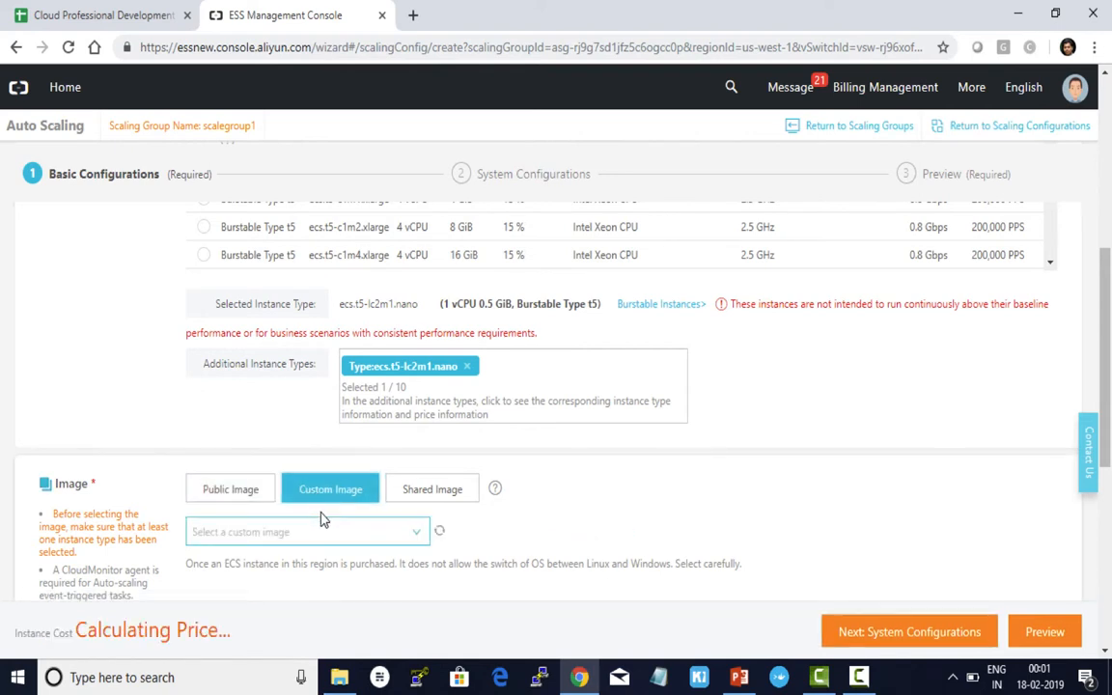
left_click(307, 531)
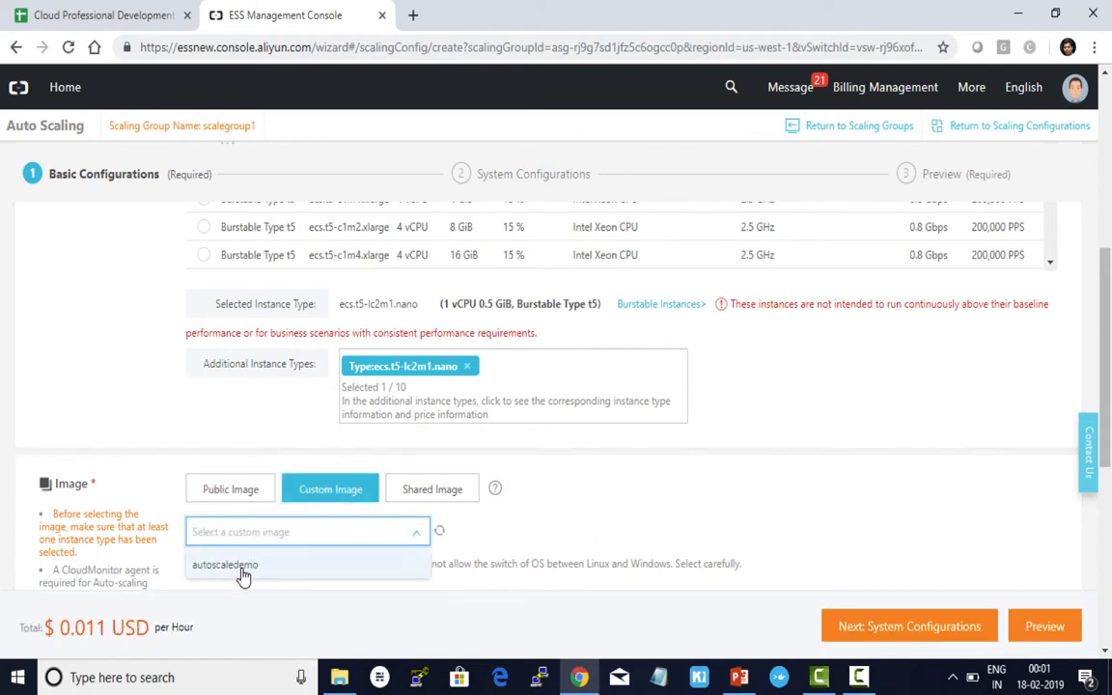
left_click(225, 565)
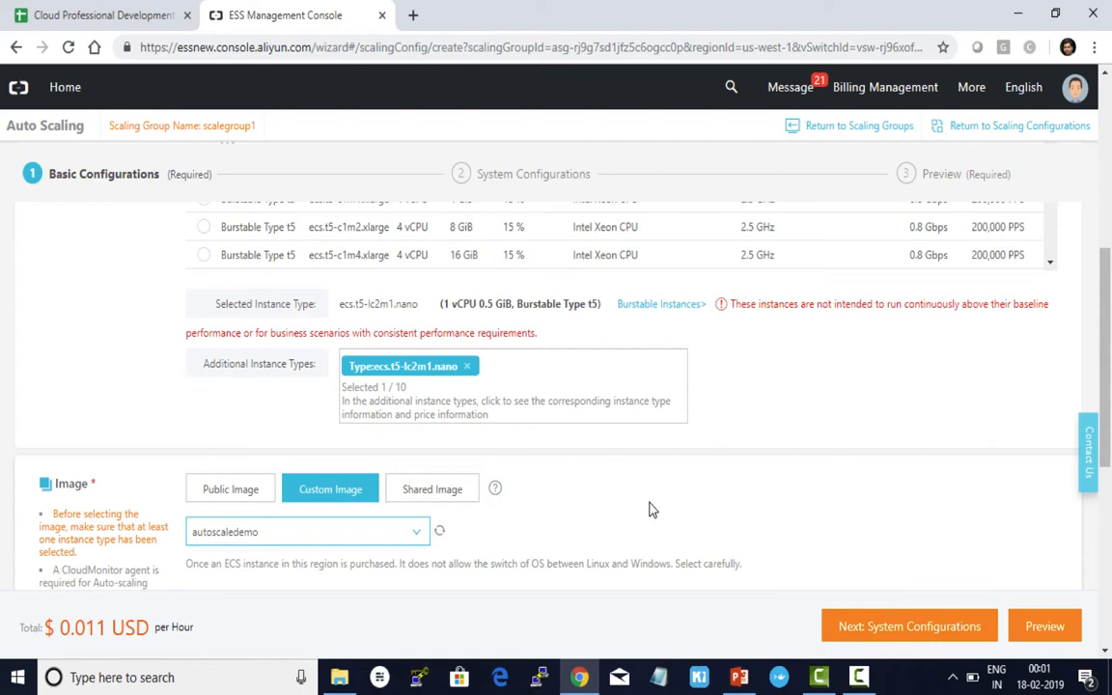
scroll("down", 3)
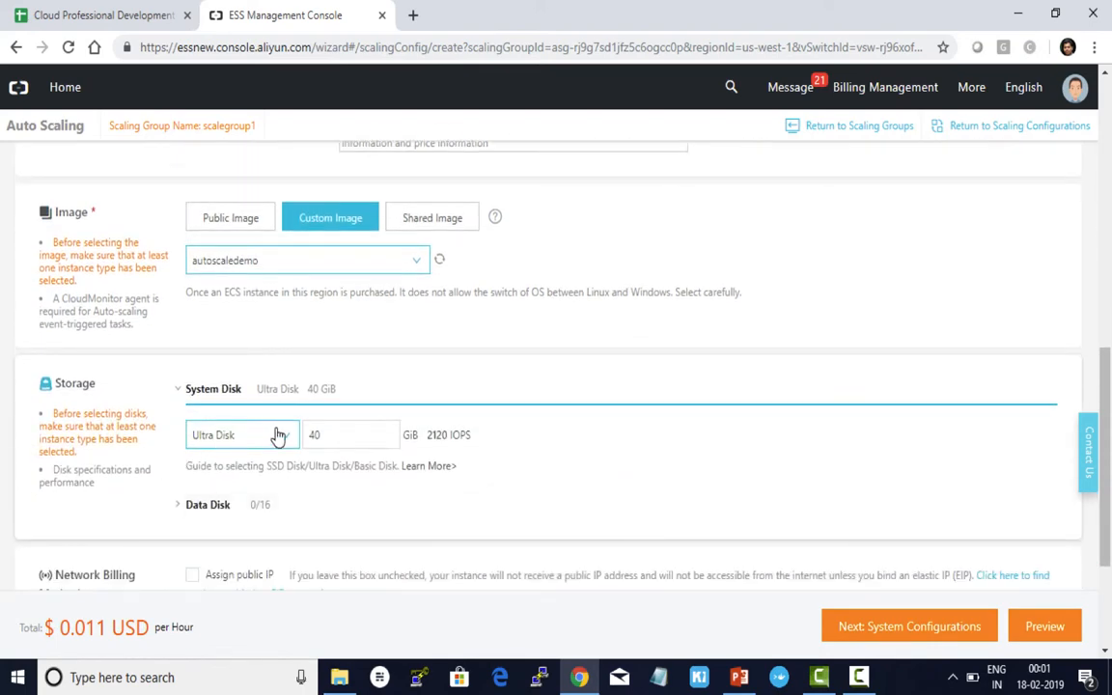
scroll("down", 3)
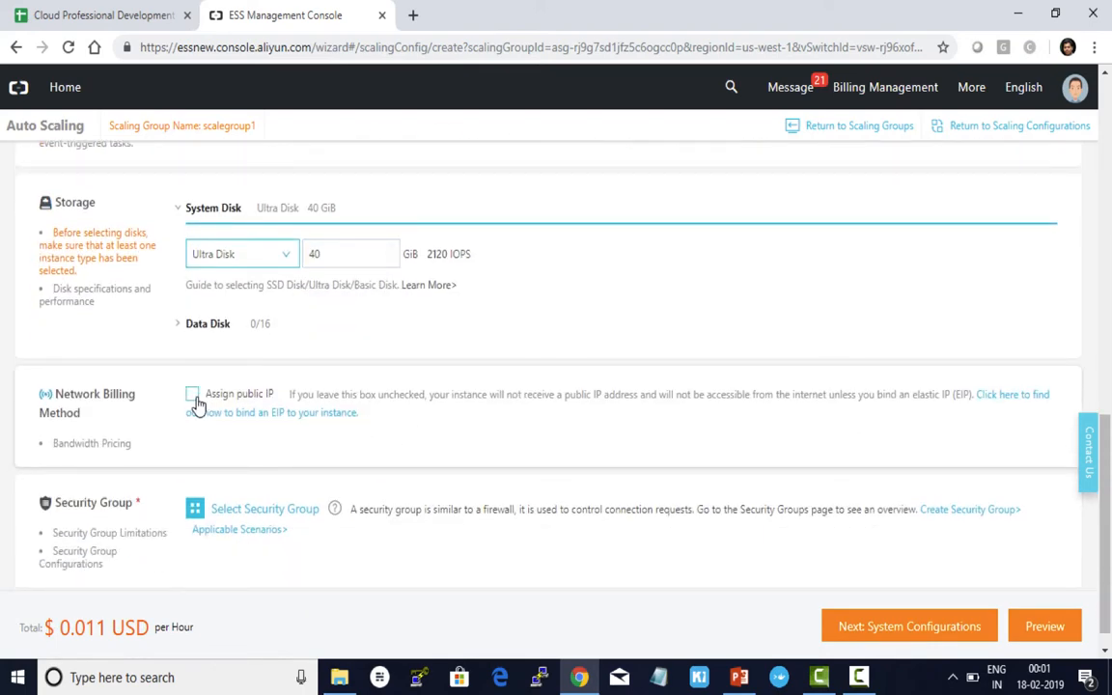
Step: Assign instances a public IP and select security group sg1
left_click(192, 394)
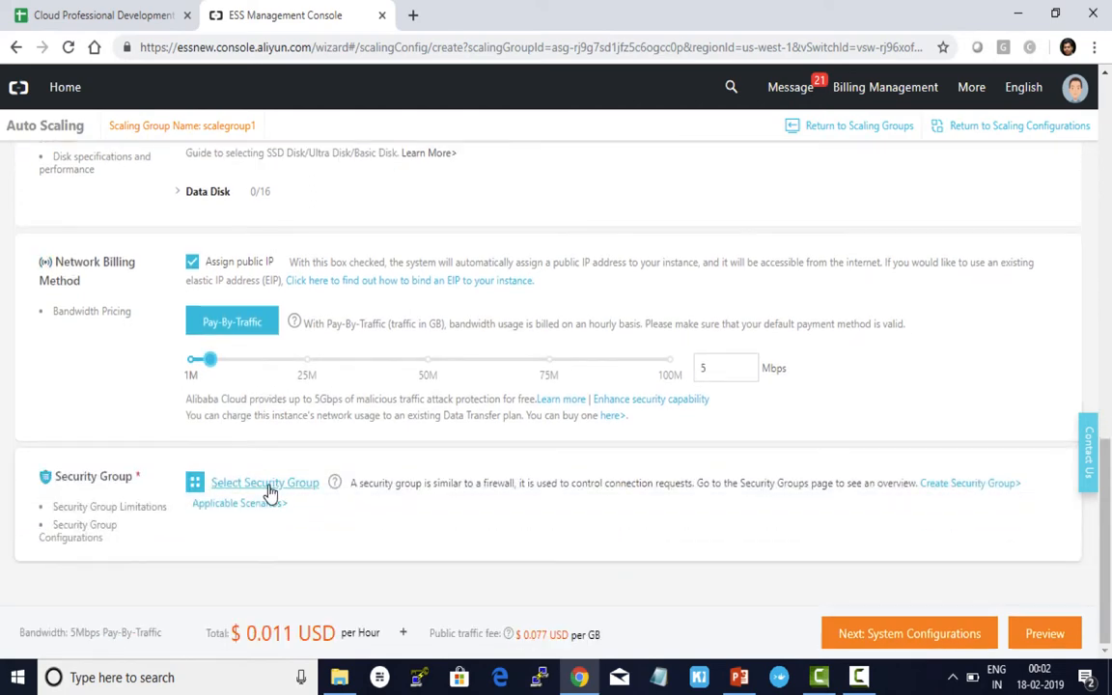
left_click(263, 482)
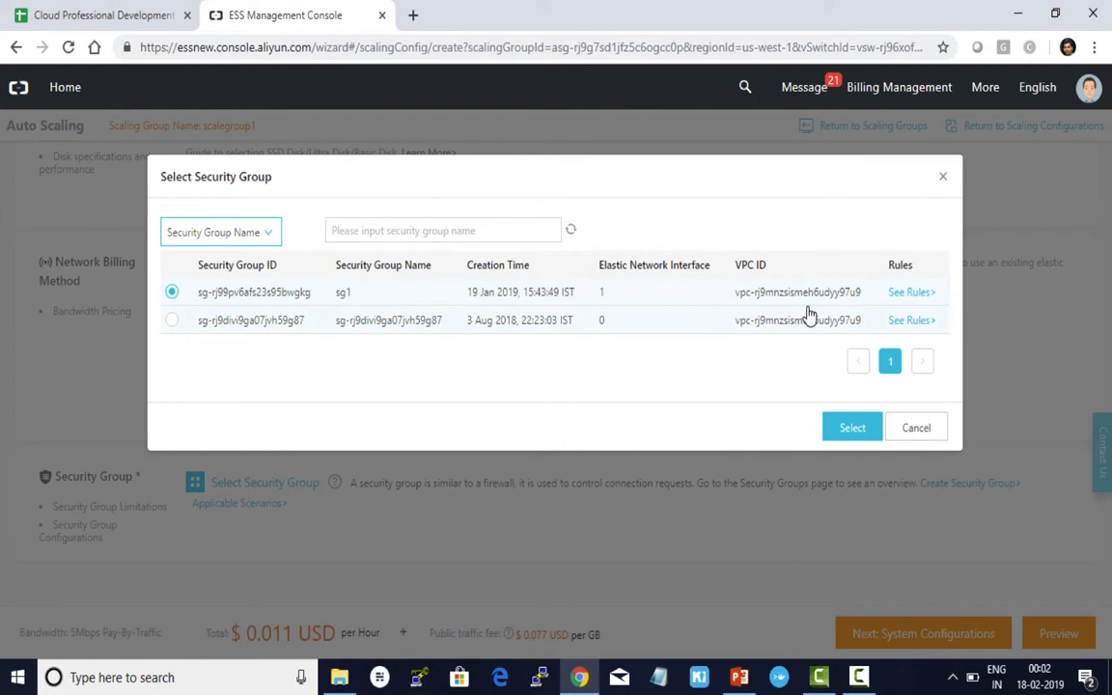
left_click(852, 428)
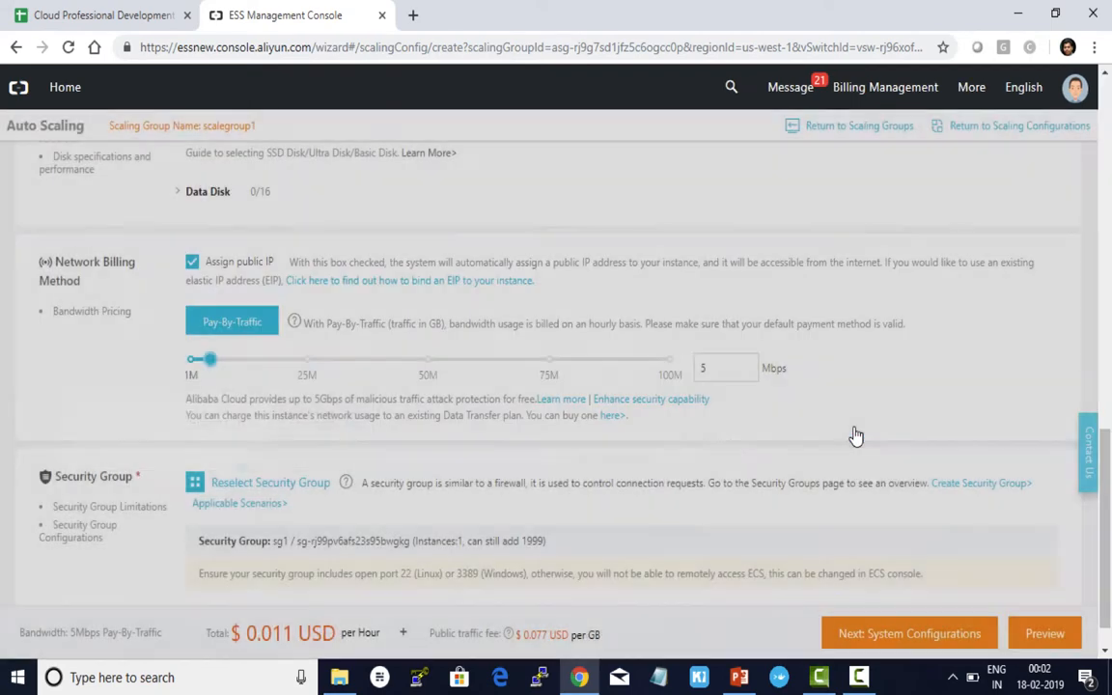
scroll("down", 3)
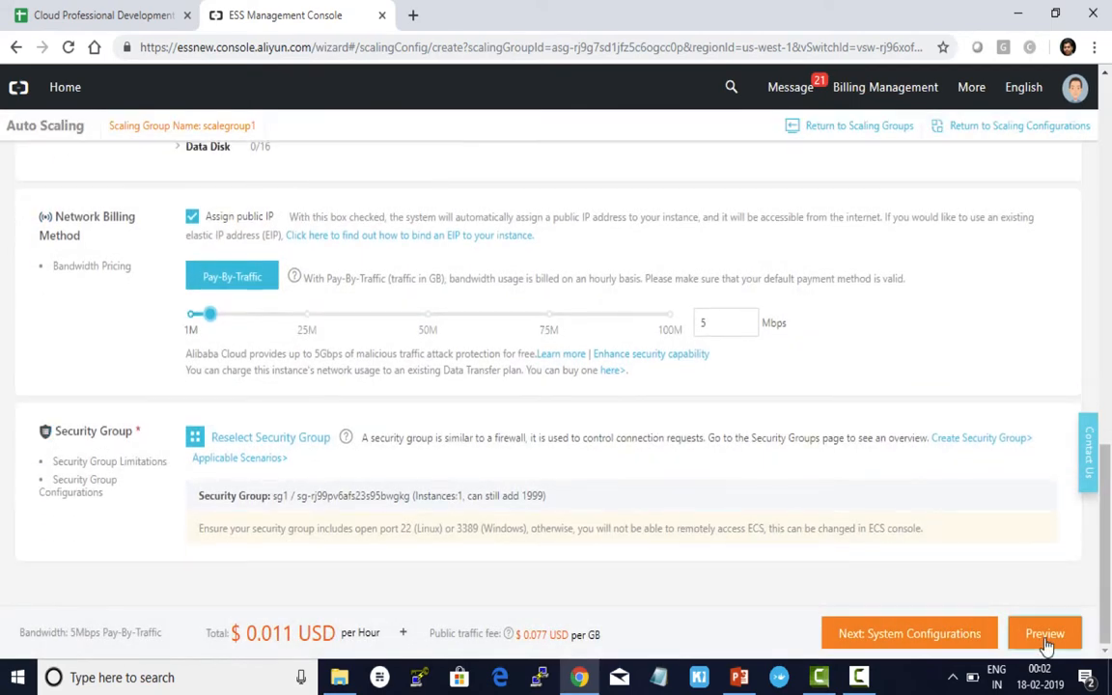
Step: Name the scaling configuration scaling1 and create it
left_click(1044, 633)
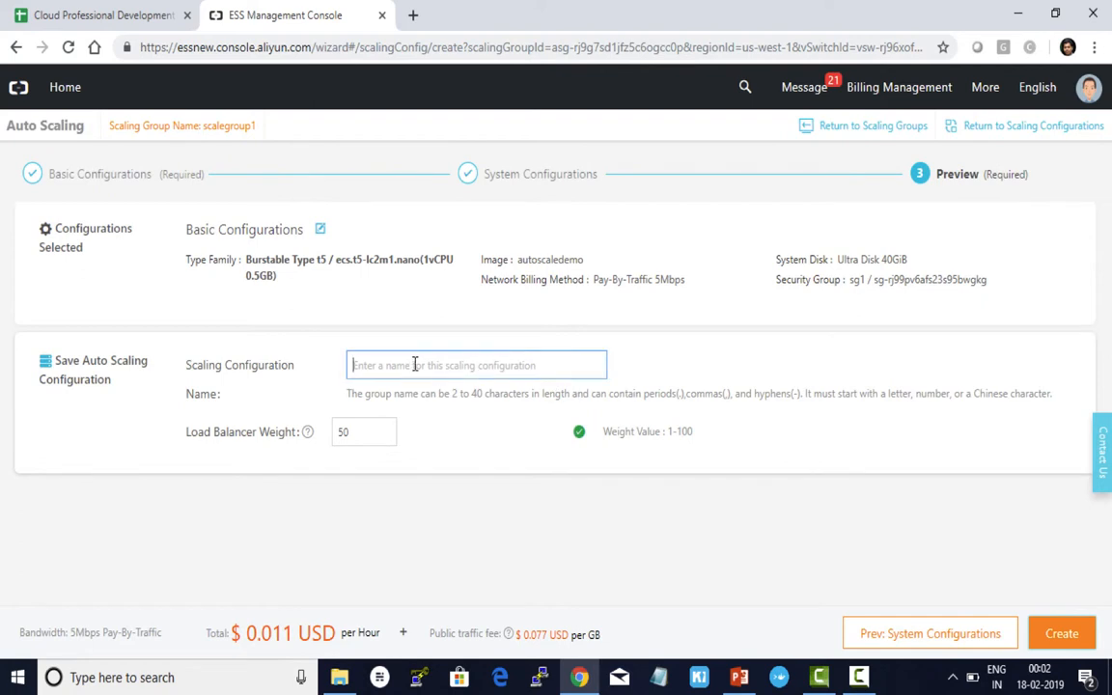
type("sc")
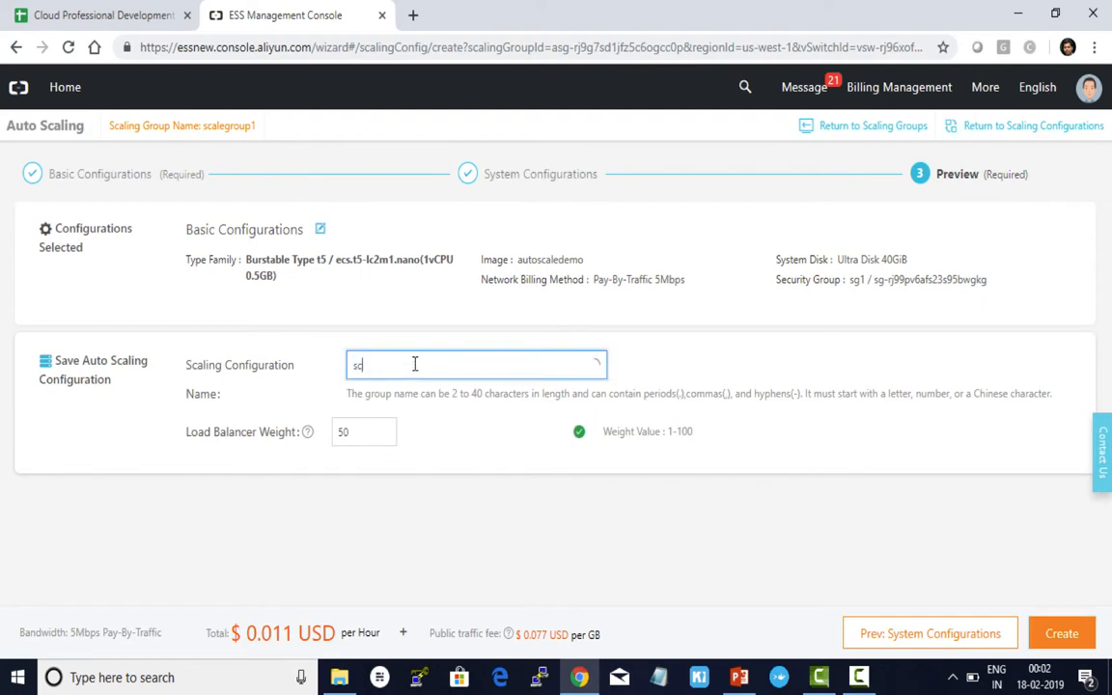
type("scalein")
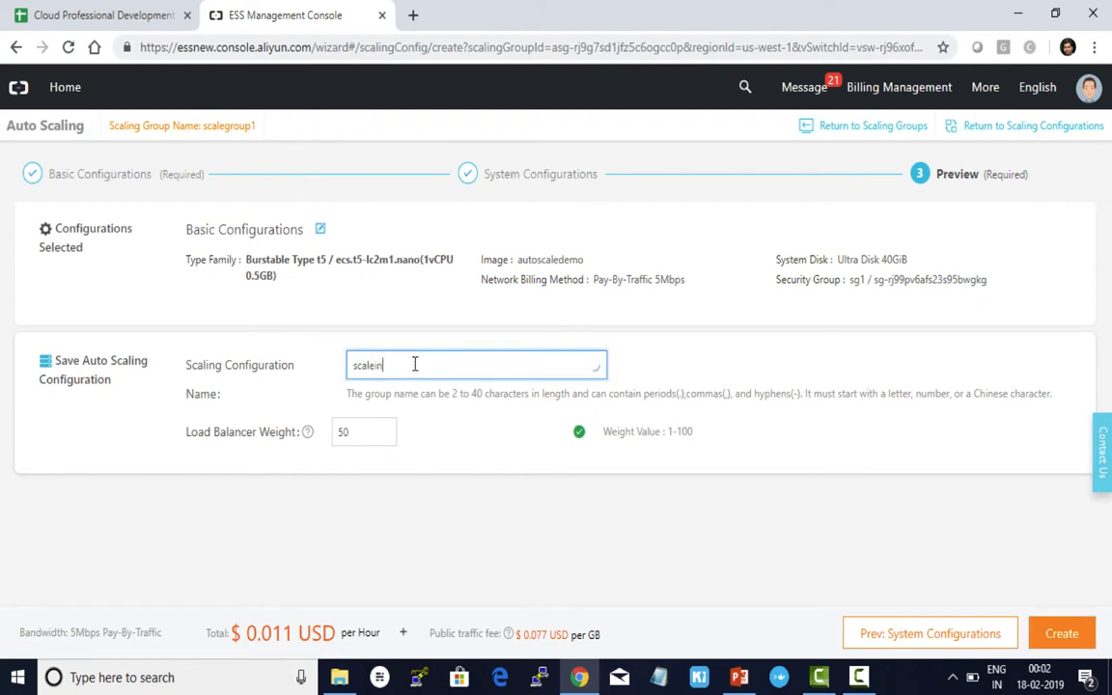
key("Backspace")
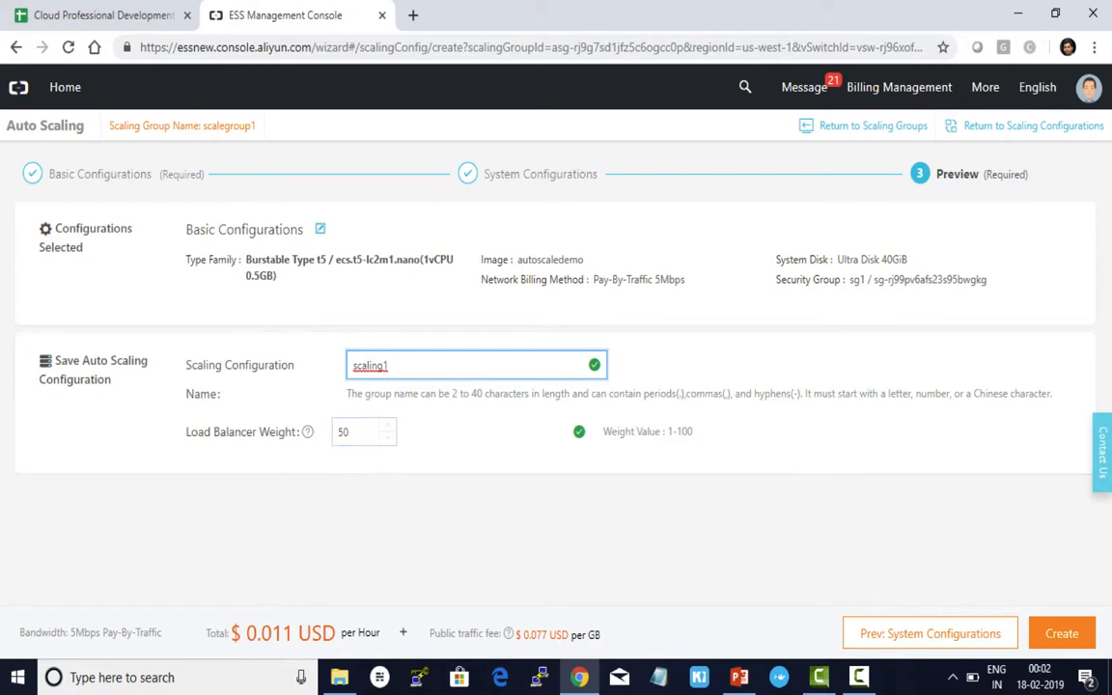
left_click(1061, 632)
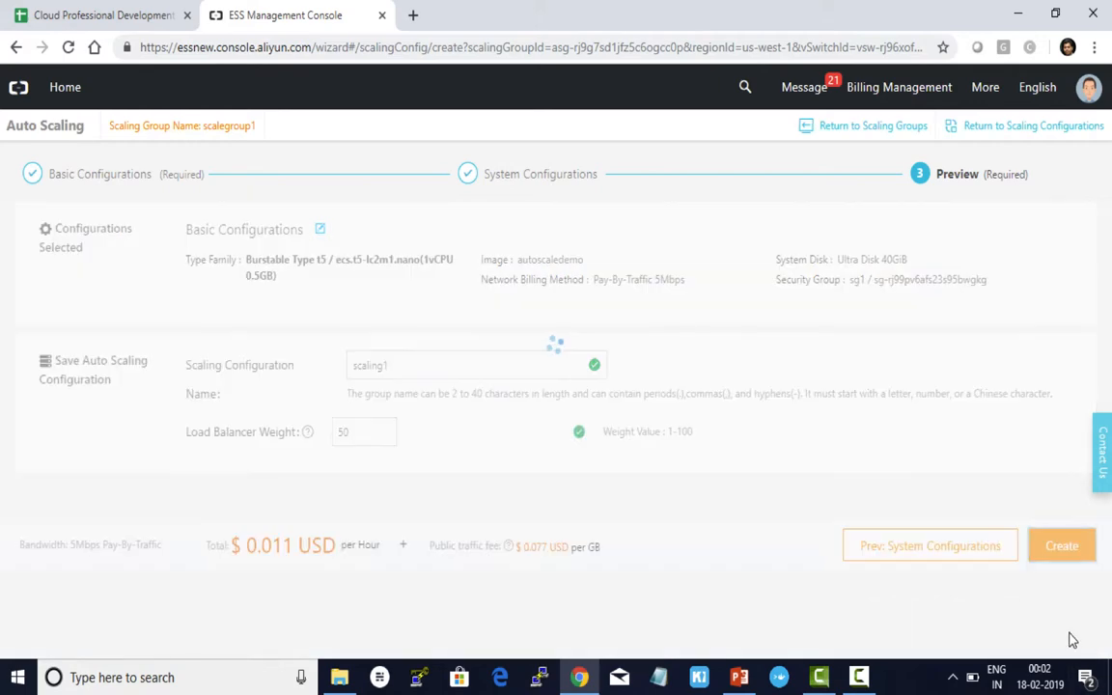
Step: Enable the newly created scaling1 configuration
left_click(1061, 545)
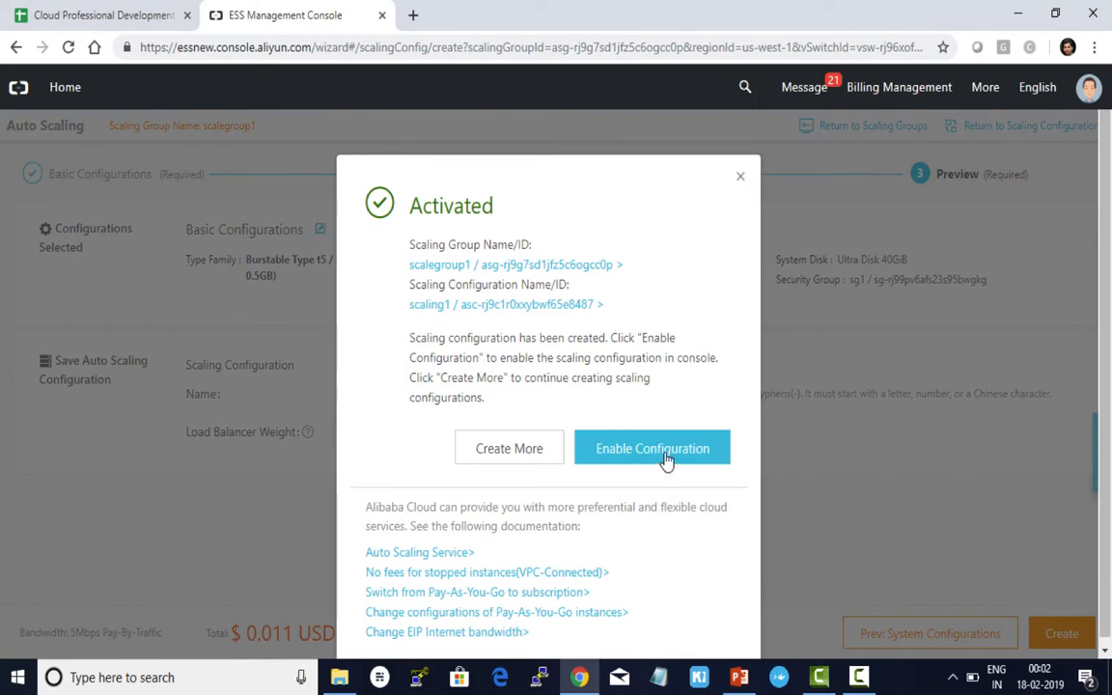
left_click(651, 448)
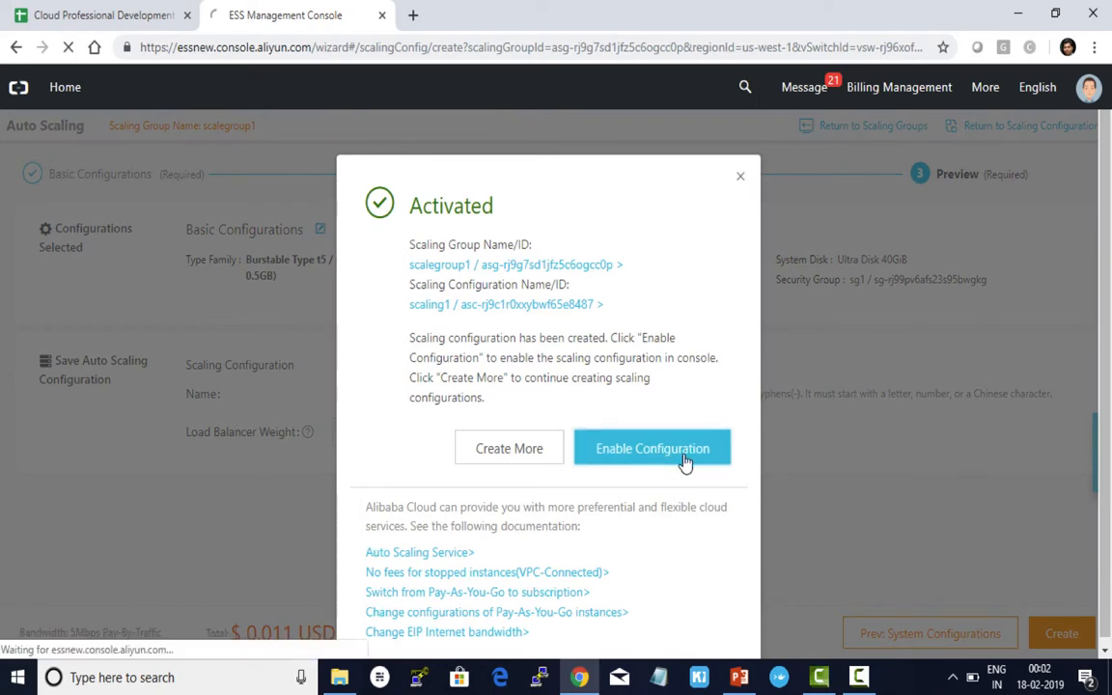
left_click(653, 448)
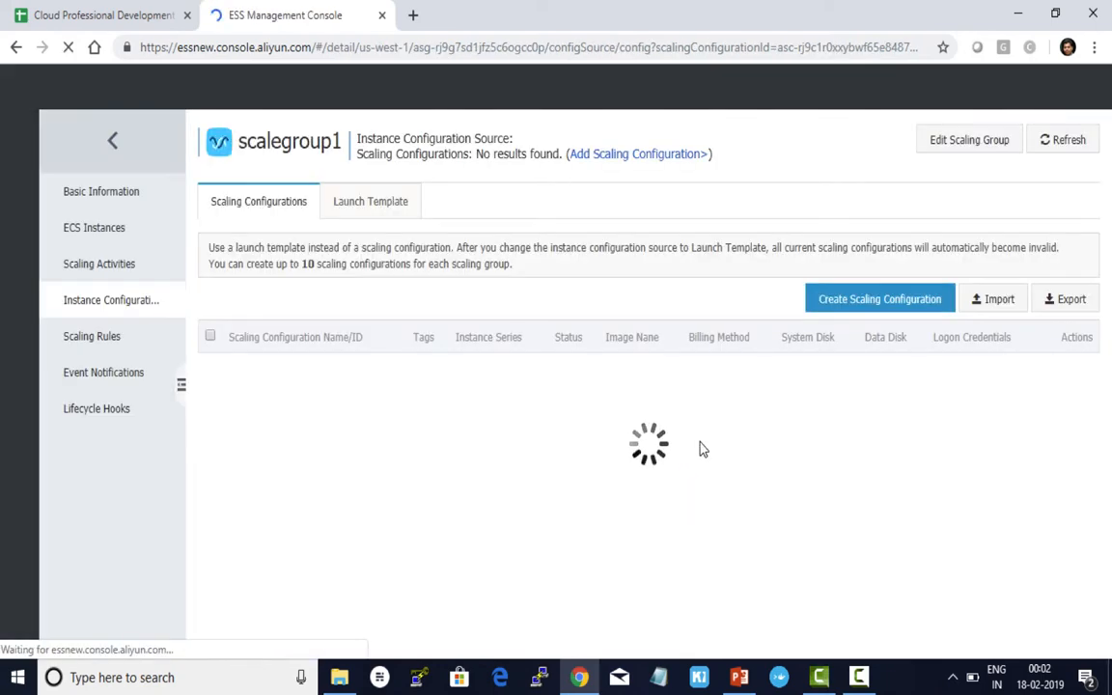
Step: Apply scaling1 to scalegroup1, confirm enabling the group, and view its Basic Information
left_click(1066, 385)
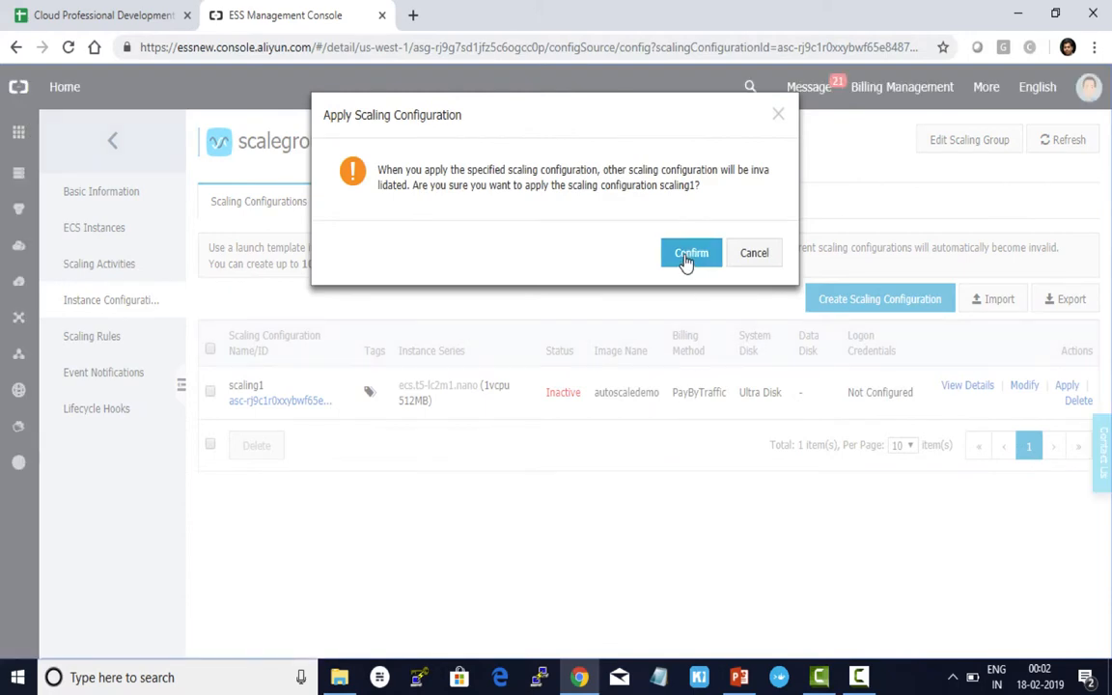
left_click(690, 252)
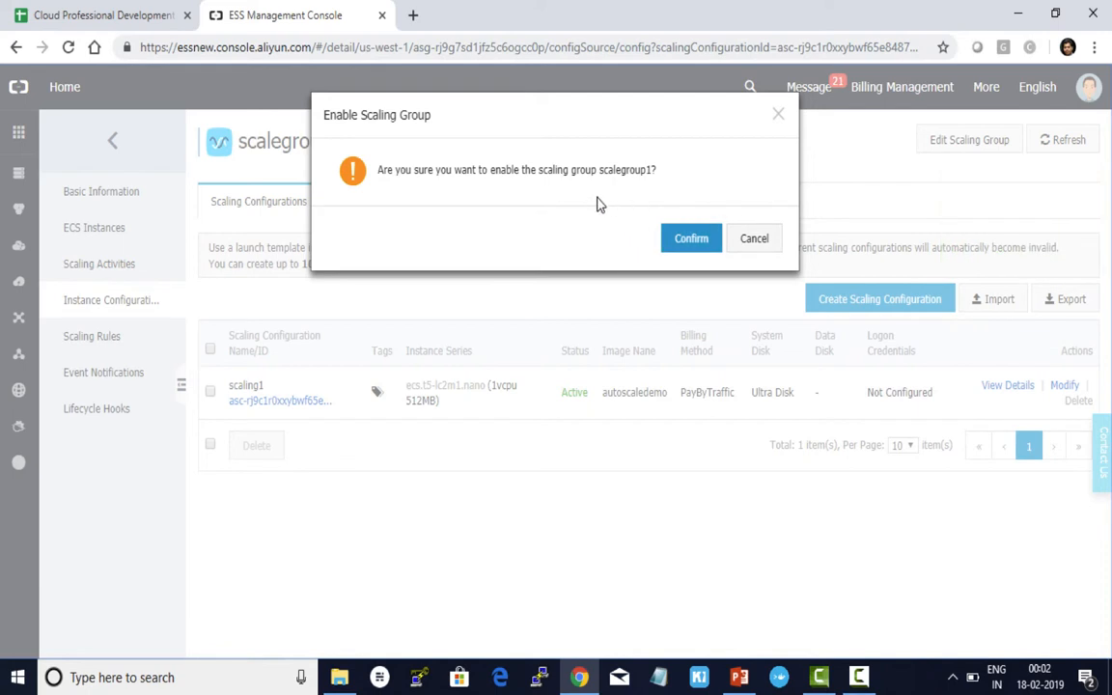
mouse_move(586, 201)
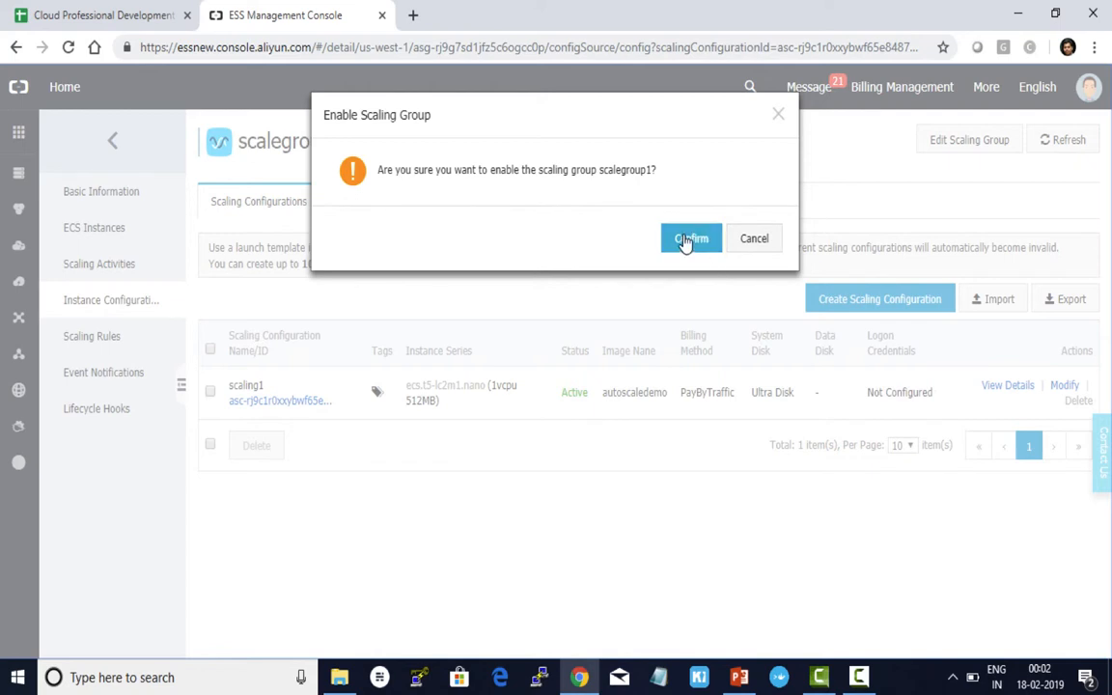
left_click(691, 239)
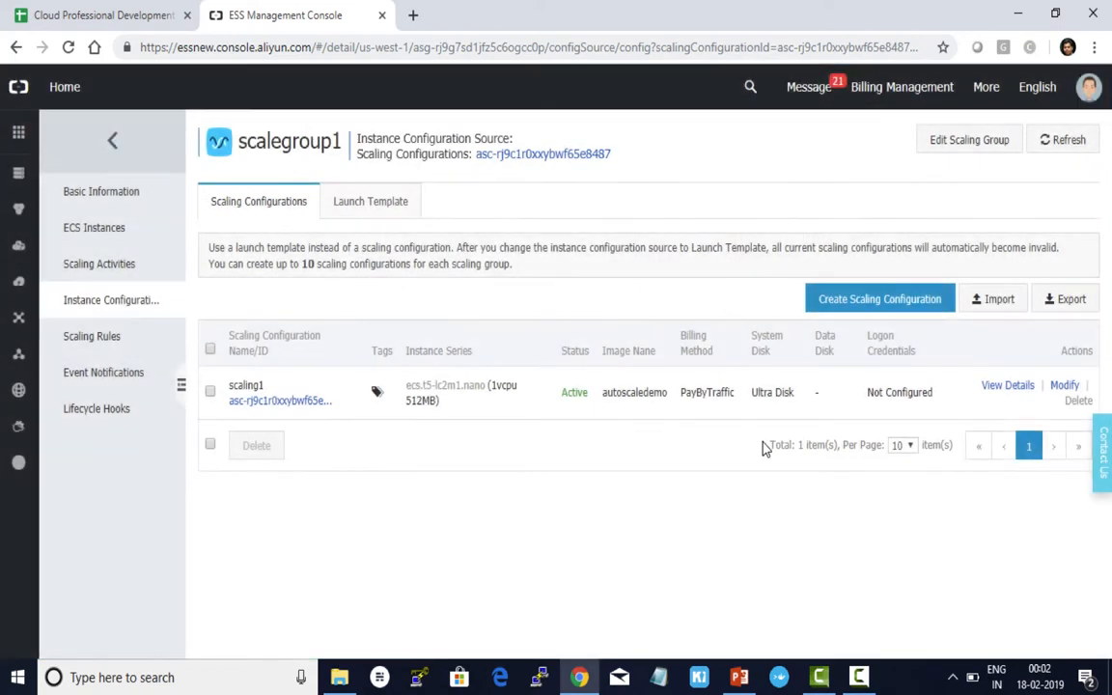
left_click(100, 191)
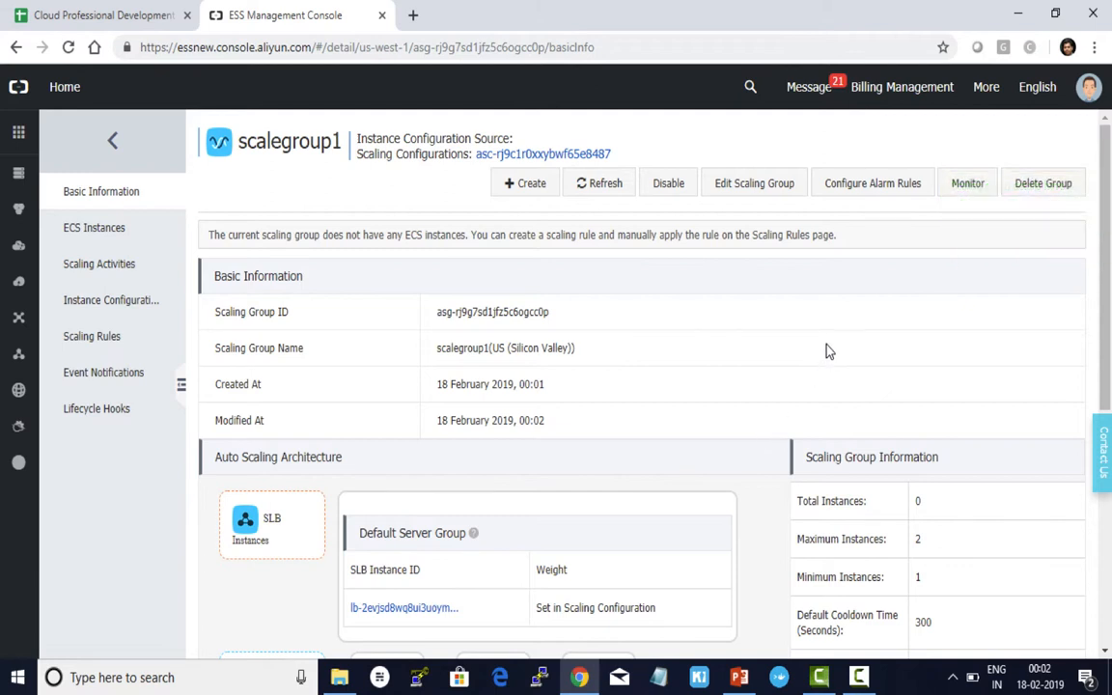
mouse_move(92, 336)
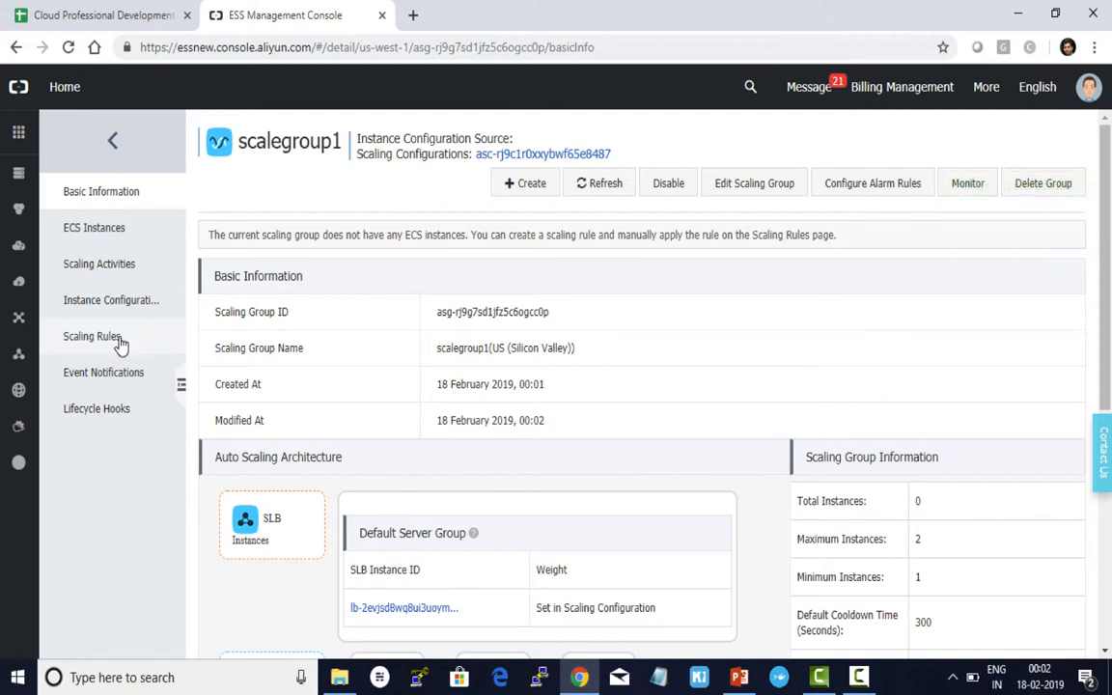
mouse_move(103, 340)
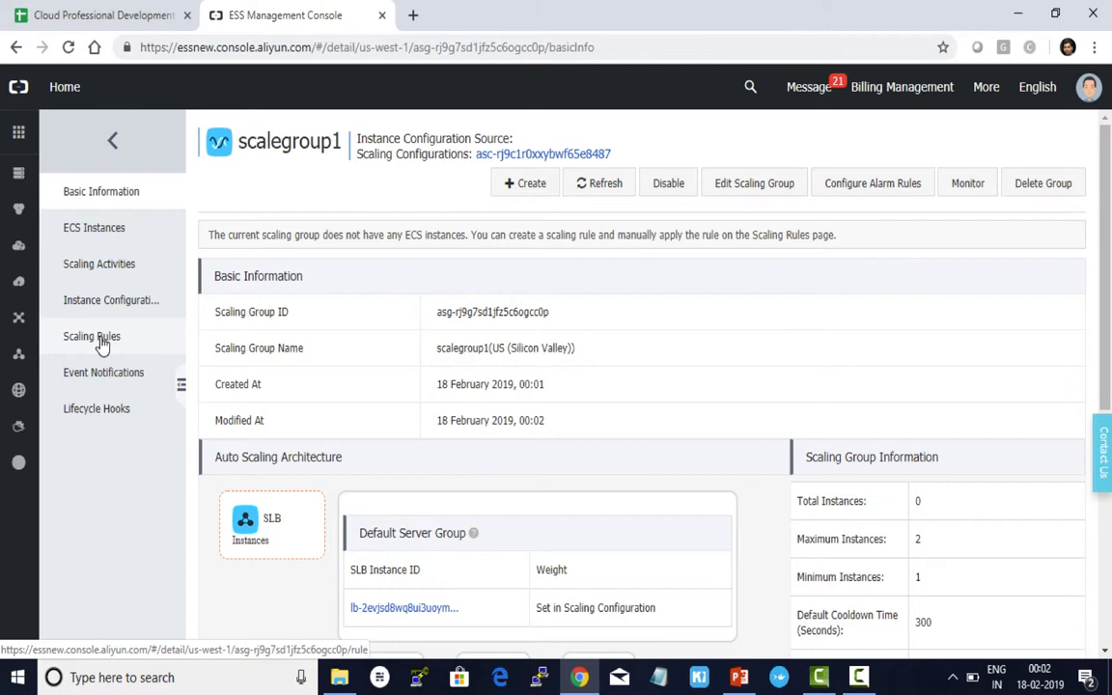
Step: Under Scaling Rules, create rule2 with action Add 1 instance and cooldown 60 seconds
left_click(91, 336)
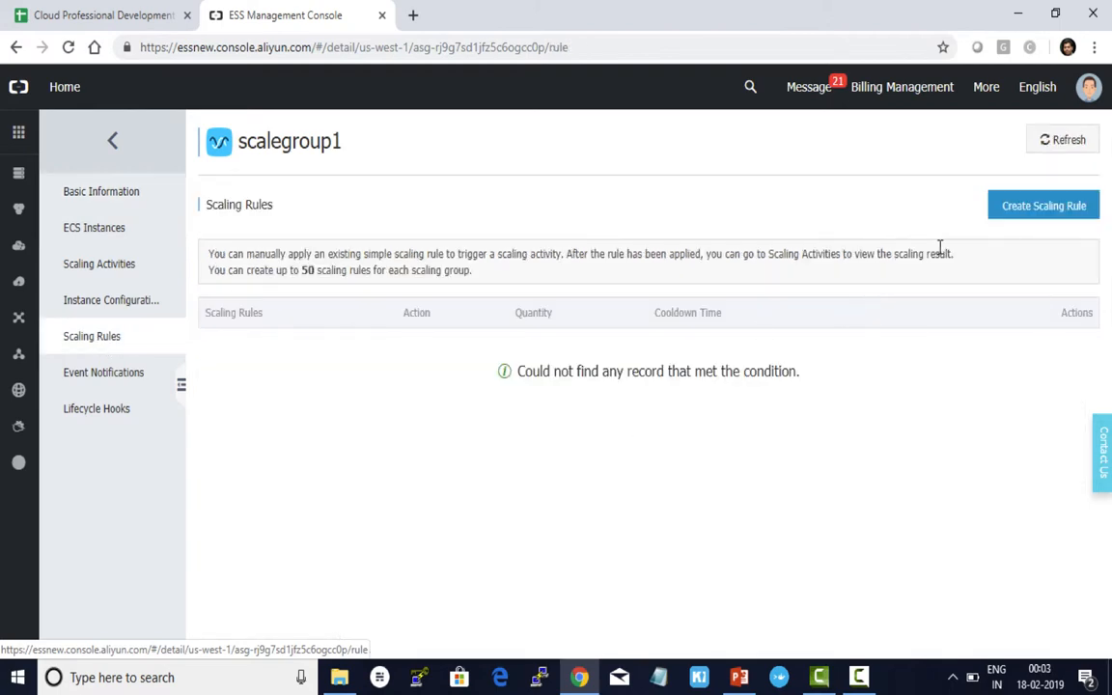
left_click(1043, 206)
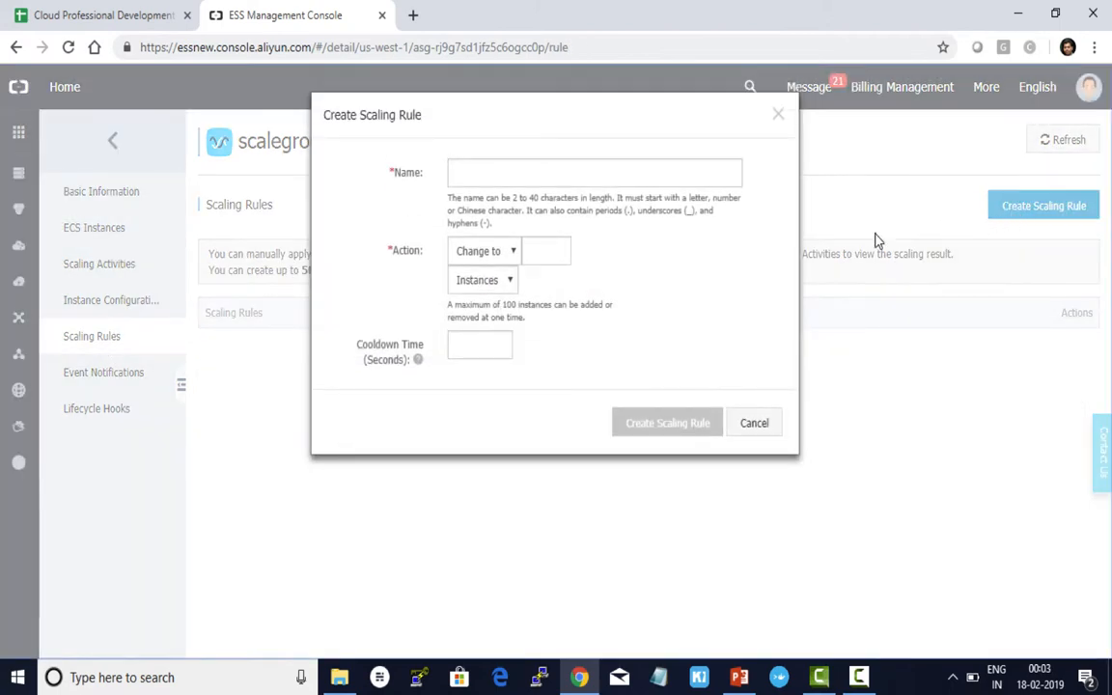
left_click(593, 173)
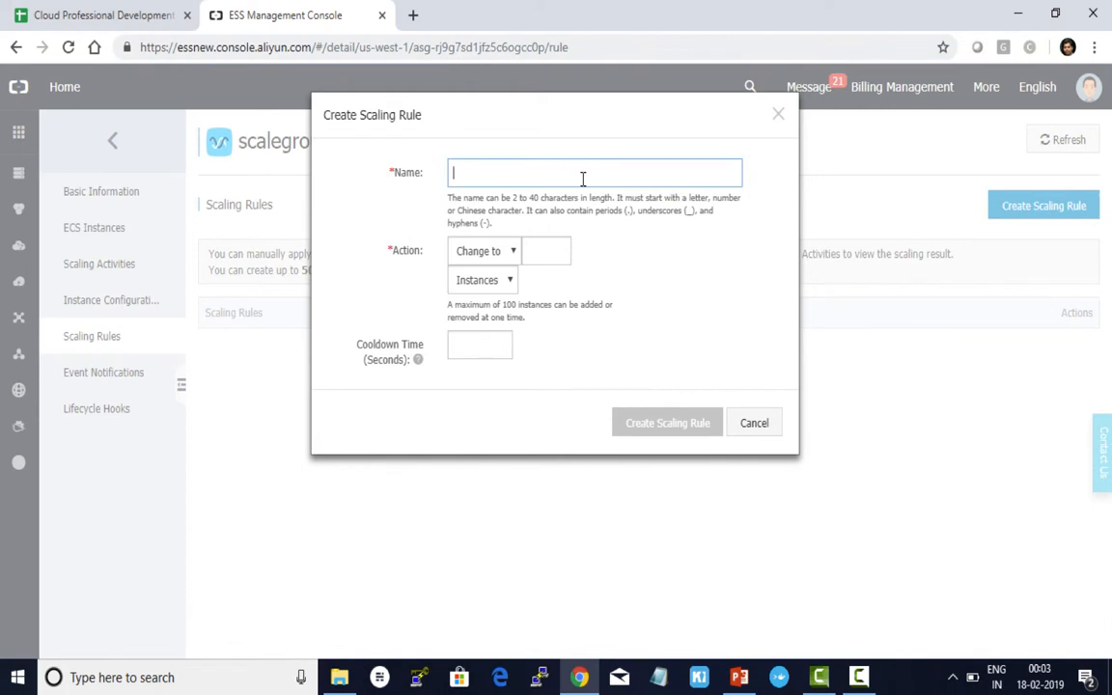
type("rule2")
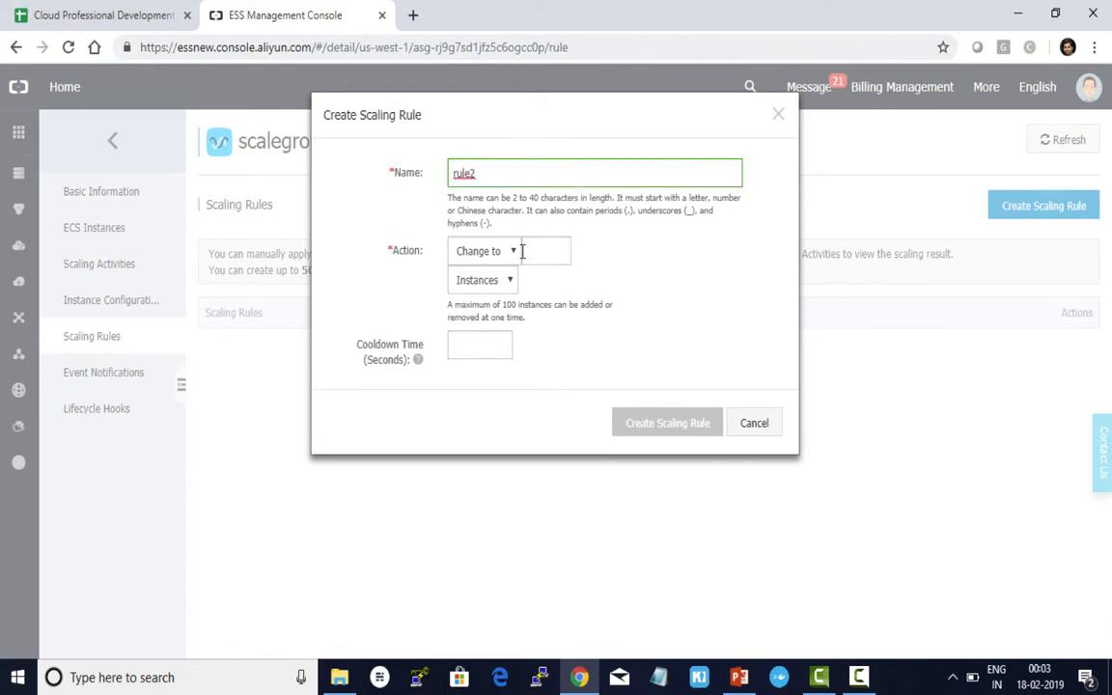
left_click(509, 251)
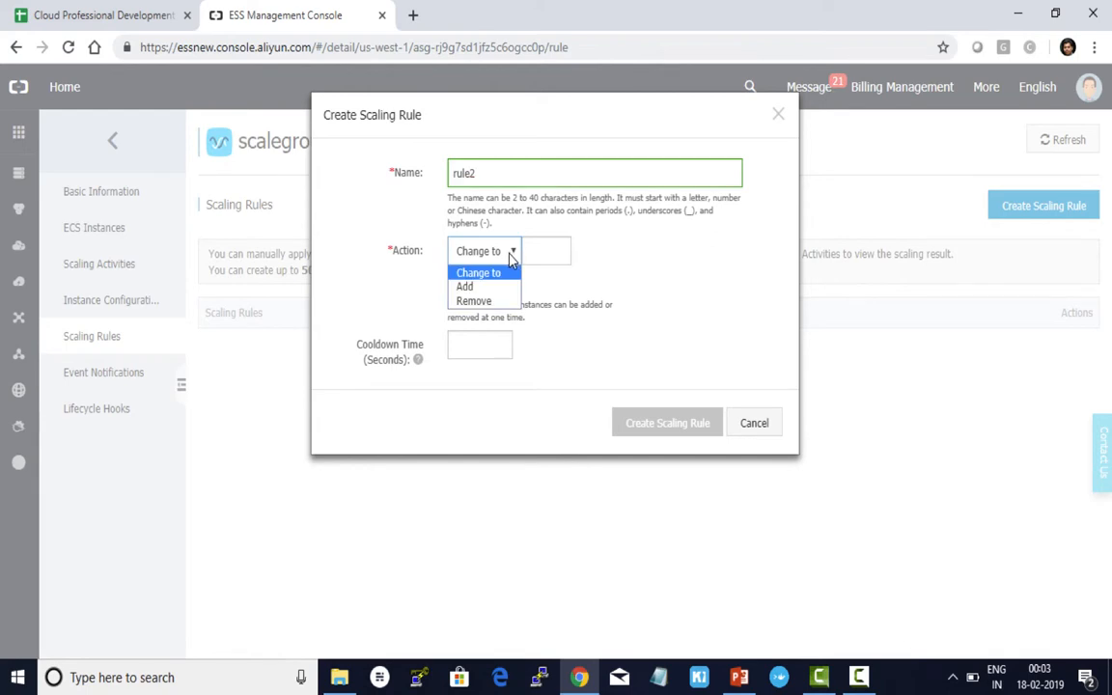
left_click(464, 286)
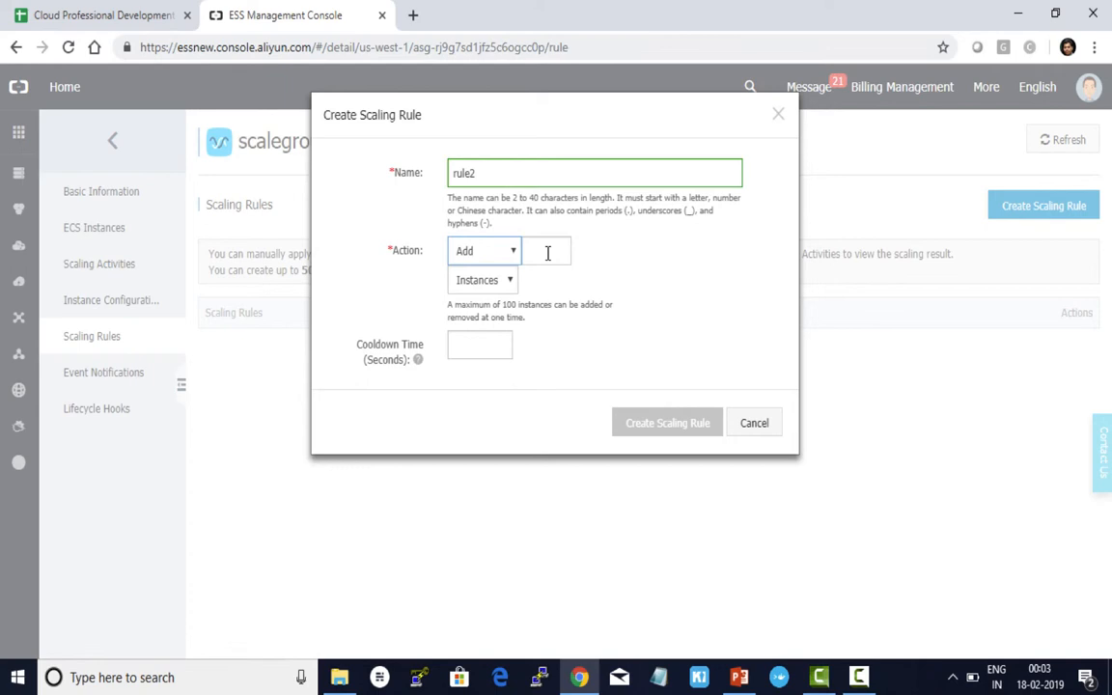
type("1")
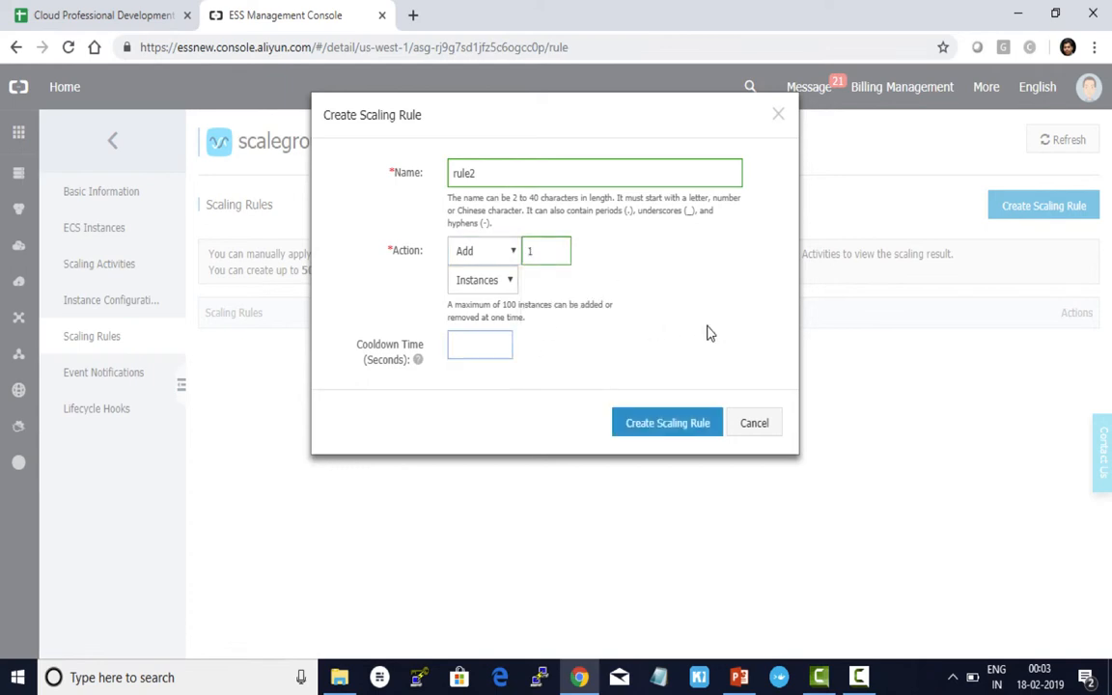
type("60")
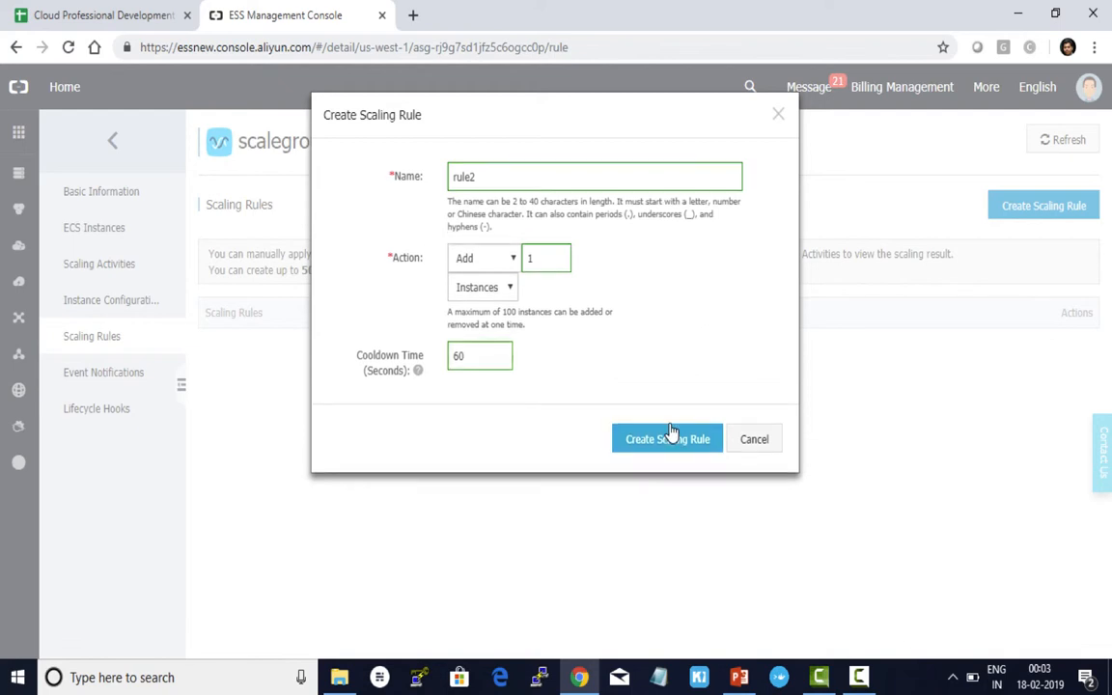
left_click(667, 439)
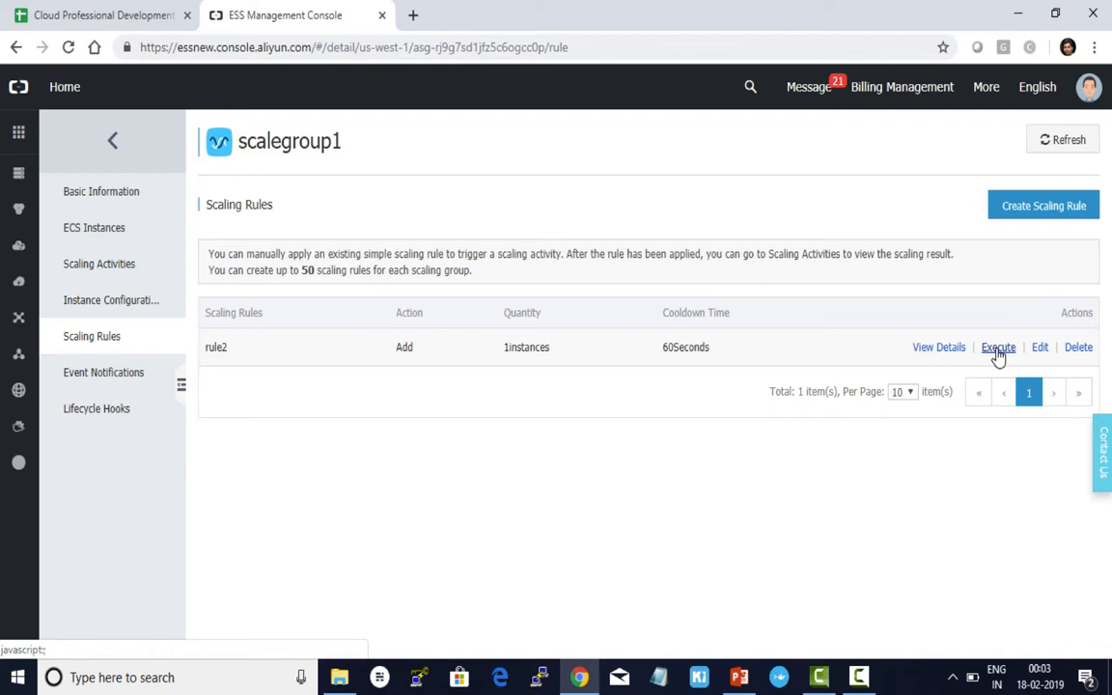
Step: Execute rule2, confirm, and dismiss the 'scaling activity in progress' error
left_click(998, 347)
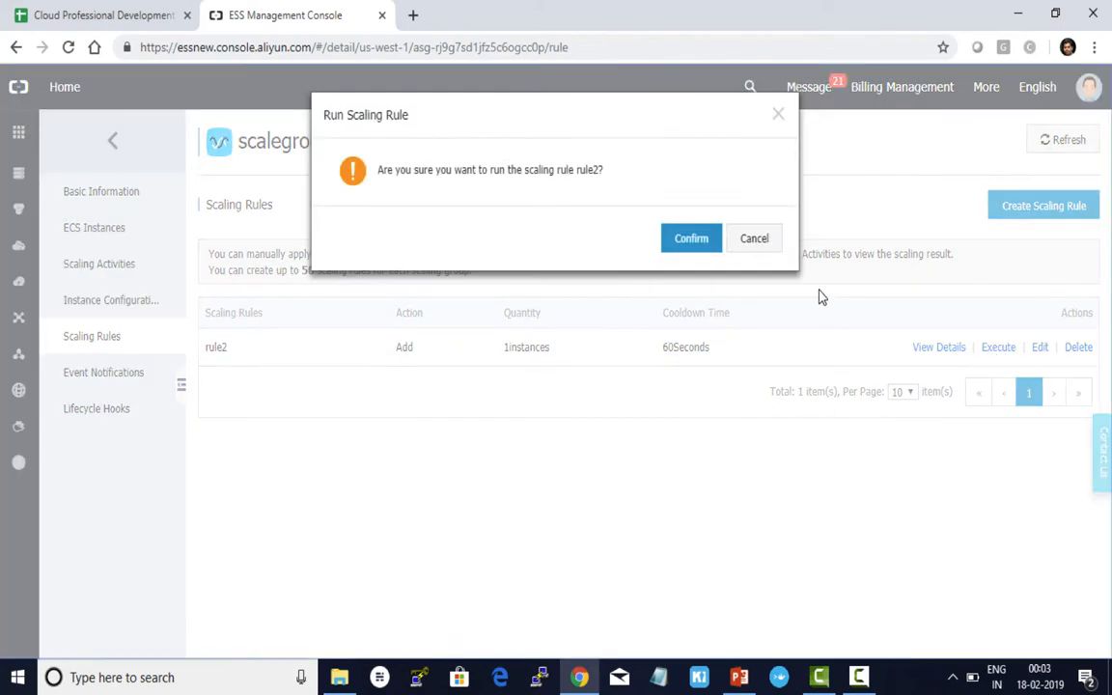
mouse_move(691, 238)
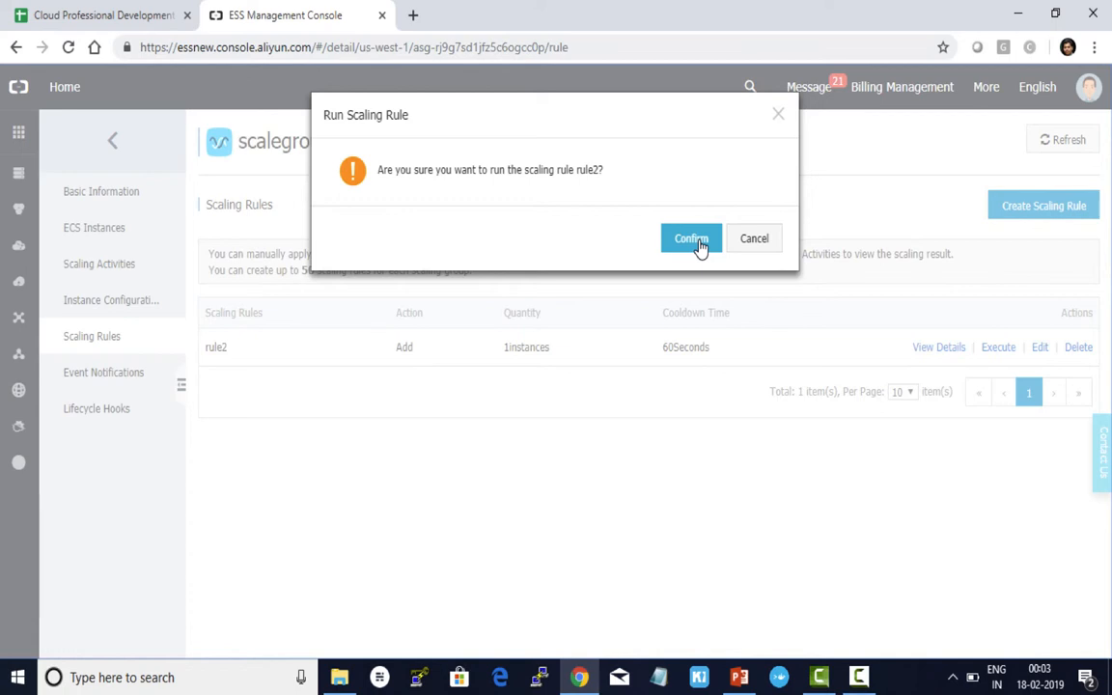
left_click(691, 238)
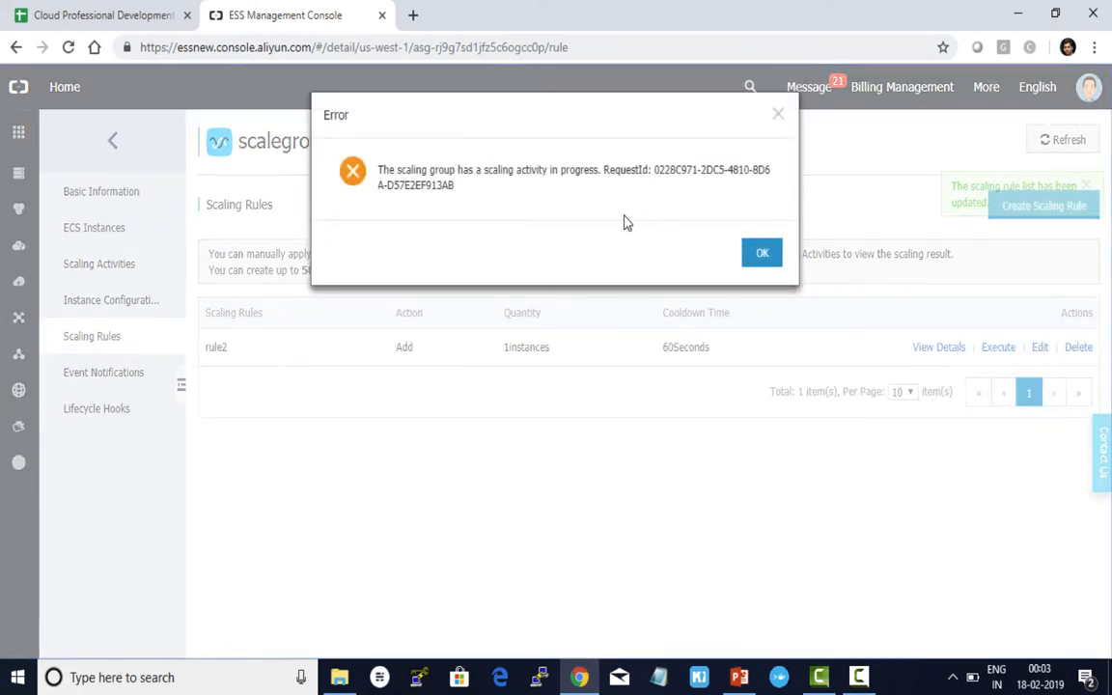
left_click(761, 252)
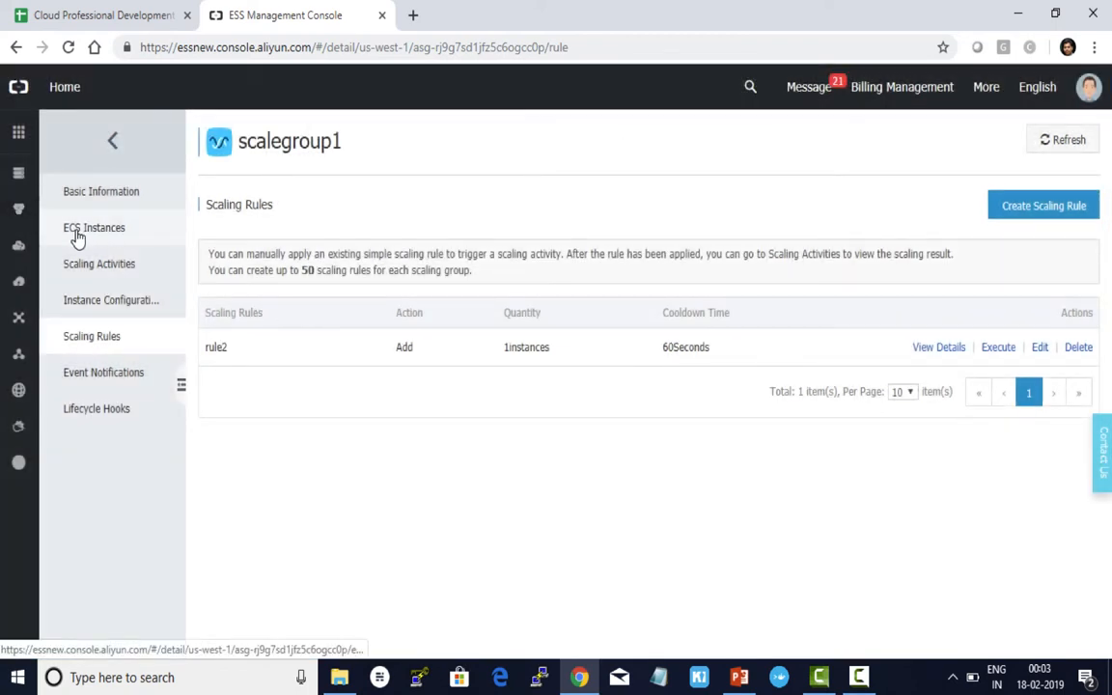
Step: Check scalegroup1's ECS instances, then view the region's instances in Elastic Compute Service
left_click(94, 227)
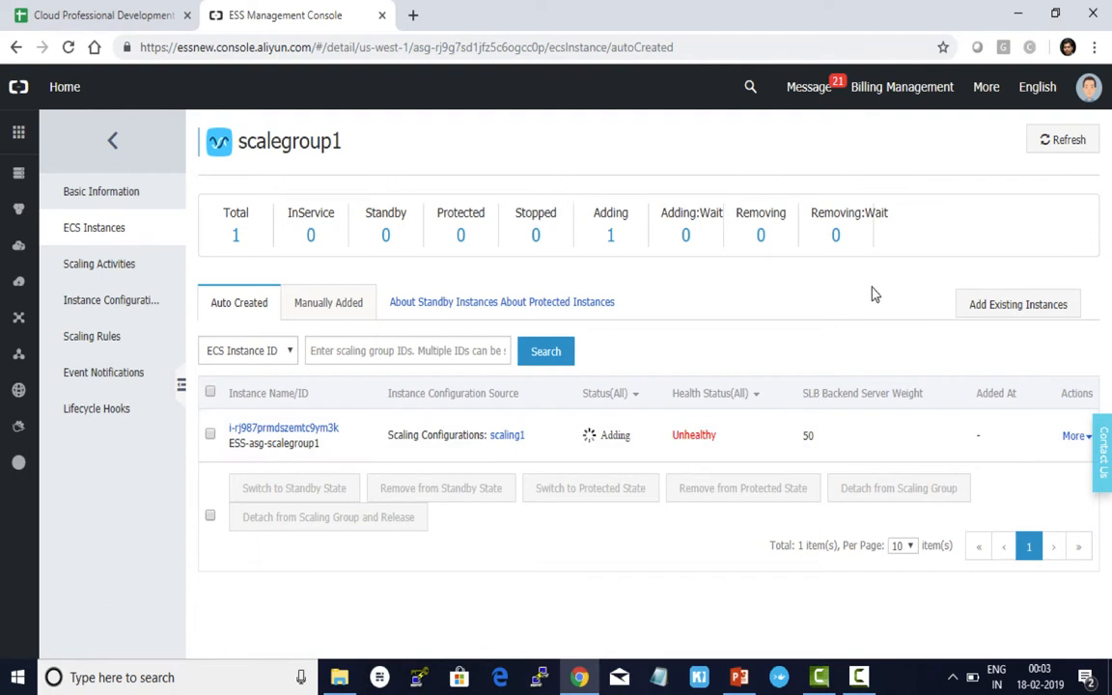
left_click(1062, 139)
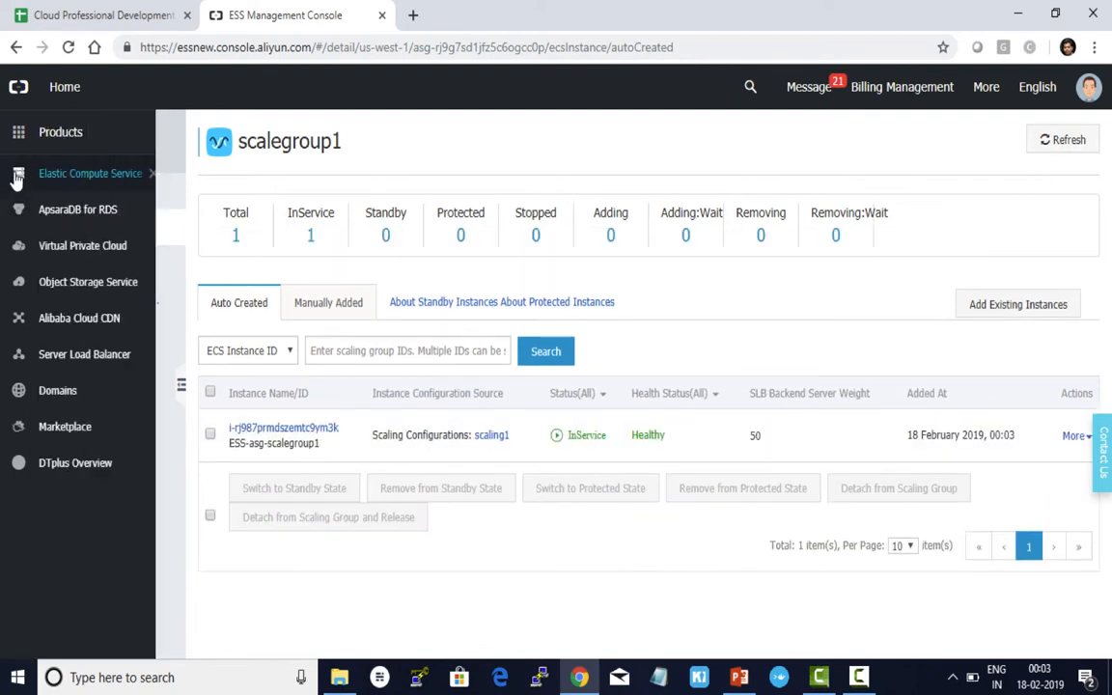
left_click(90, 173)
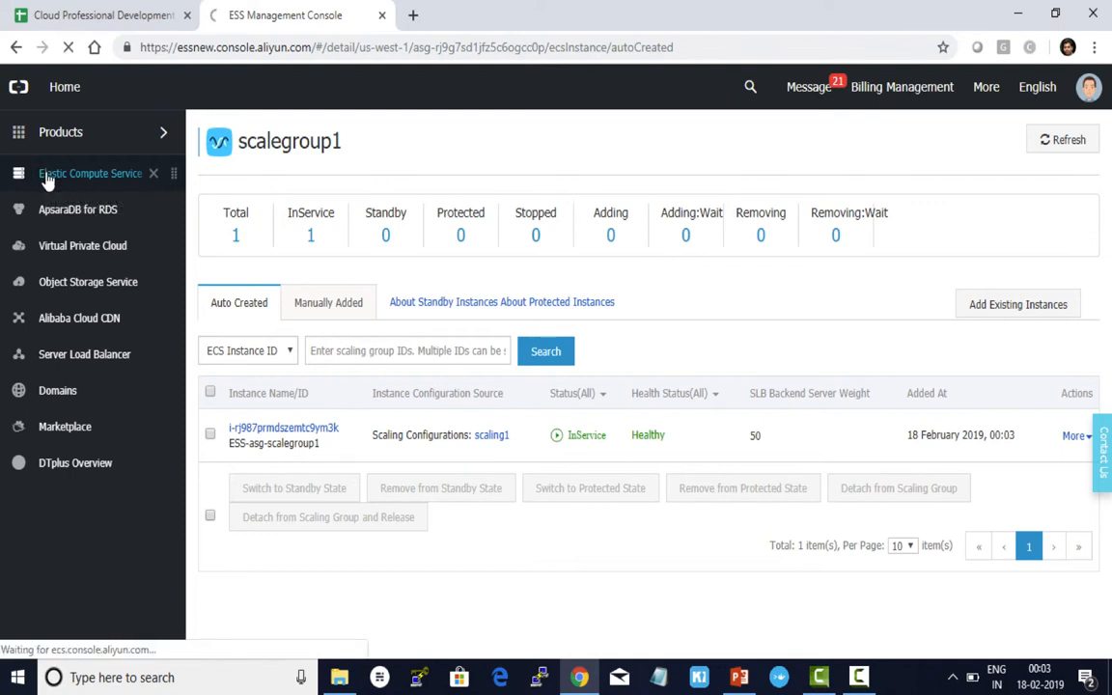
left_click(90, 173)
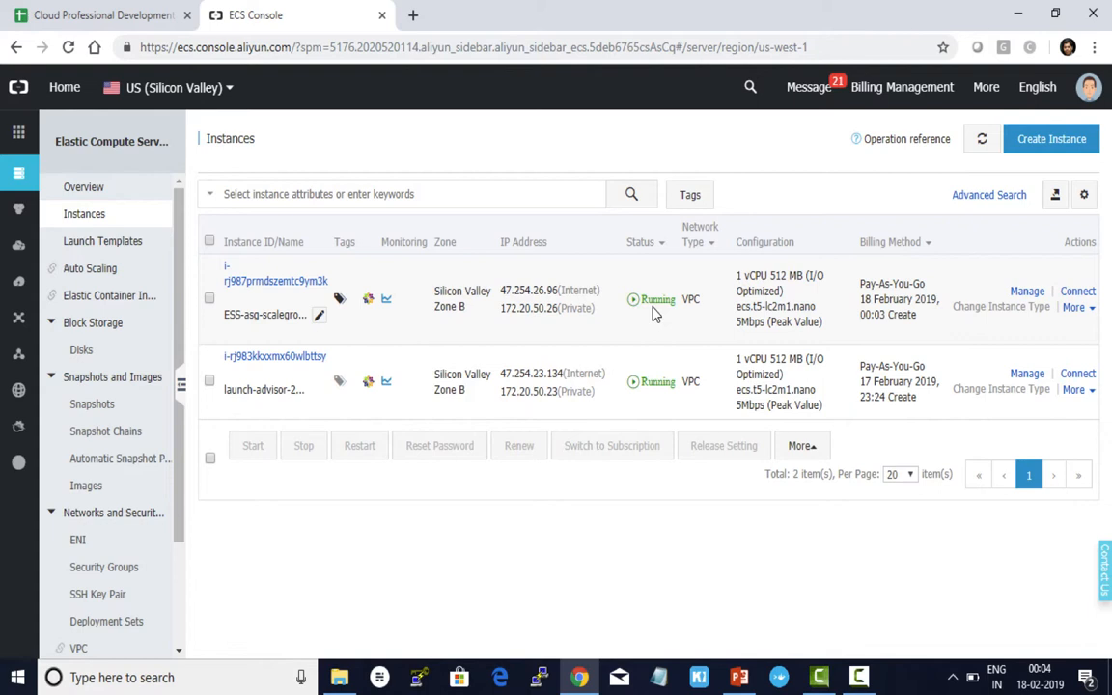
mouse_move(579, 307)
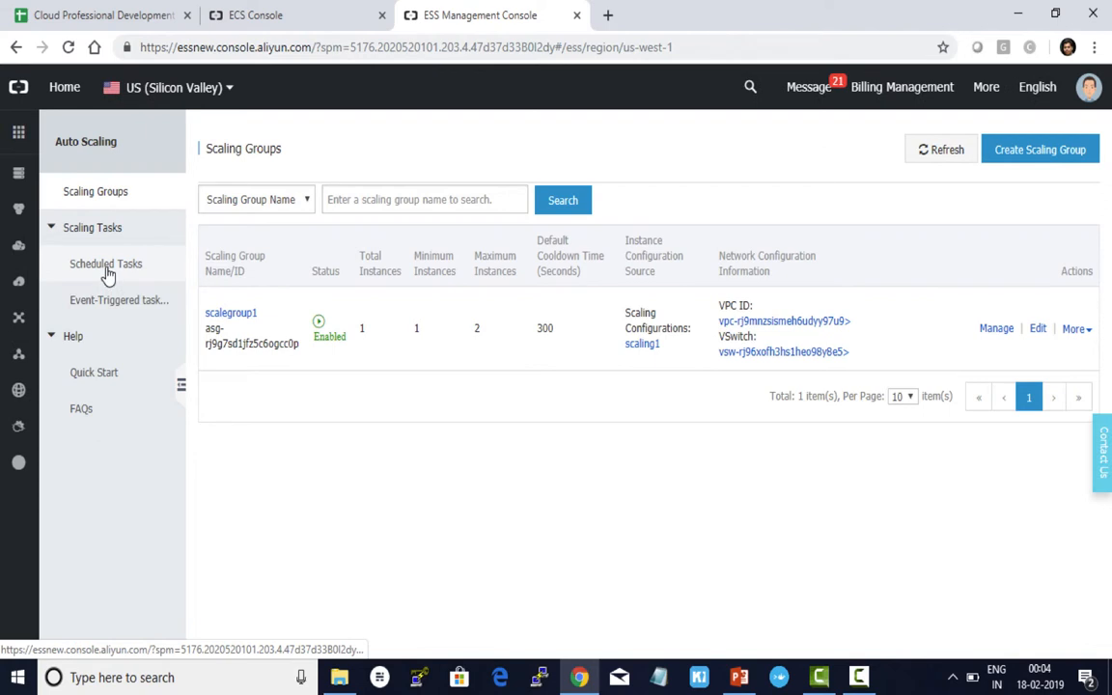
Step: Create scheduled task task2 at 00:06 running rule2 on scalegroup1 with 60-second retry interval
left_click(106, 263)
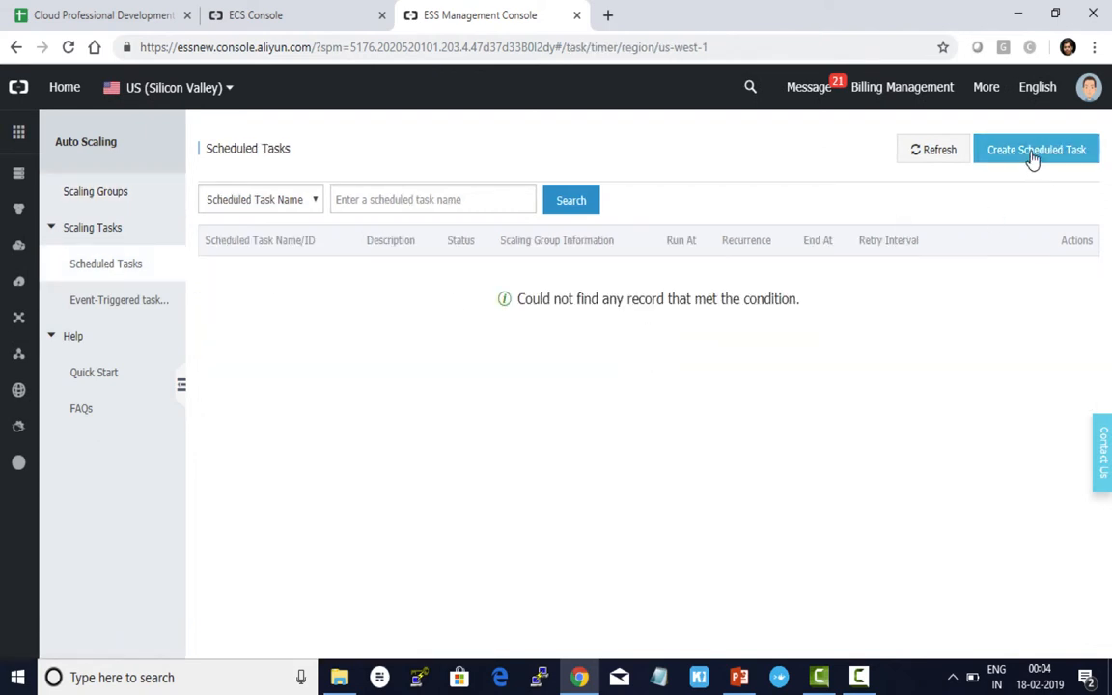
left_click(1036, 150)
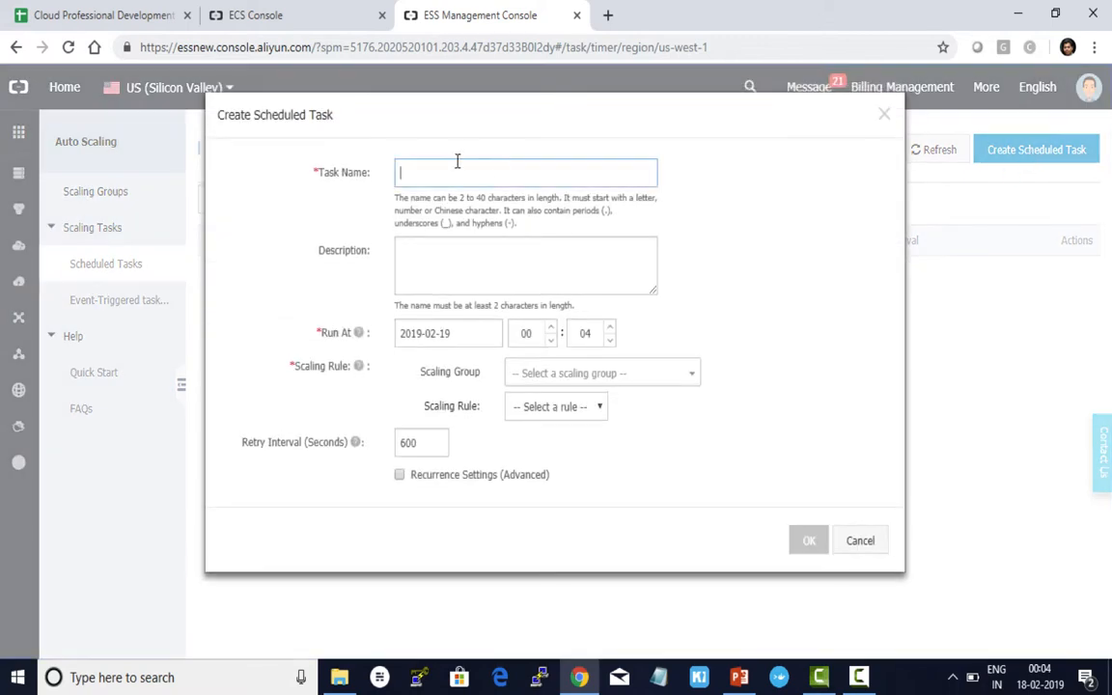
type("task2")
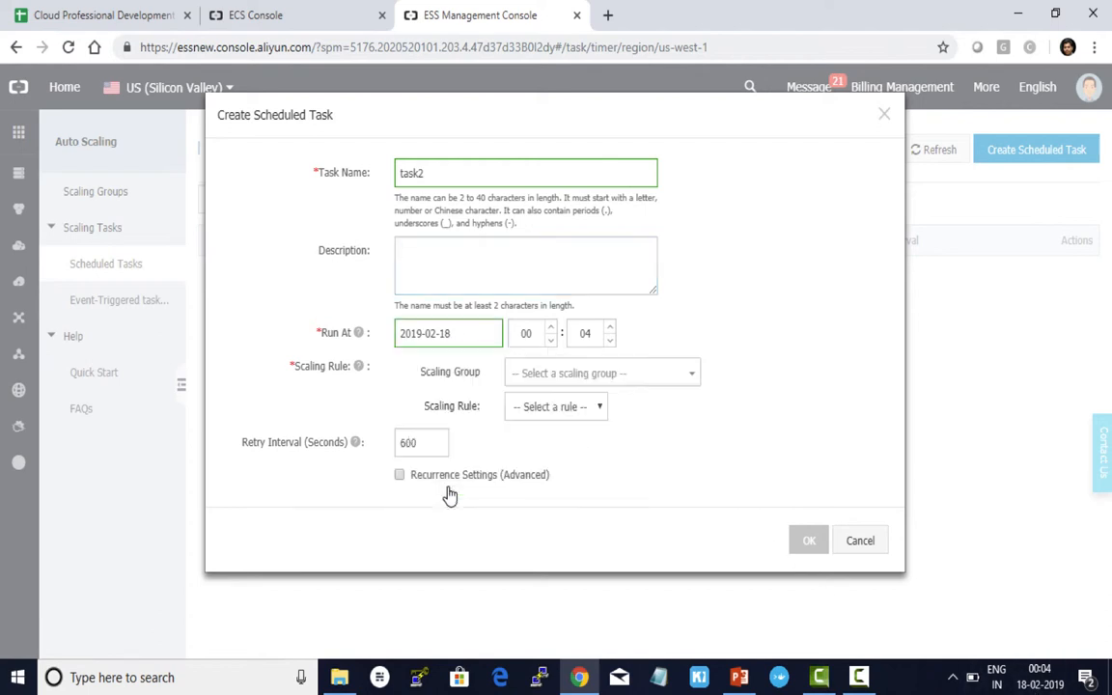
mouse_move(593, 388)
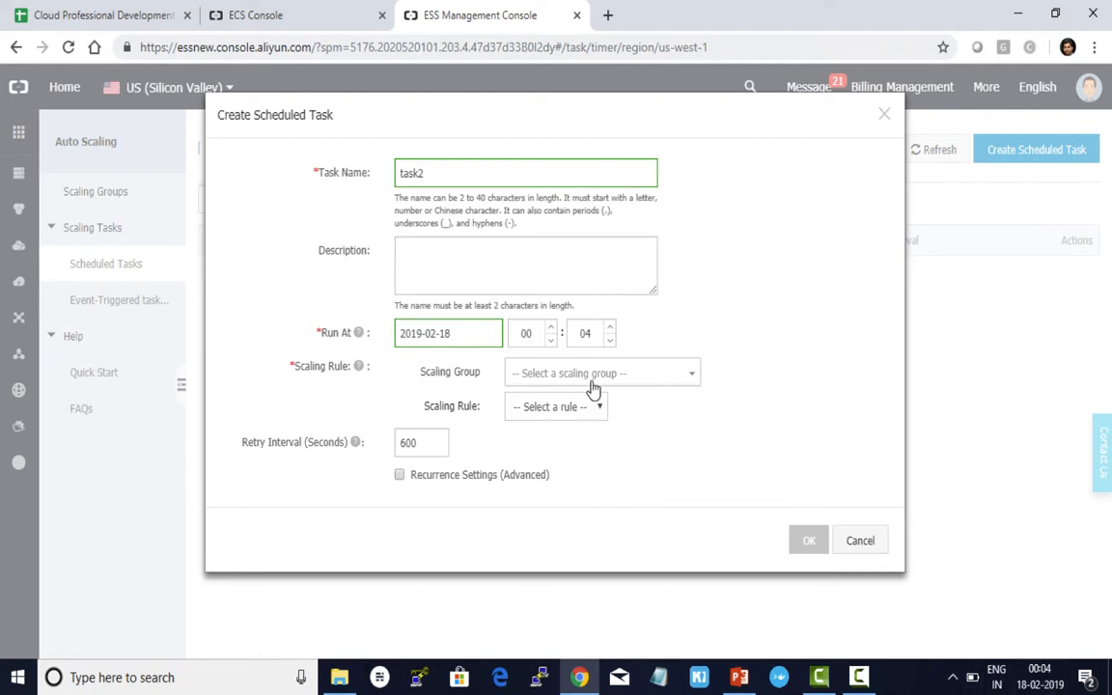
left_click(610, 329)
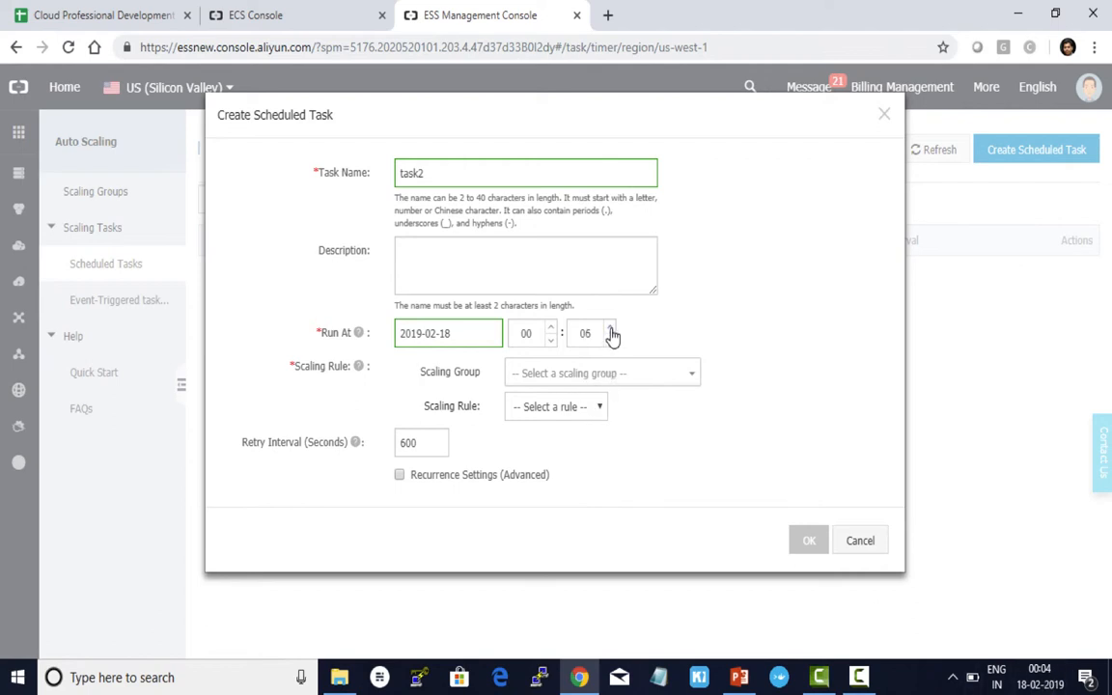
left_click(601, 372)
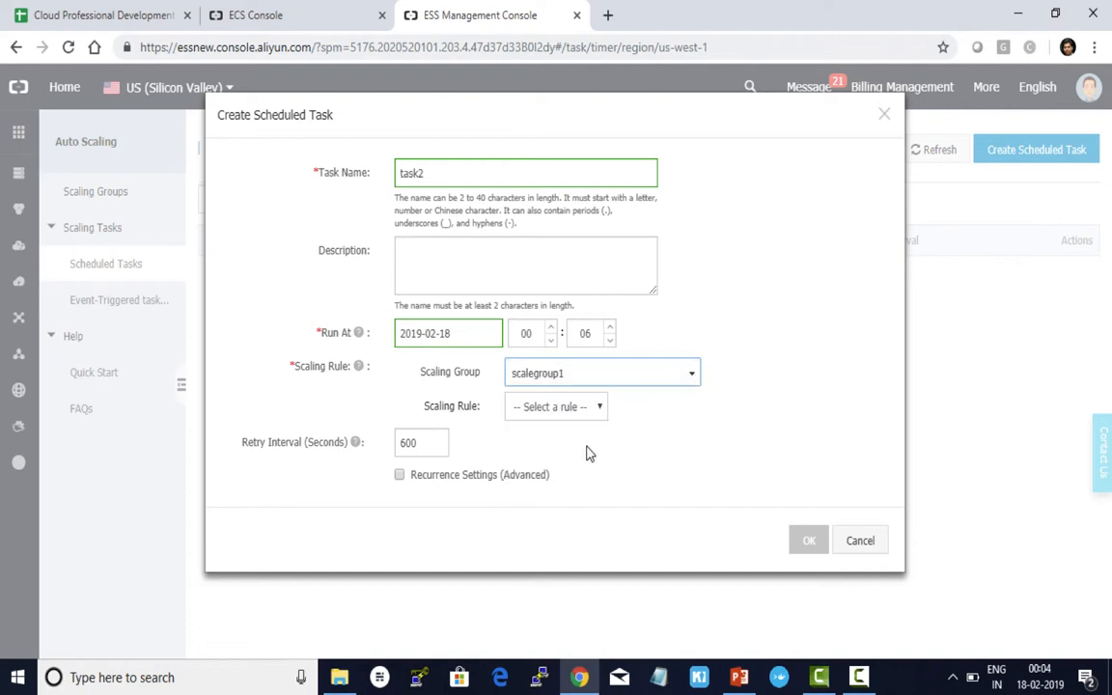
left_click(555, 406)
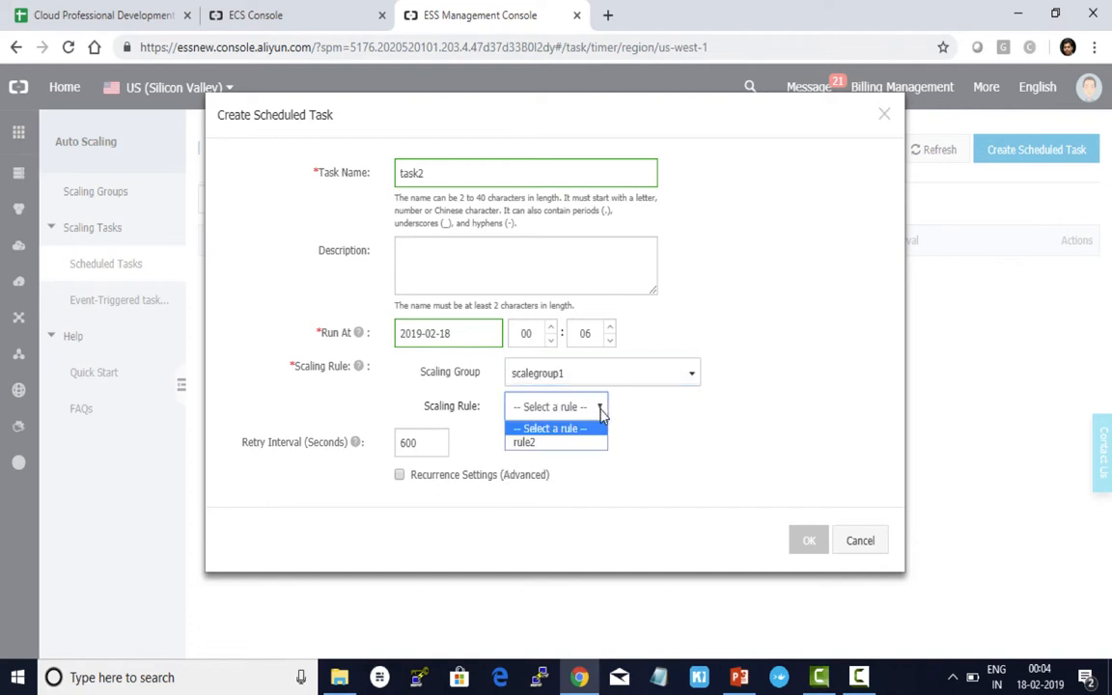
left_click(524, 442)
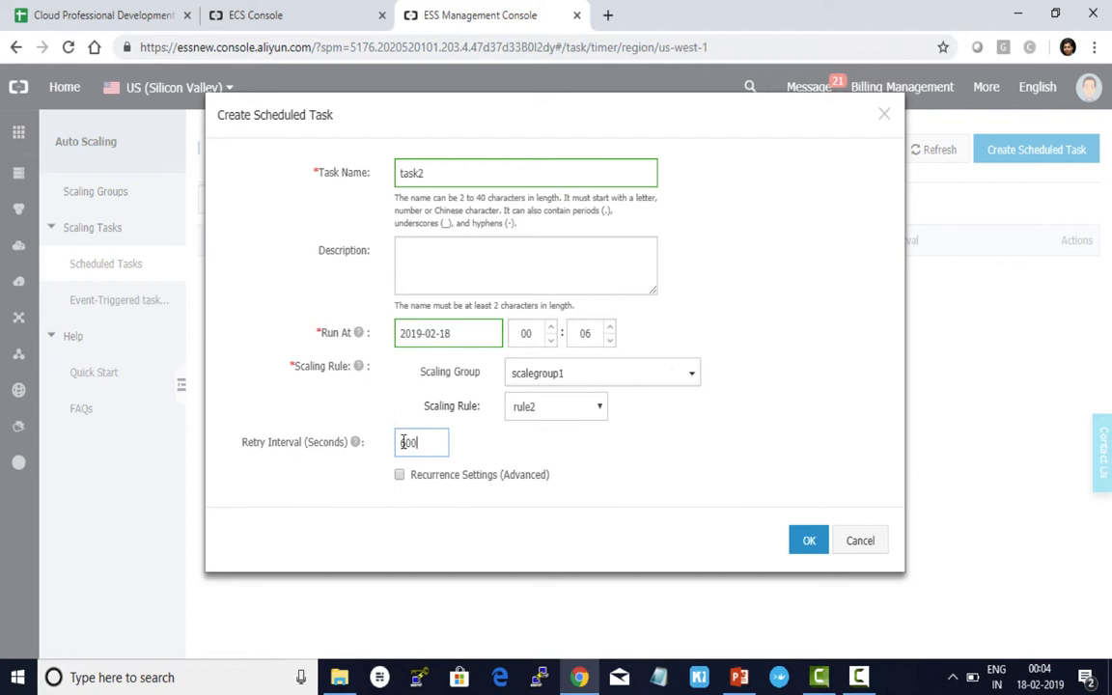
type("60")
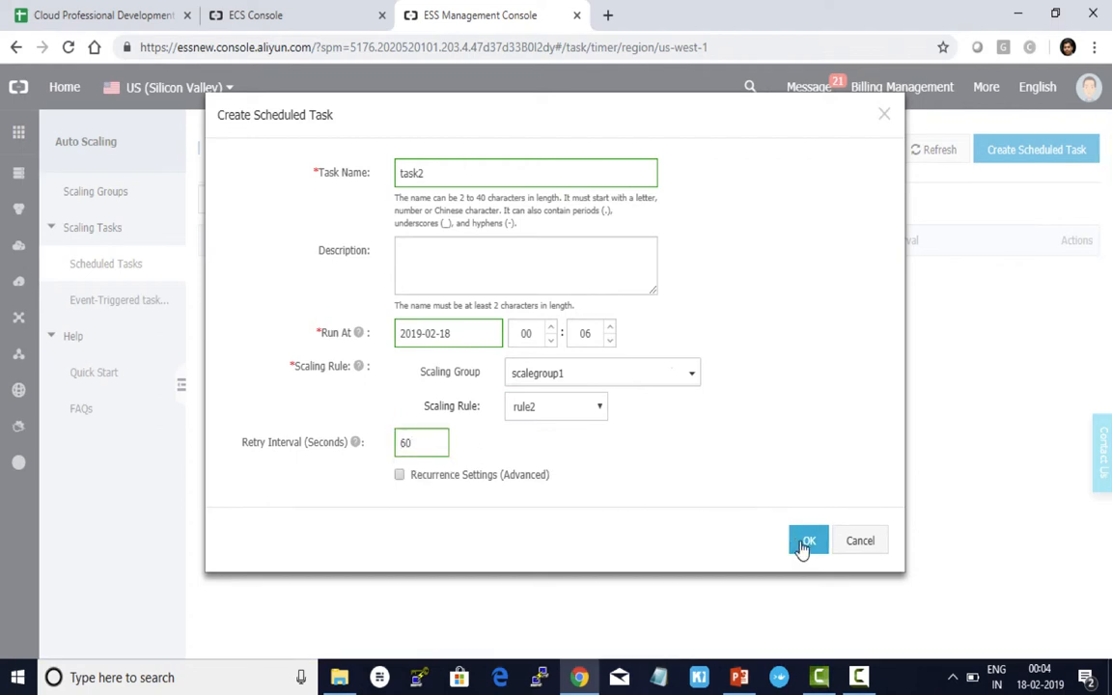
left_click(807, 540)
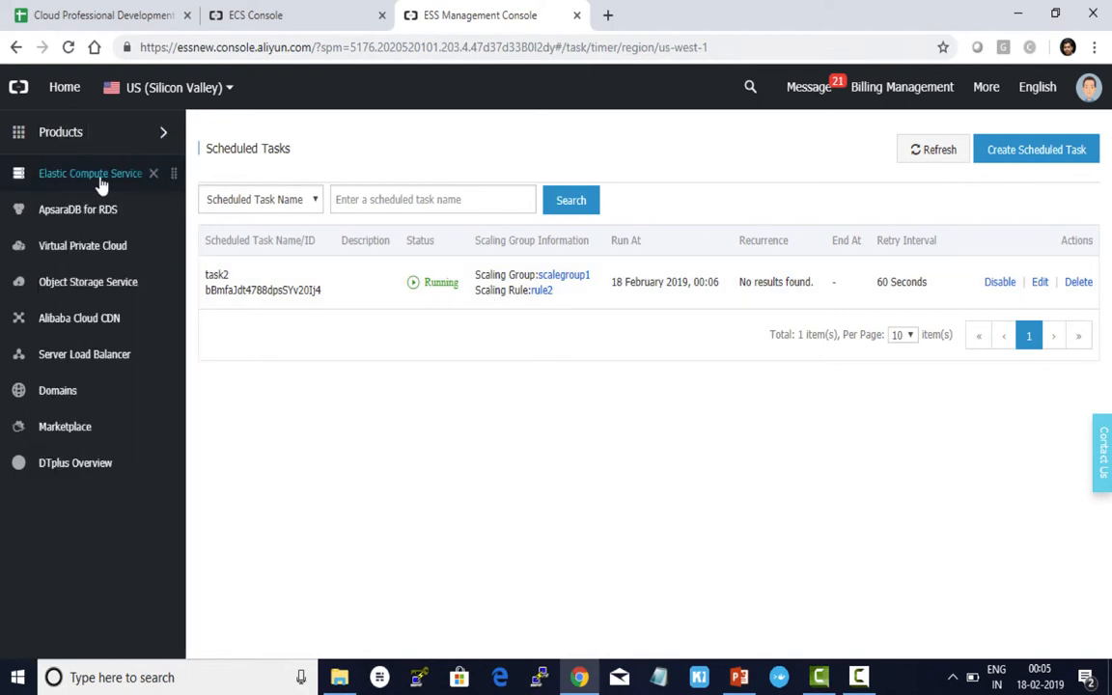
Step: Open the ECS instance list and refresh until scalegroup1's new 00:06 instance appears
left_click(90, 173)
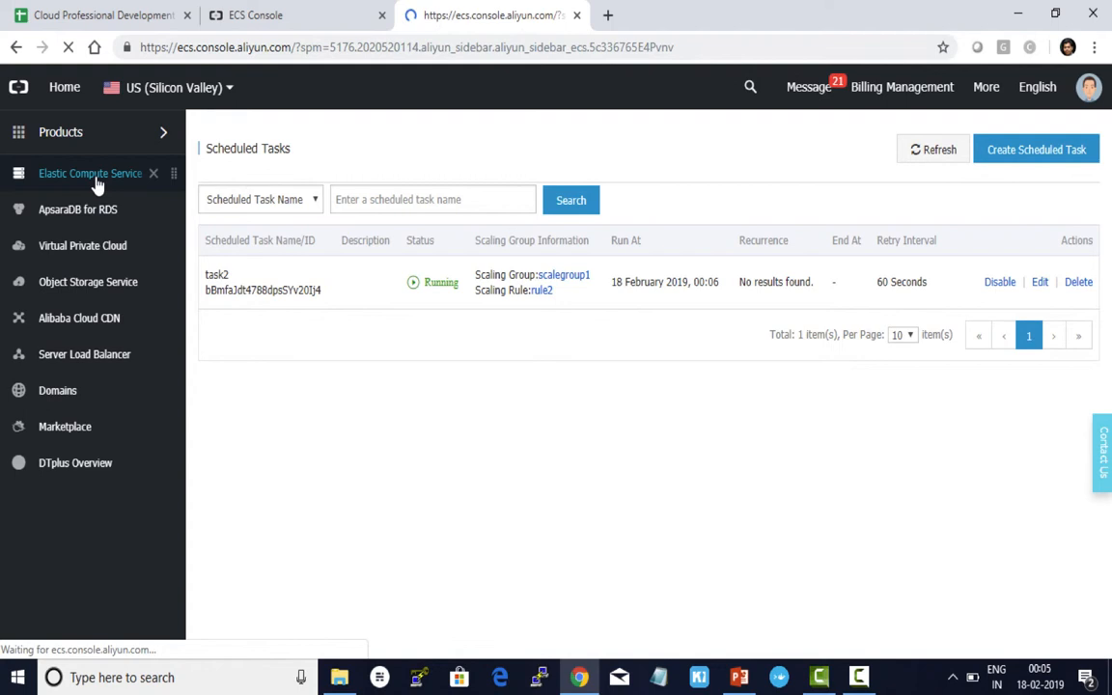
left_click(90, 173)
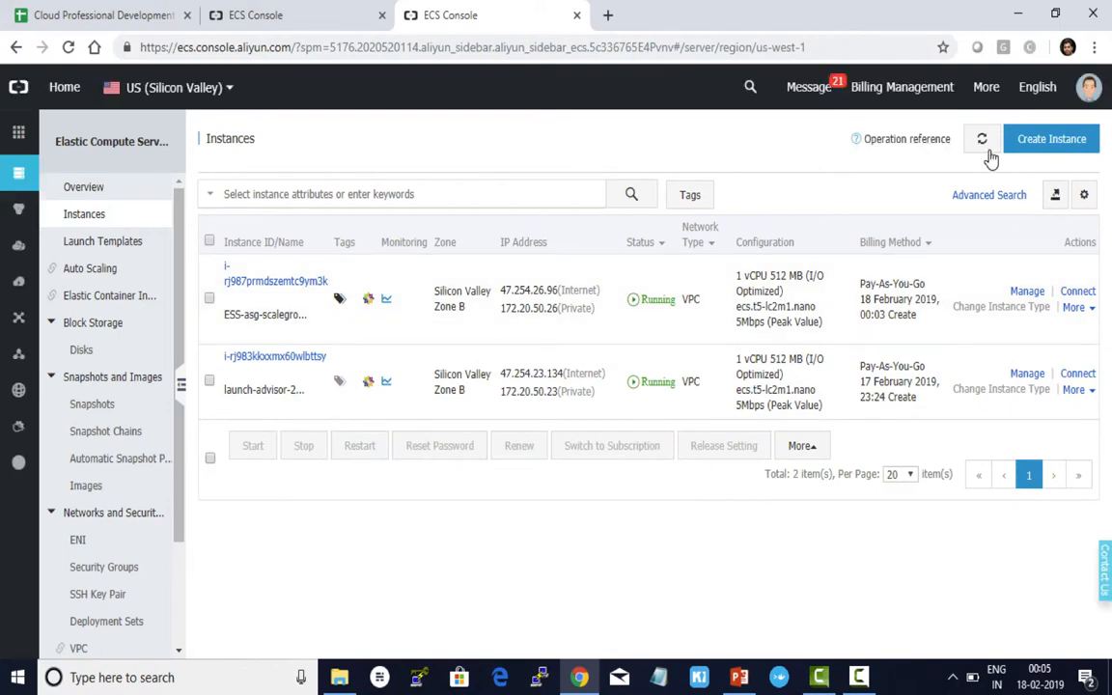
mouse_move(981, 139)
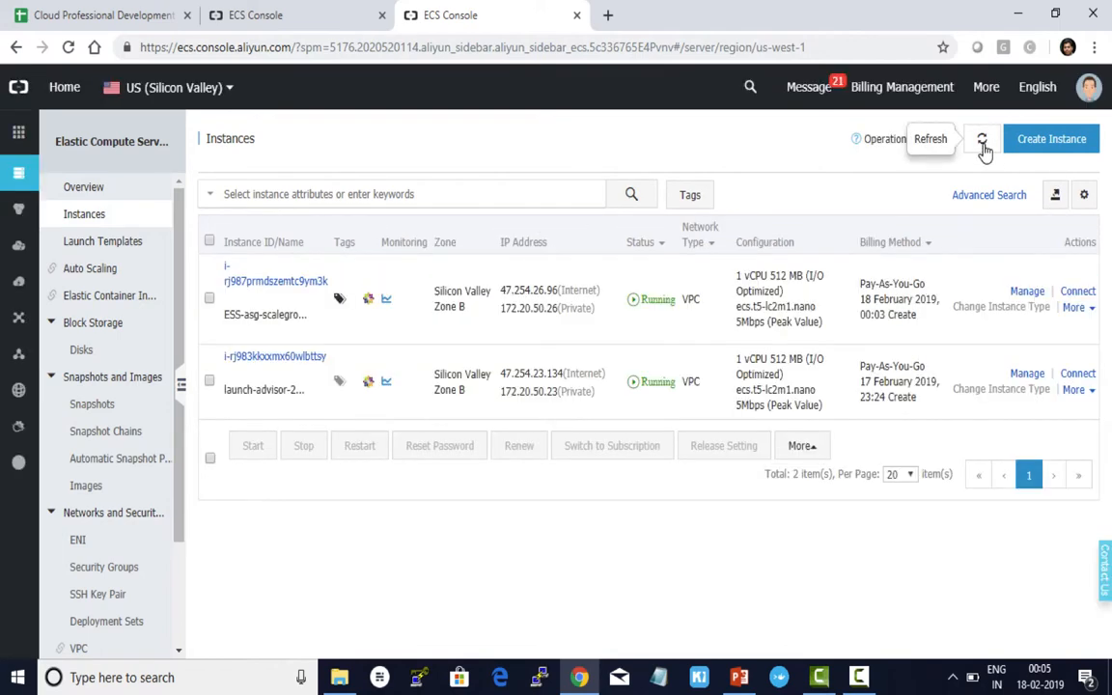
left_click(982, 138)
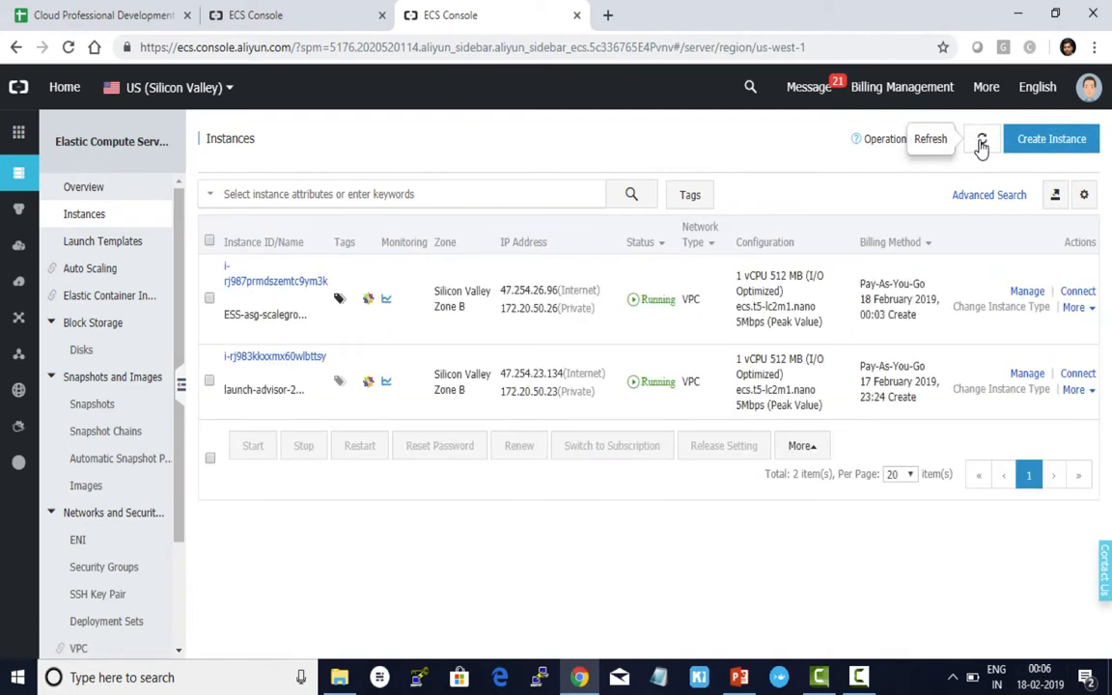
left_click(981, 141)
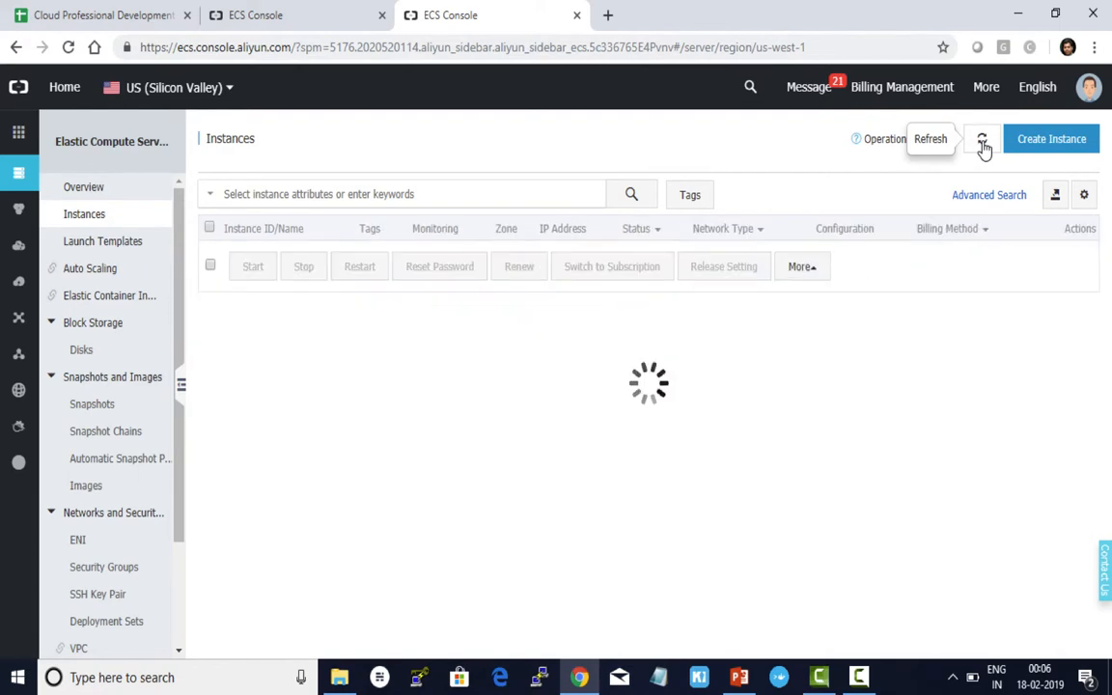
left_click(982, 138)
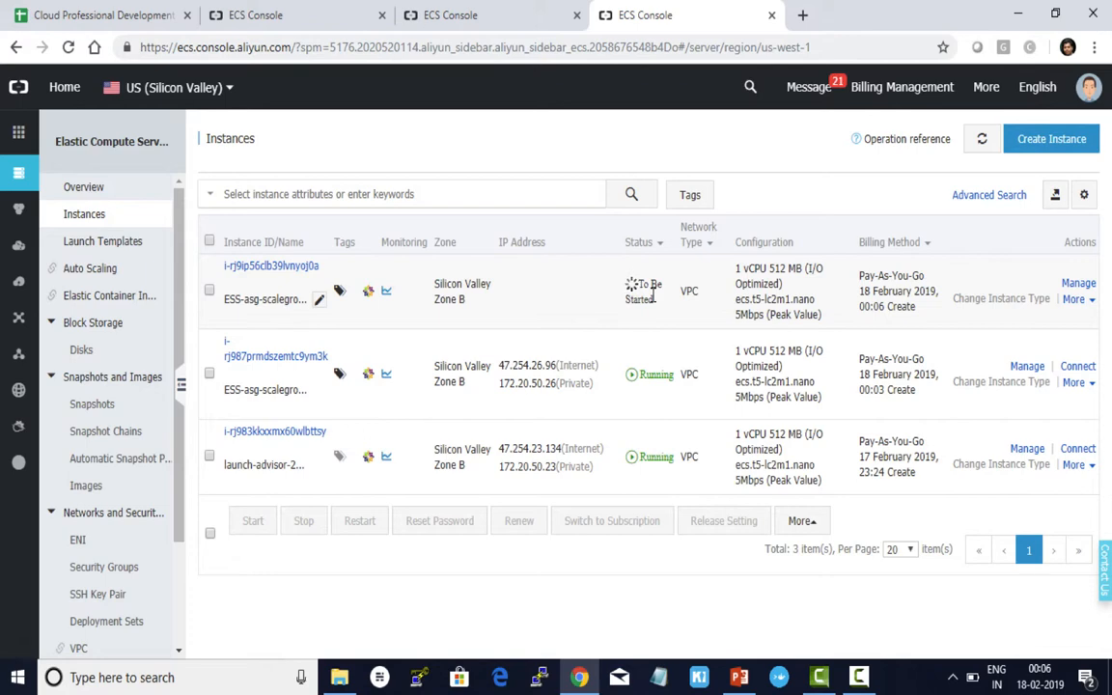
left_click(981, 138)
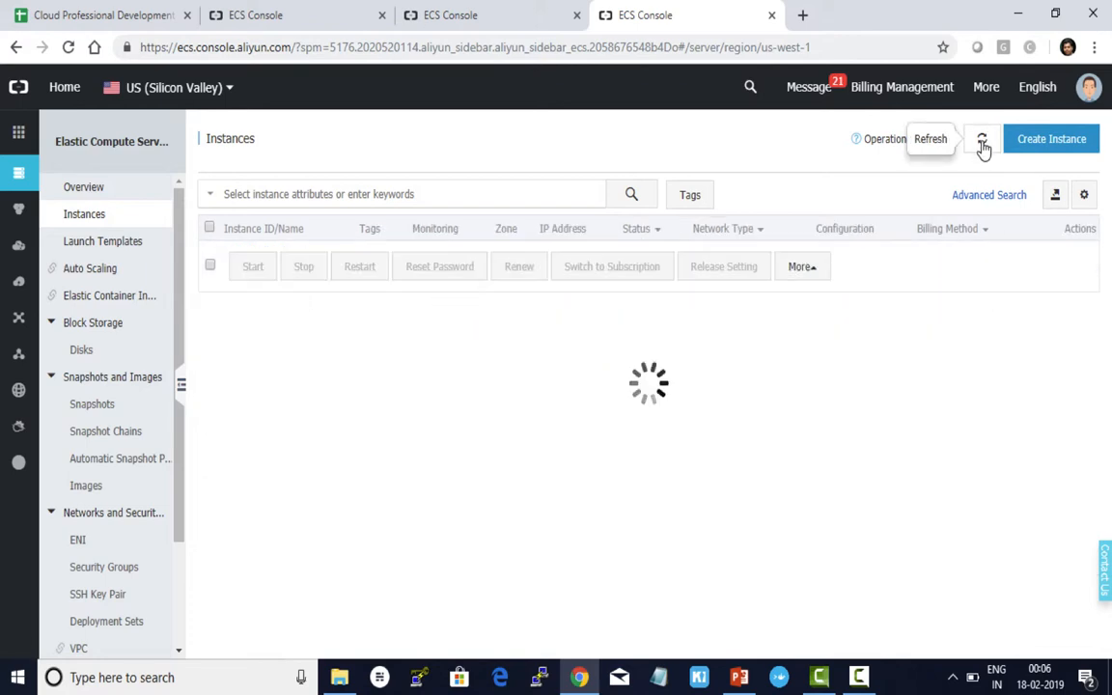
left_click(982, 138)
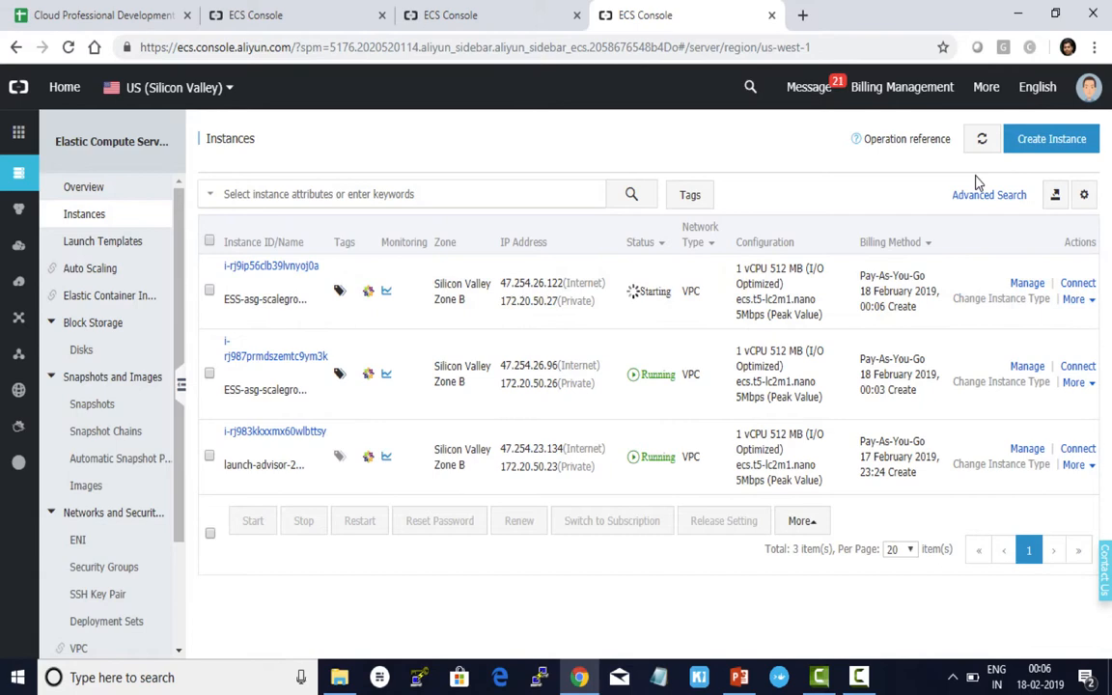
mouse_move(981, 138)
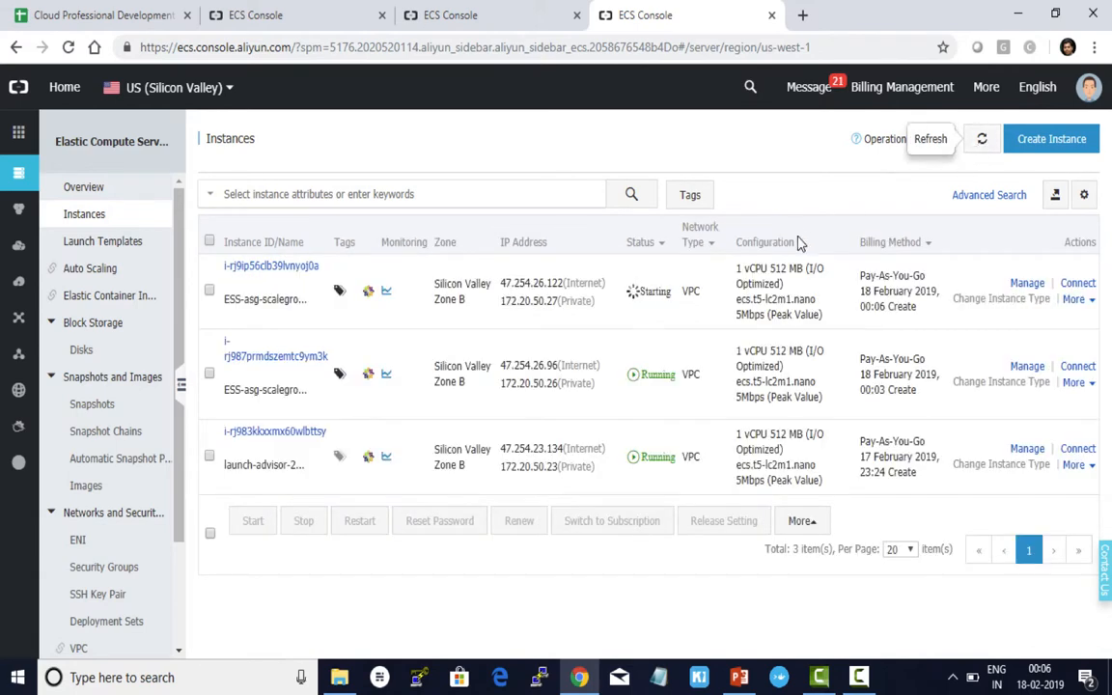
mouse_move(941, 196)
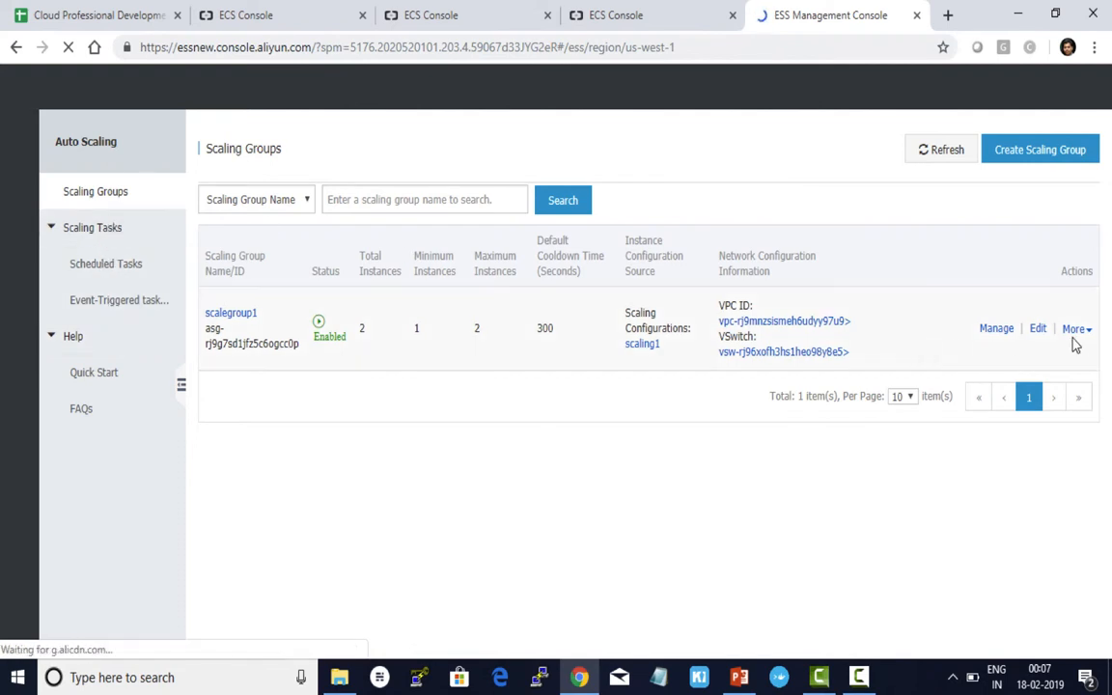
left_click(1073, 328)
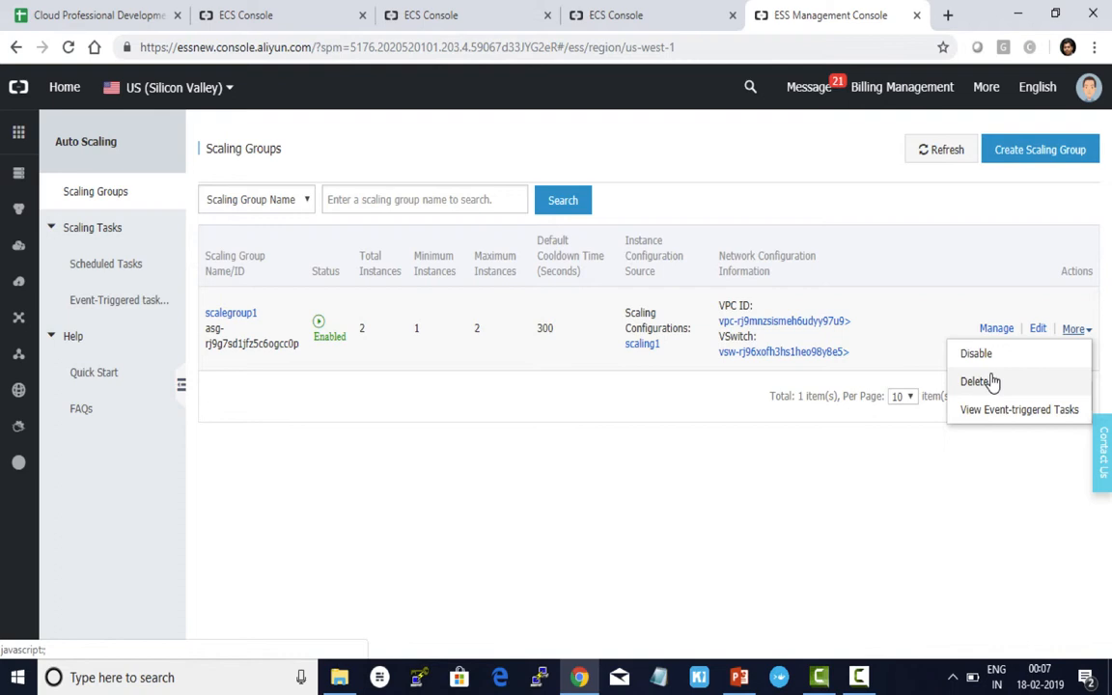
mouse_move(975, 353)
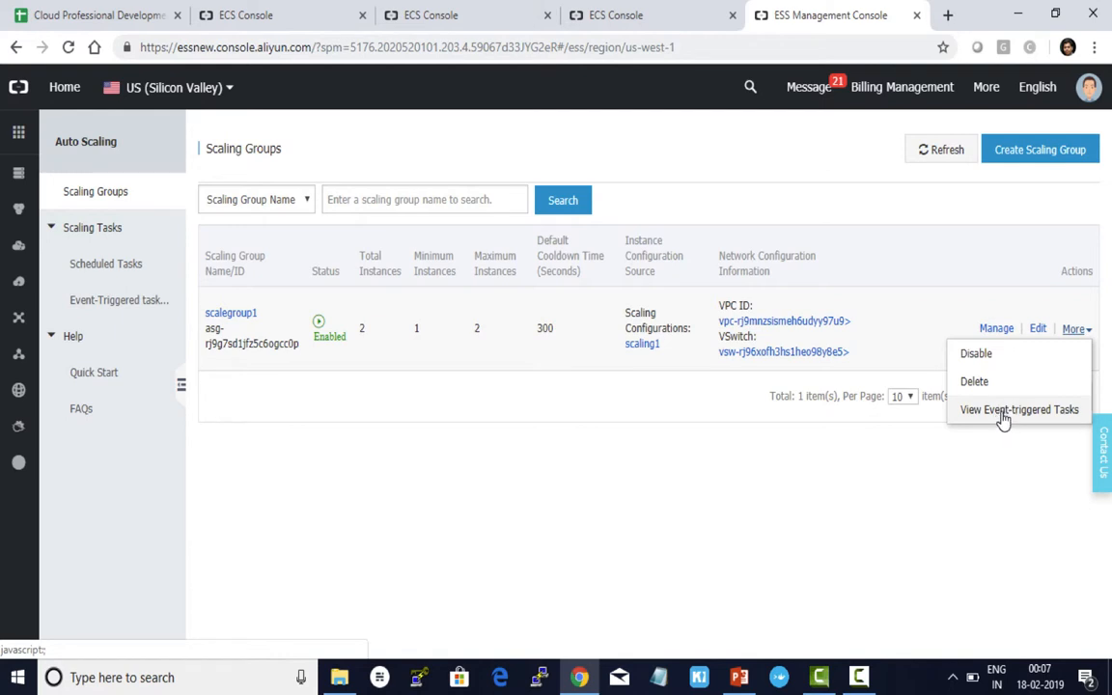
mouse_move(1003, 420)
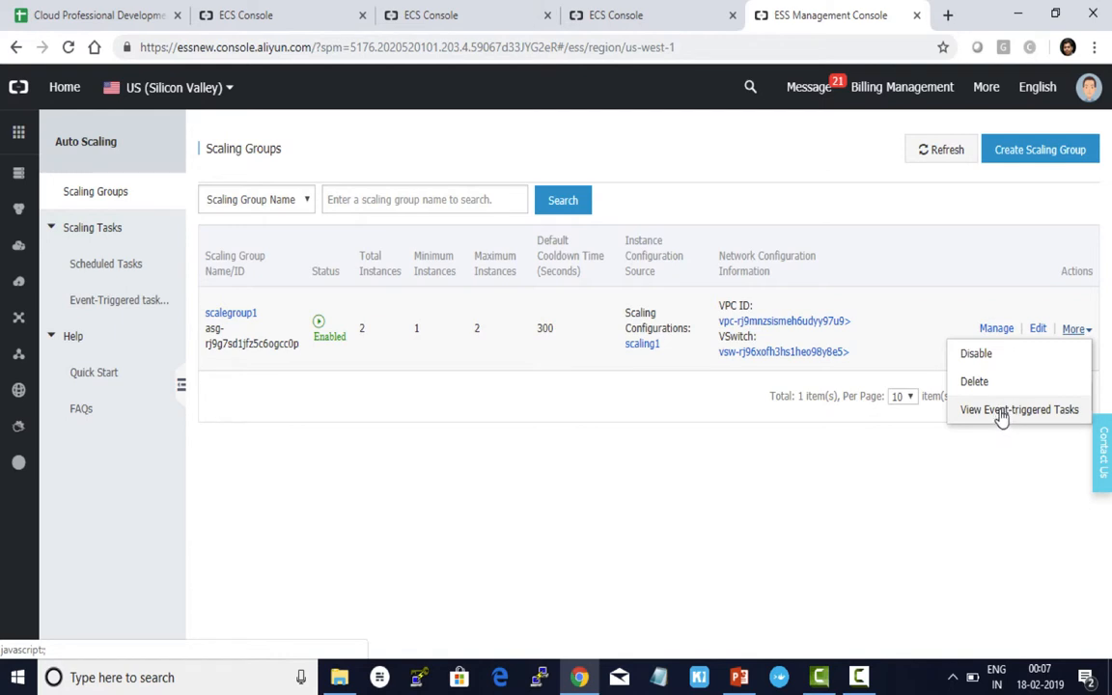
mouse_move(1002, 418)
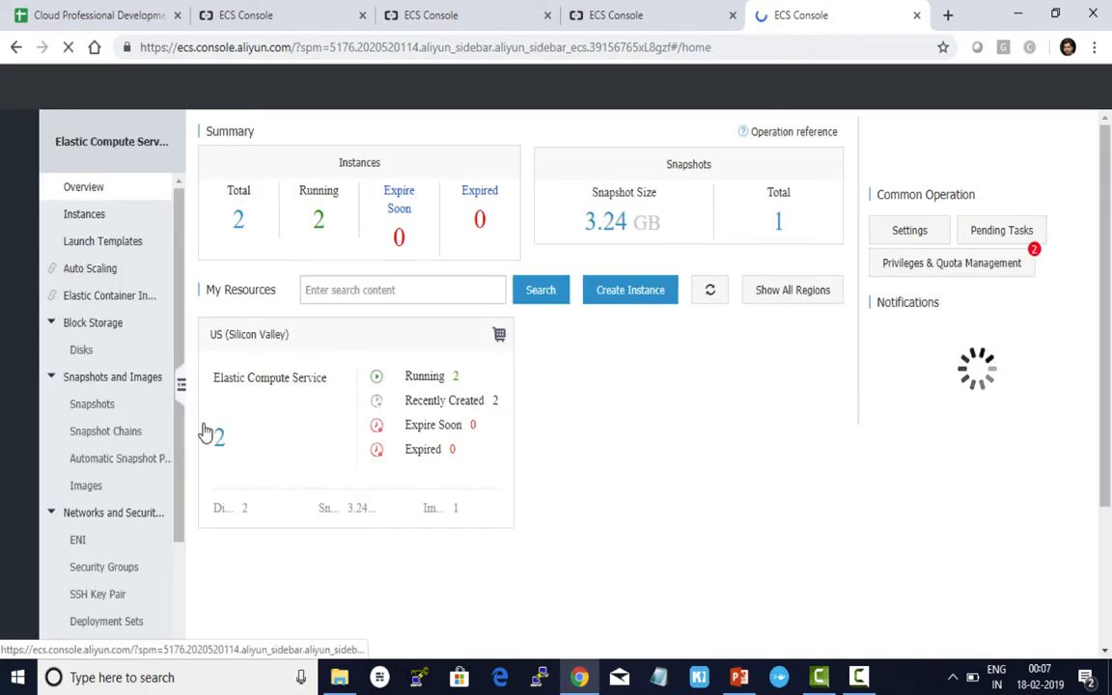
left_click(84, 214)
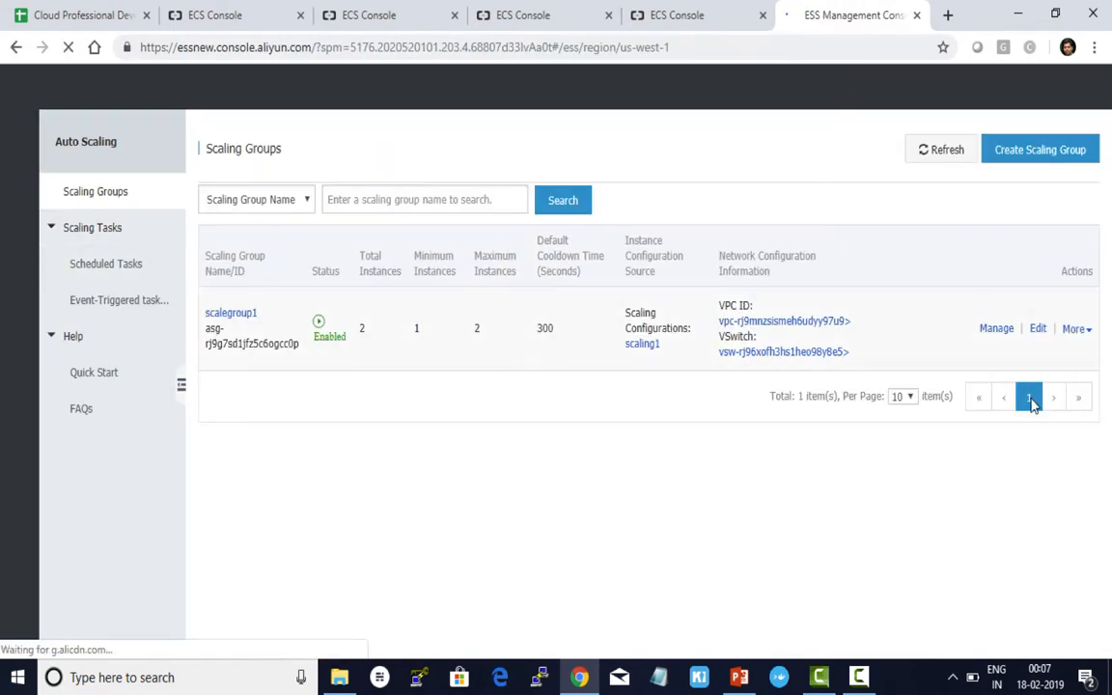
Step: Delete scalegroup1 through More > Delete, confirm, and refresh the scaling group list
left_click(1074, 328)
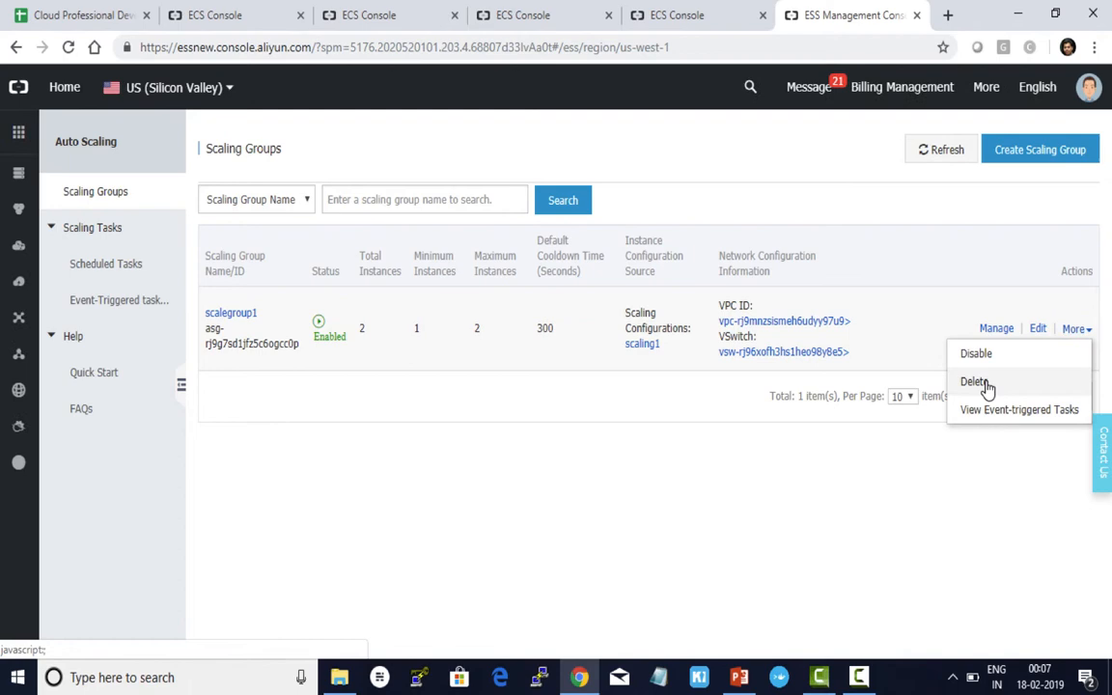
left_click(974, 380)
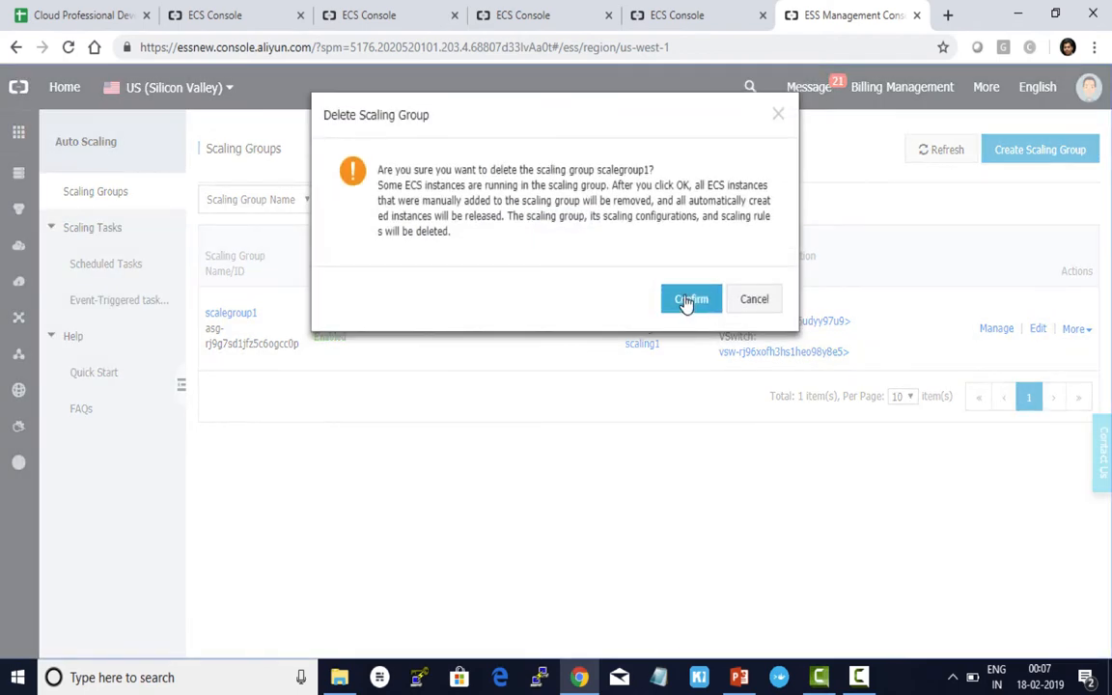
left_click(690, 298)
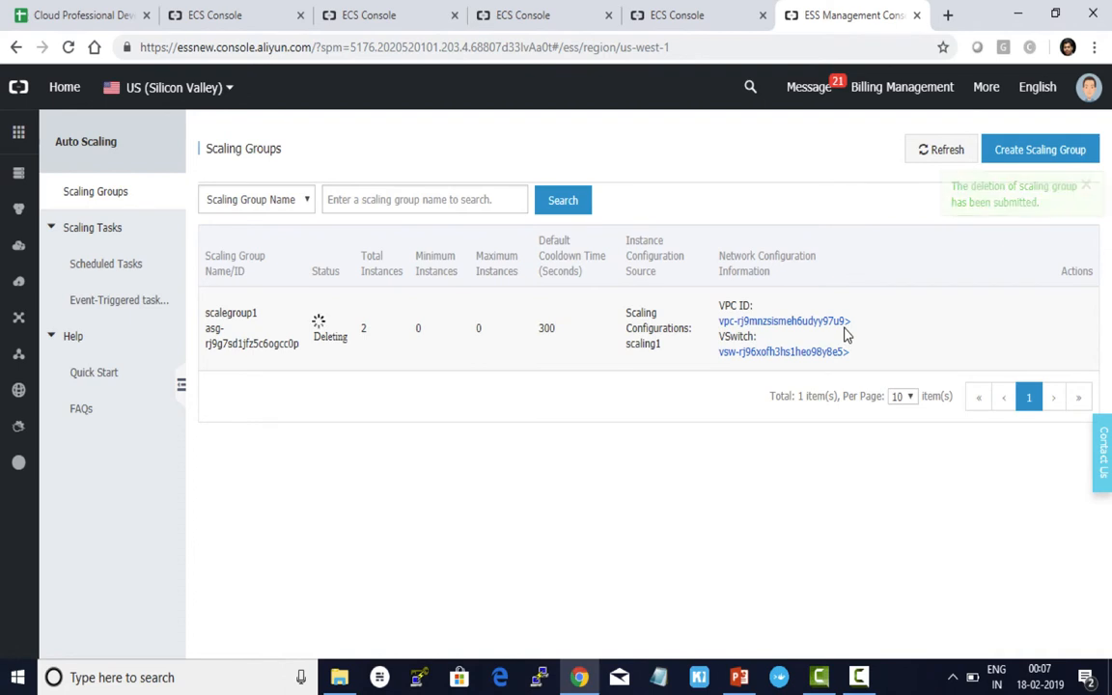
left_click(940, 149)
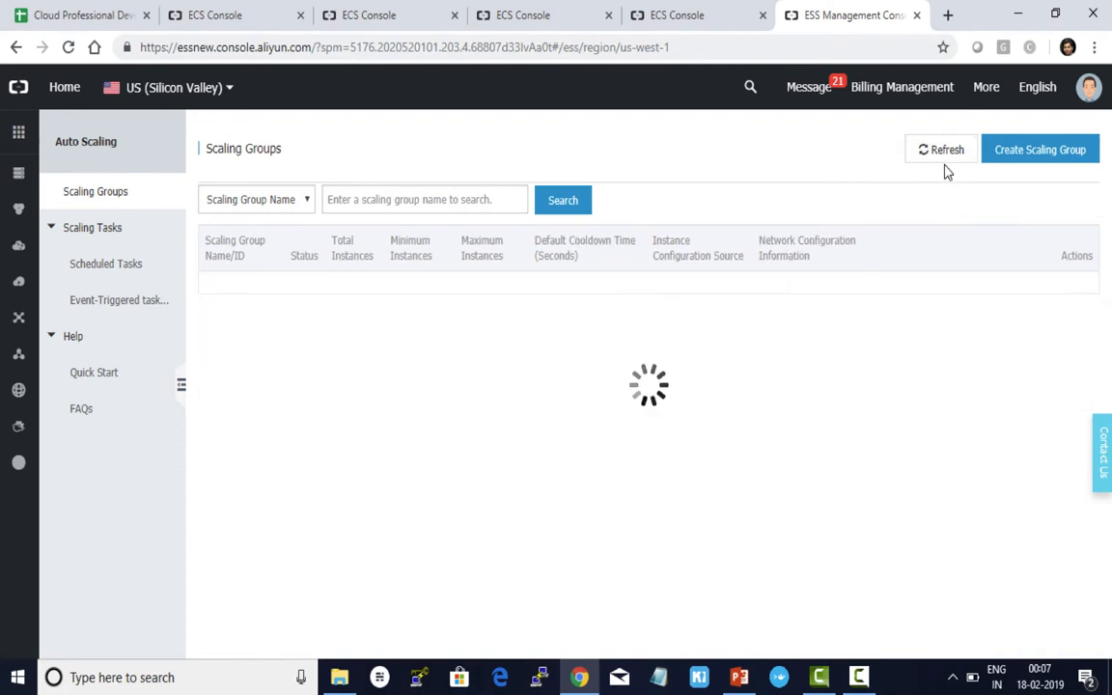
left_click(941, 149)
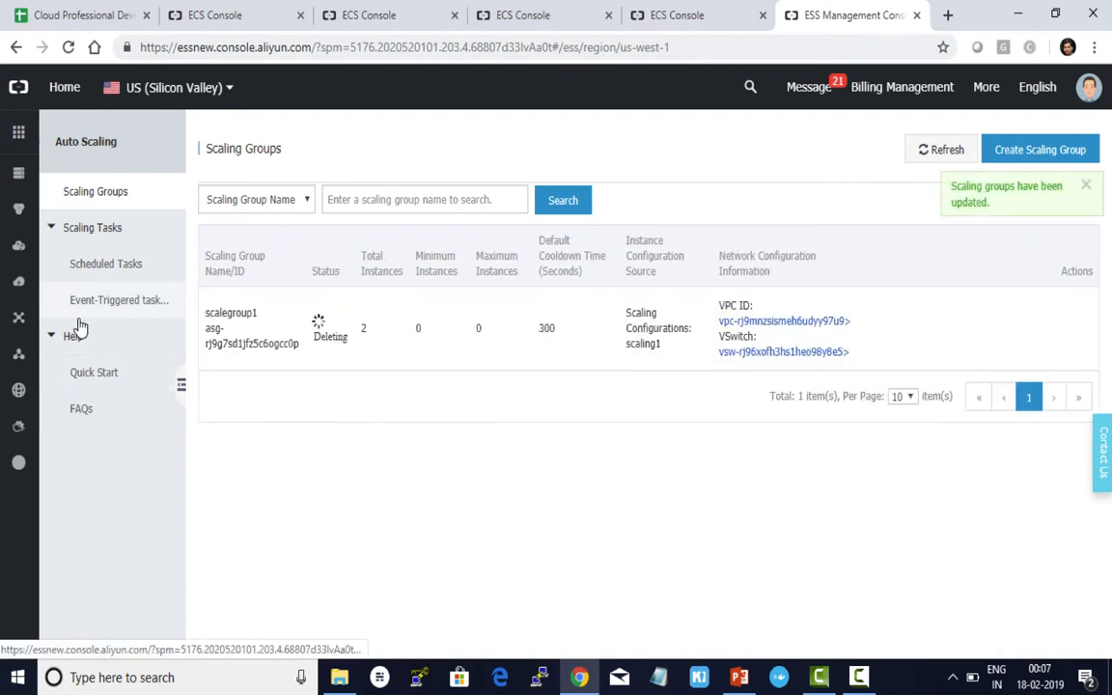